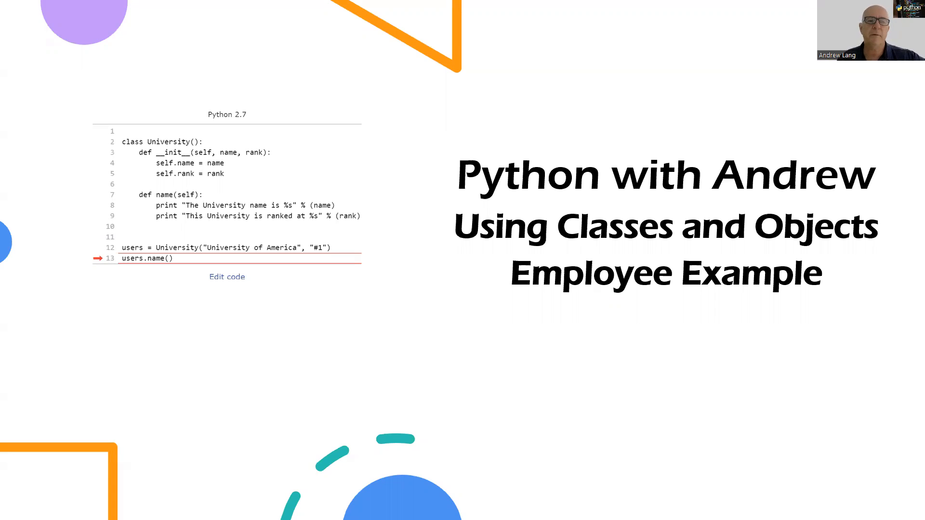
mouse_move(778, 111)
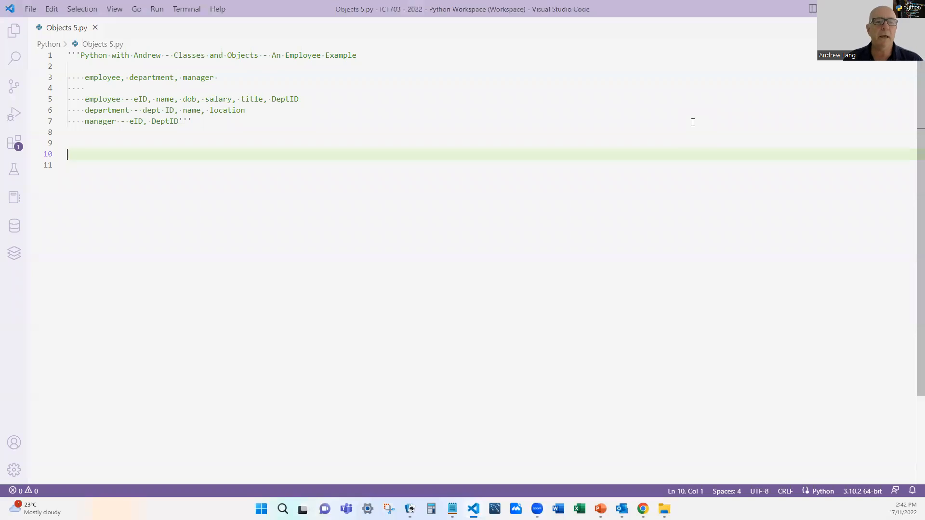
mouse_move(663, 180)
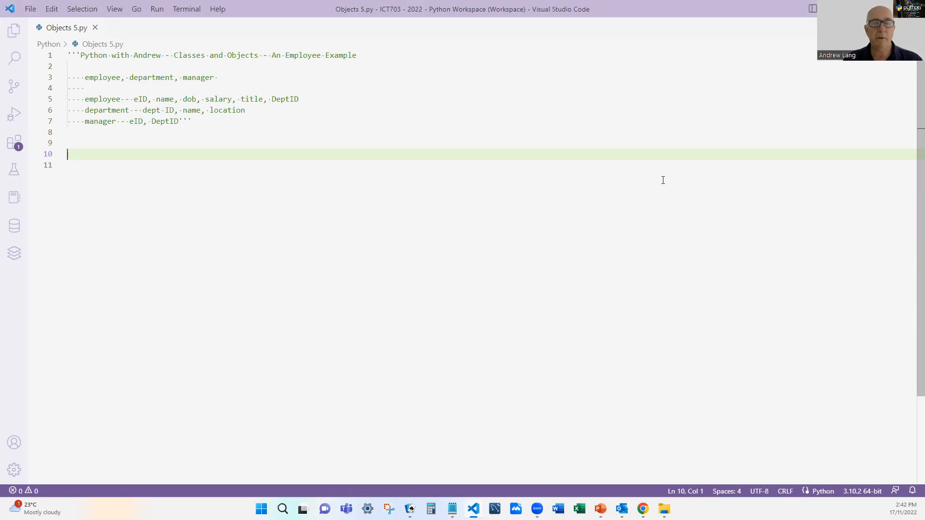
mouse_move(178, 110)
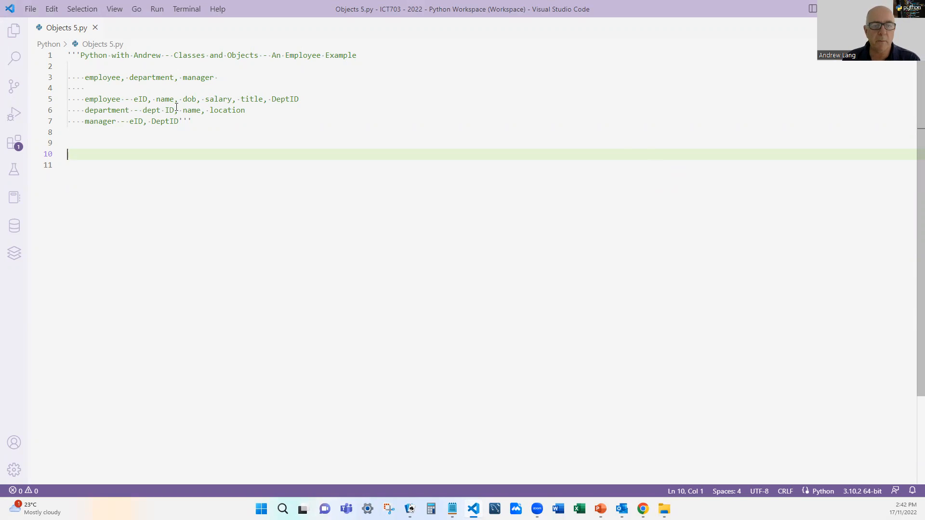
- Make the docstring spell the department key as deptID on the employee, department and manager lines
left_click(170, 110)
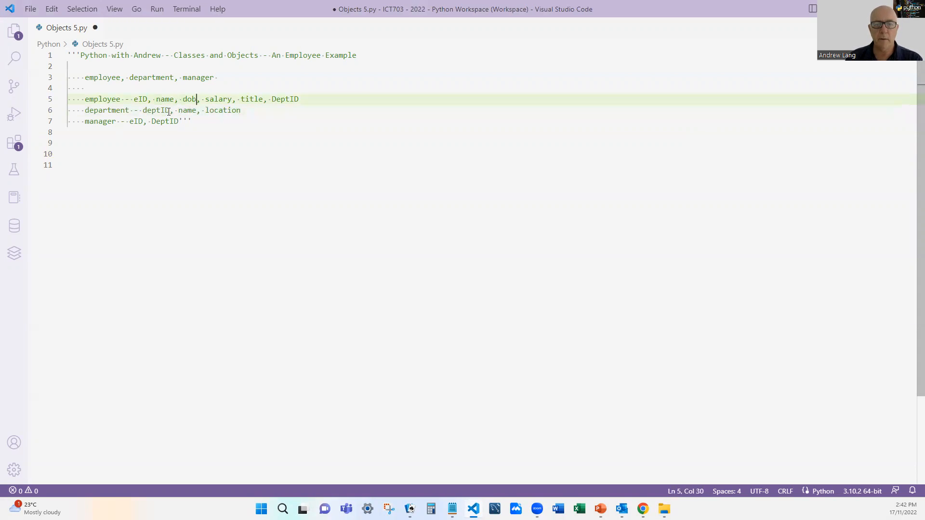
left_click(275, 98)
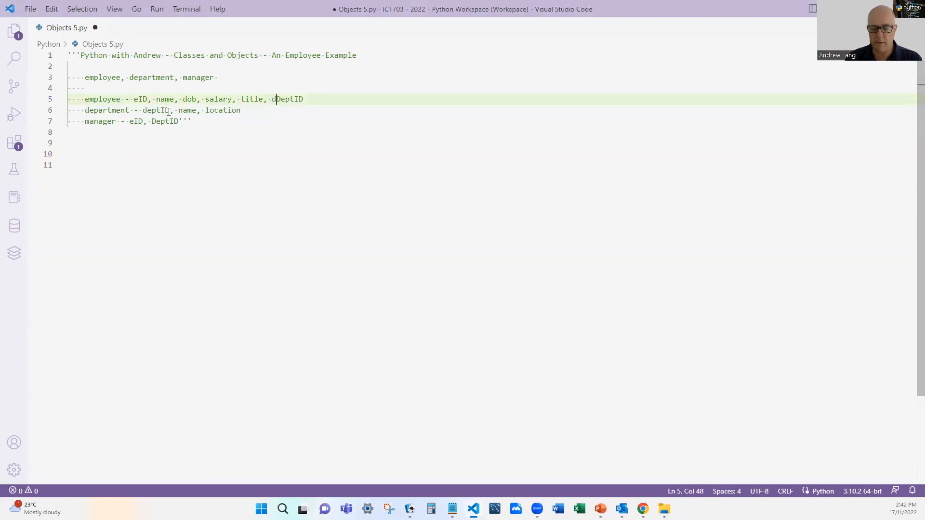
left_click(156, 122)
type("d")
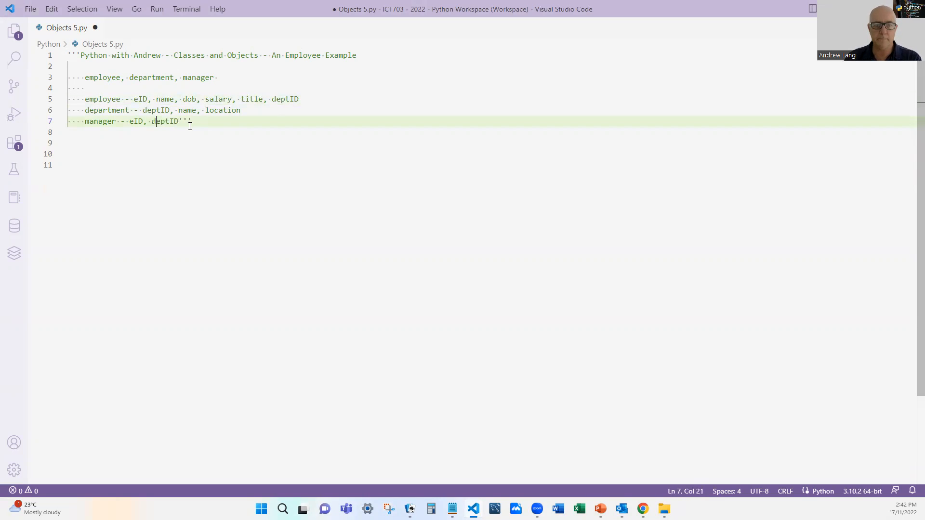
mouse_move(174, 153)
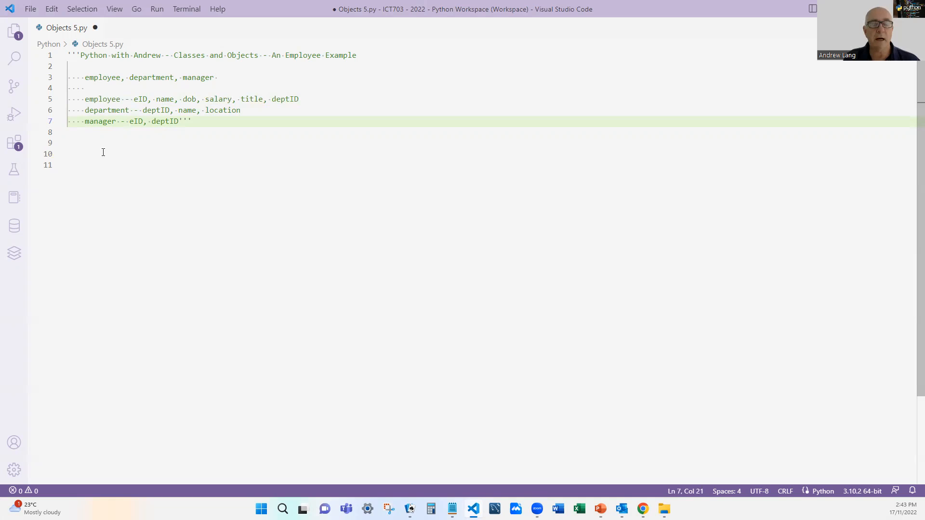
left_click(156, 122)
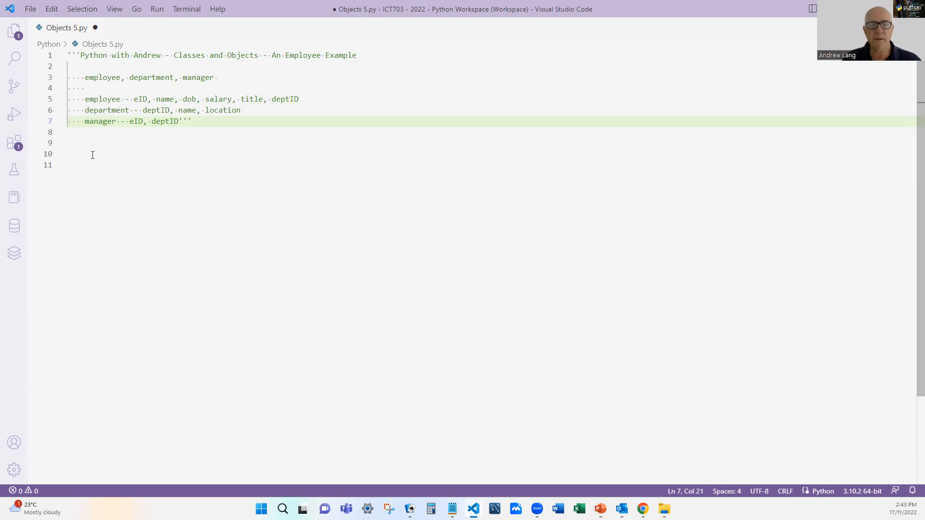
left_click(117, 155)
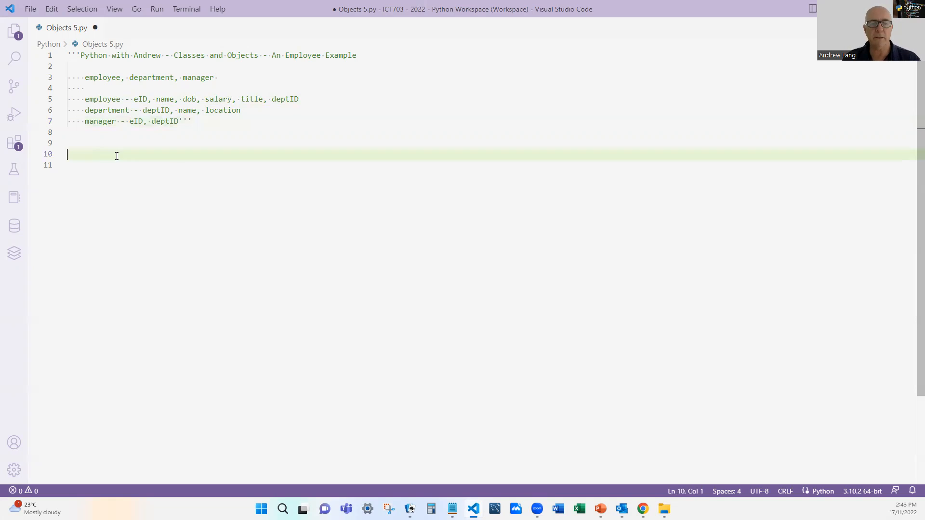
- Declare class department with def __init__(self, deptID, name, location)
type("class de")
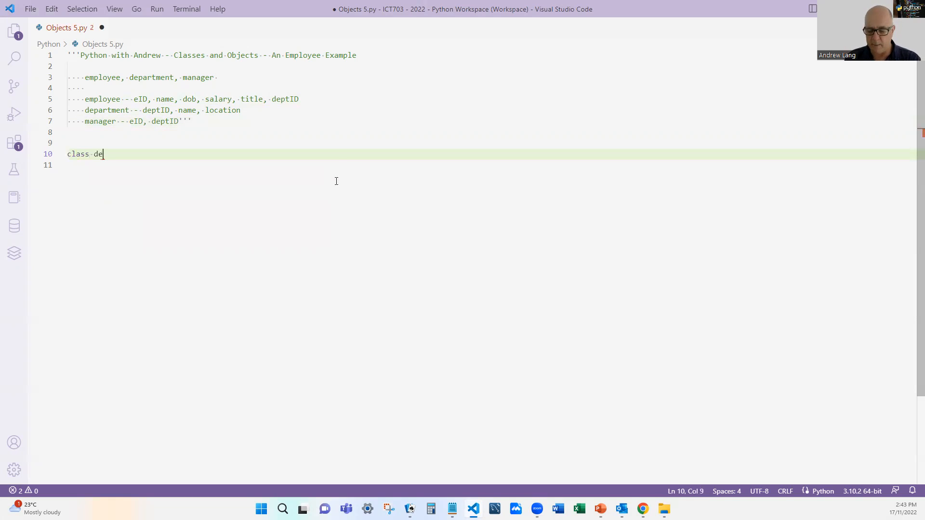
type("partment:")
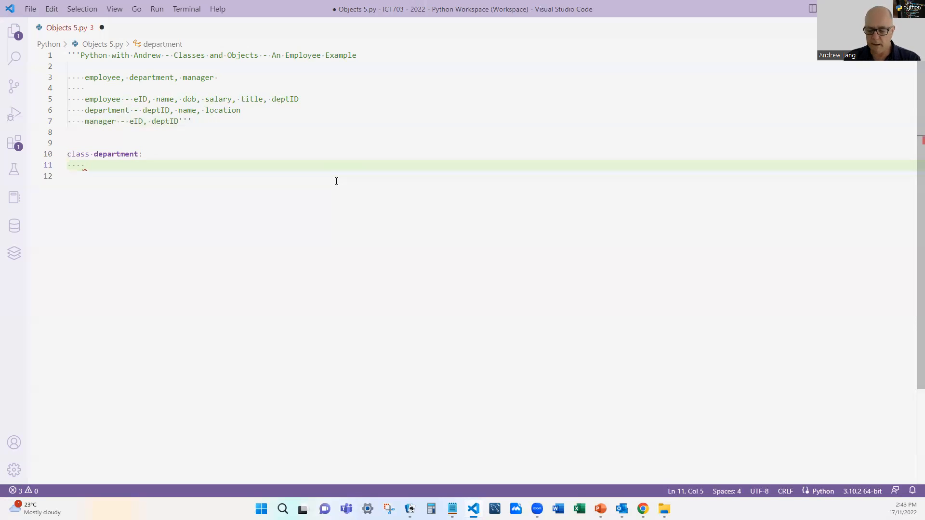
type("__ini")
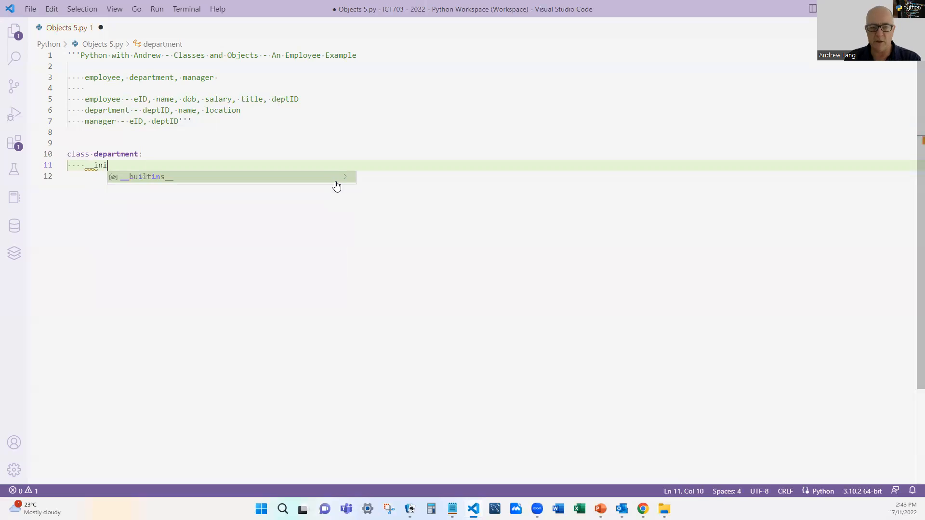
type("t__(")
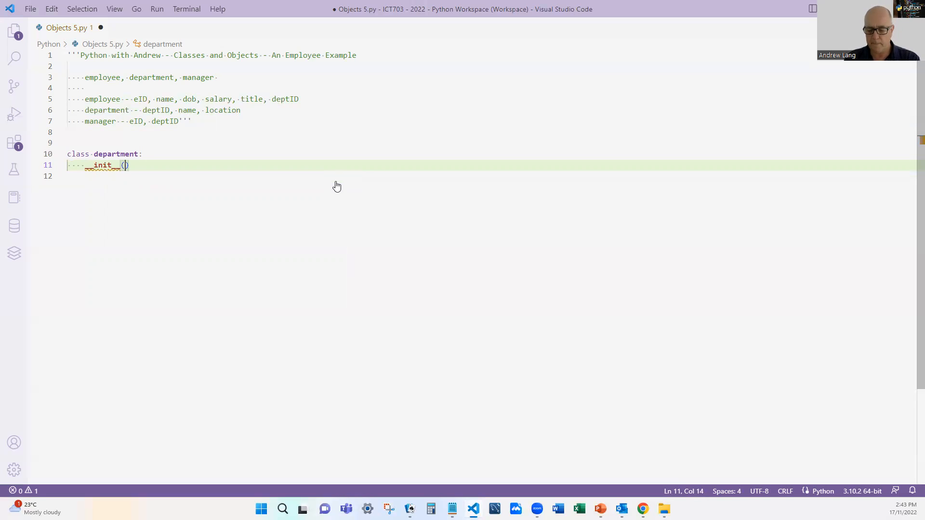
type("self,")
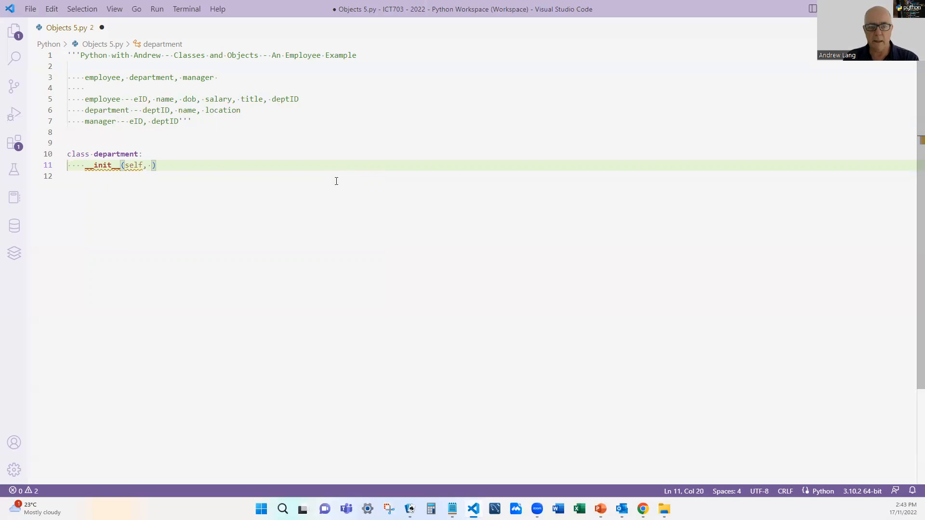
type("deptID, name, loc")
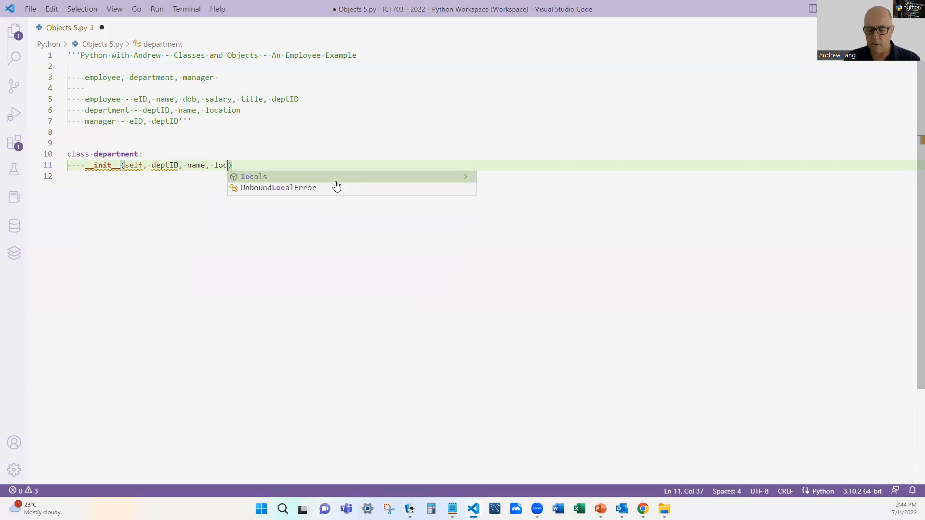
type("ation")
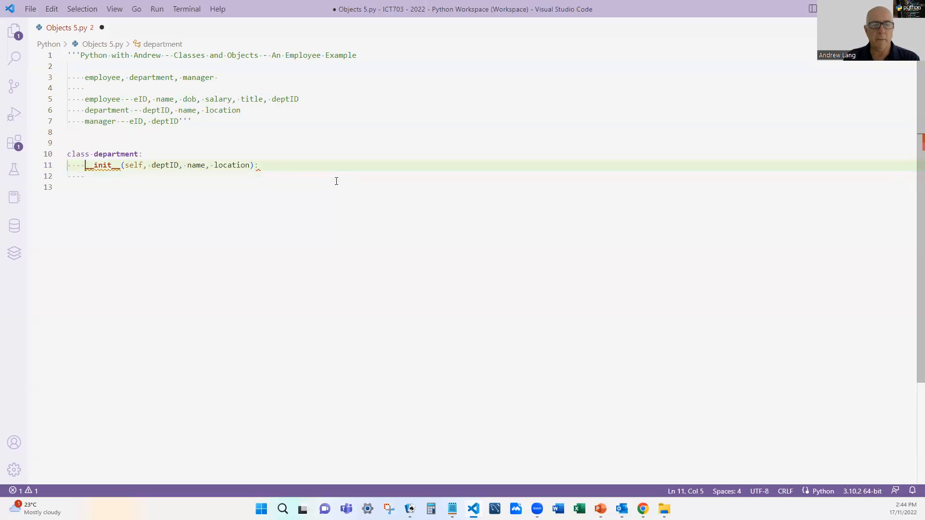
- Assign self.deptID, self.name and self.location in the department constructor
type("def")
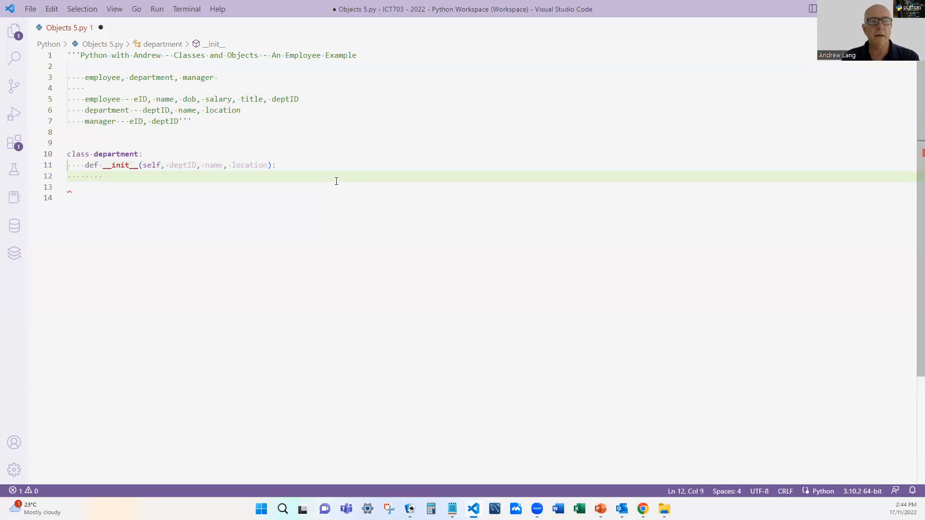
type("sel")
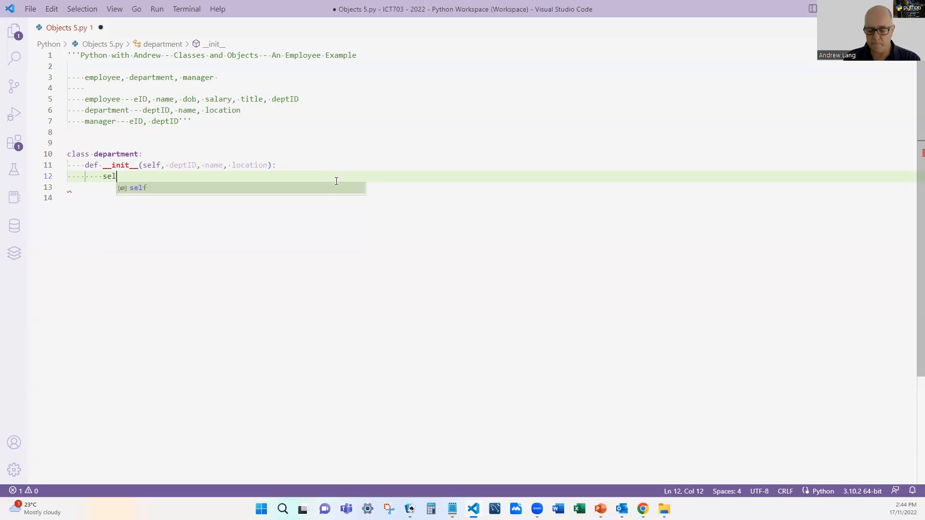
type(".")
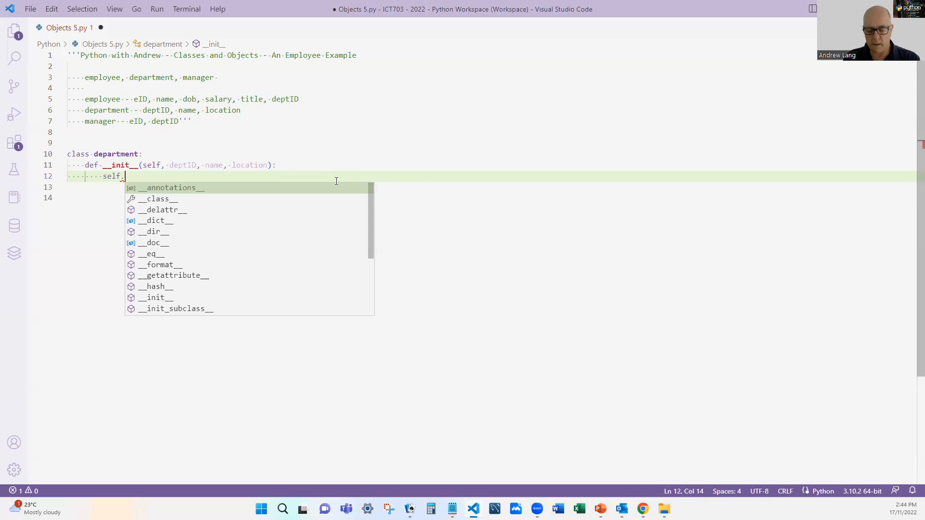
type("dep")
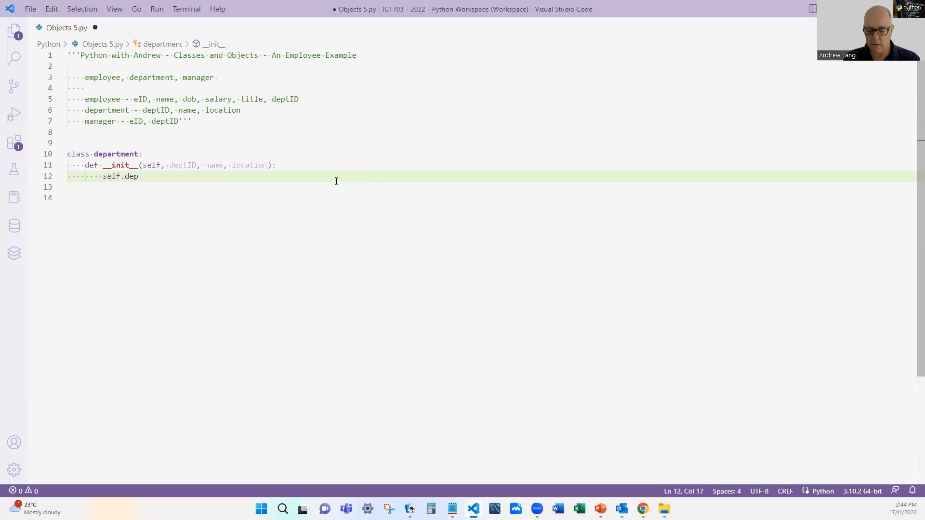
type("tID")
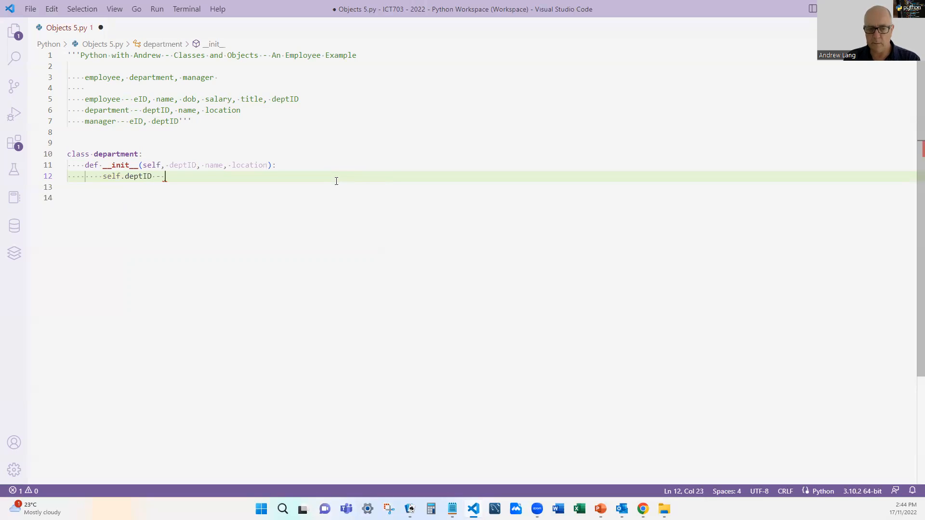
type("= deptID")
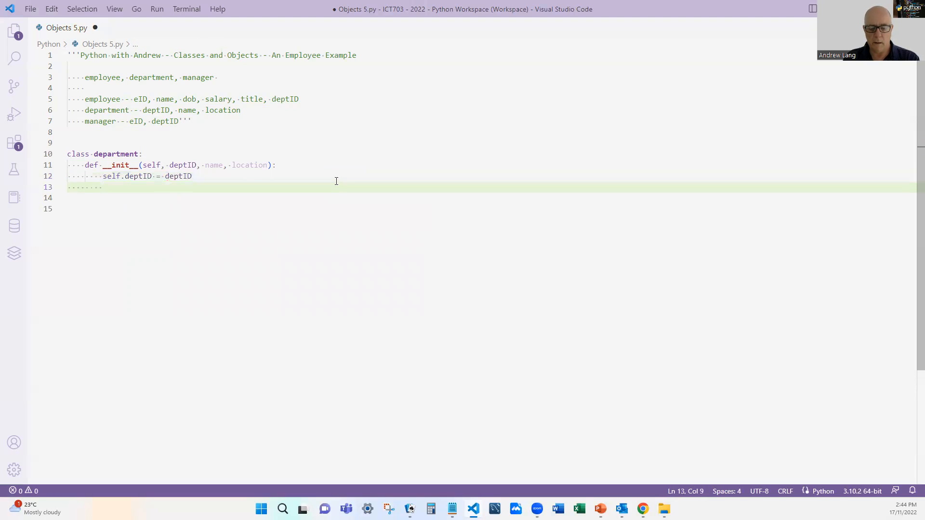
type("self.name")
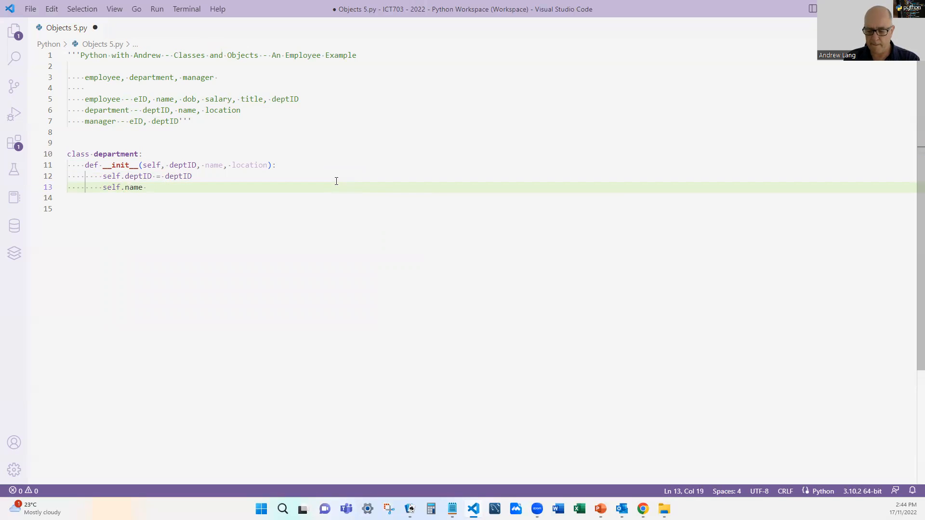
type("= name")
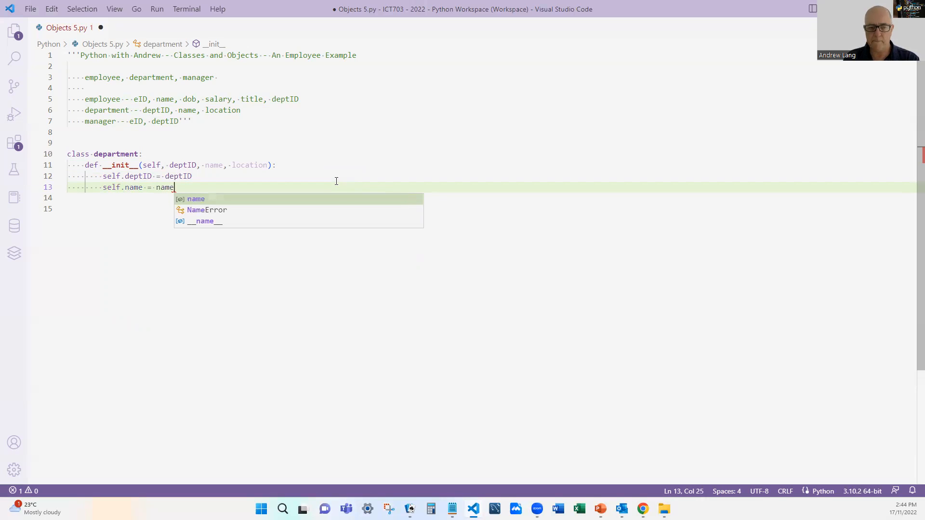
type("s")
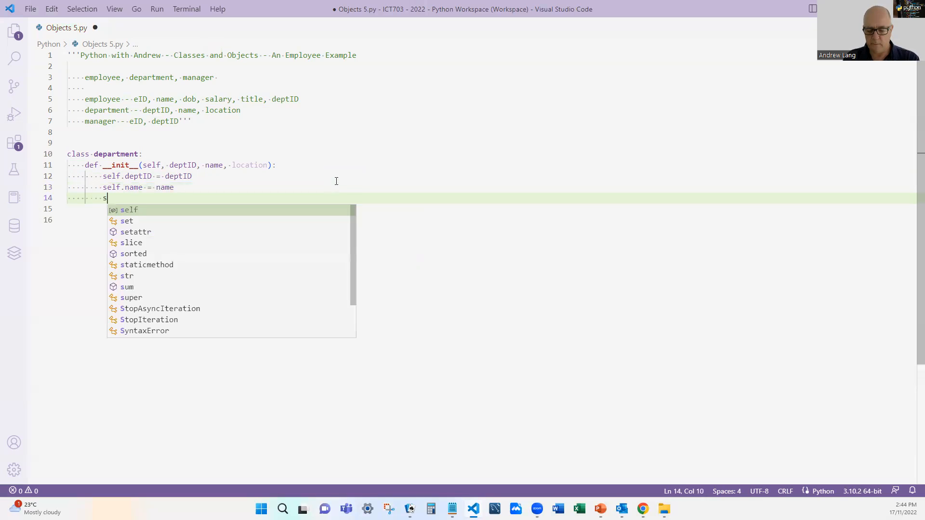
type("elf.location")
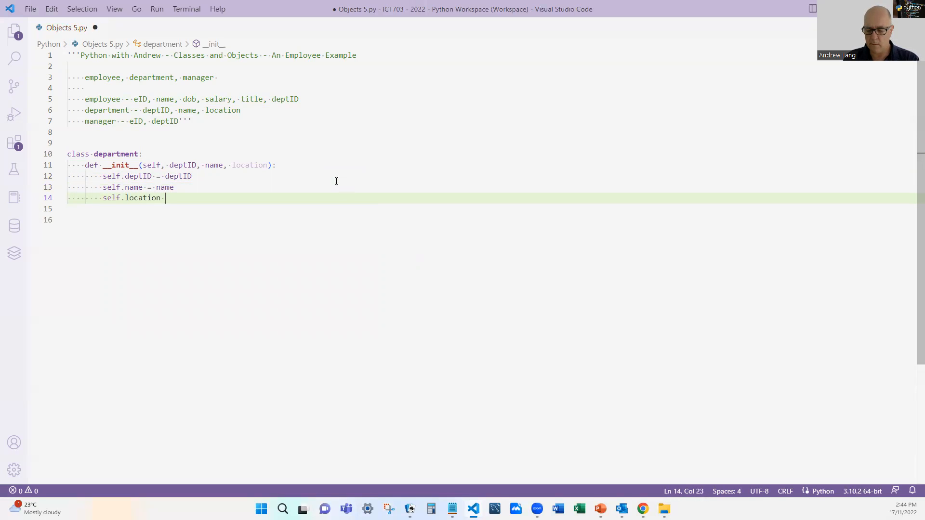
type("= location")
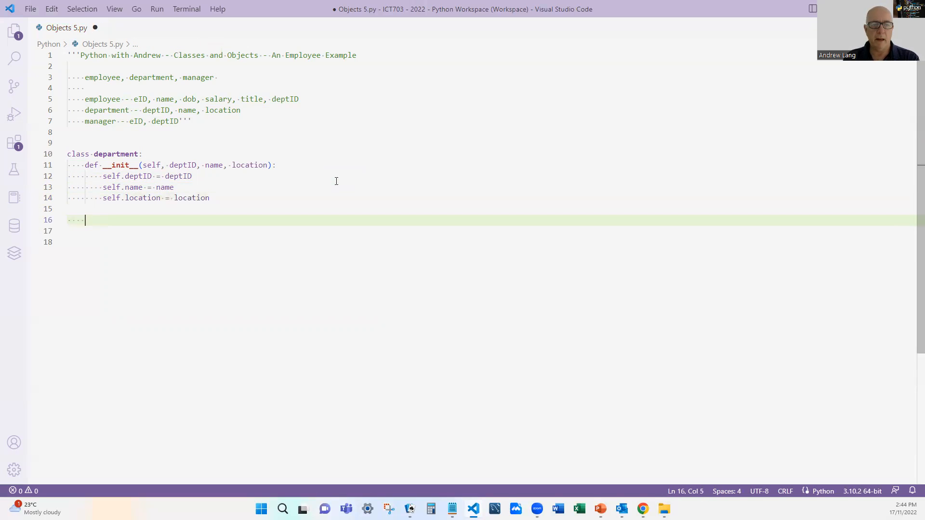
- Write print_department(self) printing self.deptID, self.name and self.location
type("def")
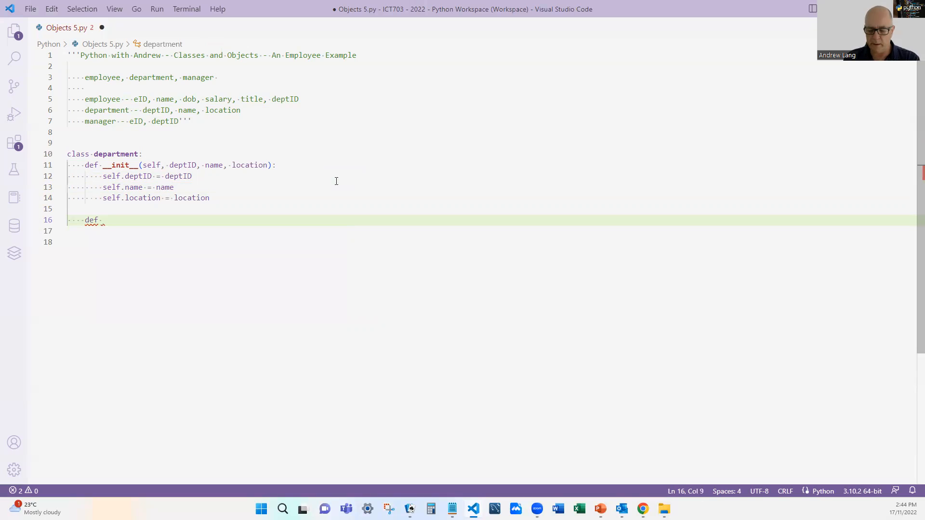
type("print_det")
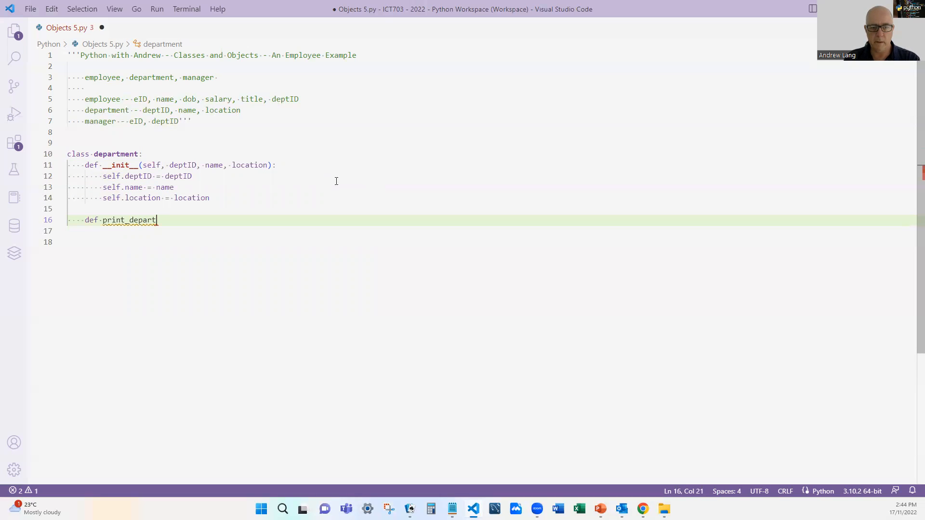
type("ment(")
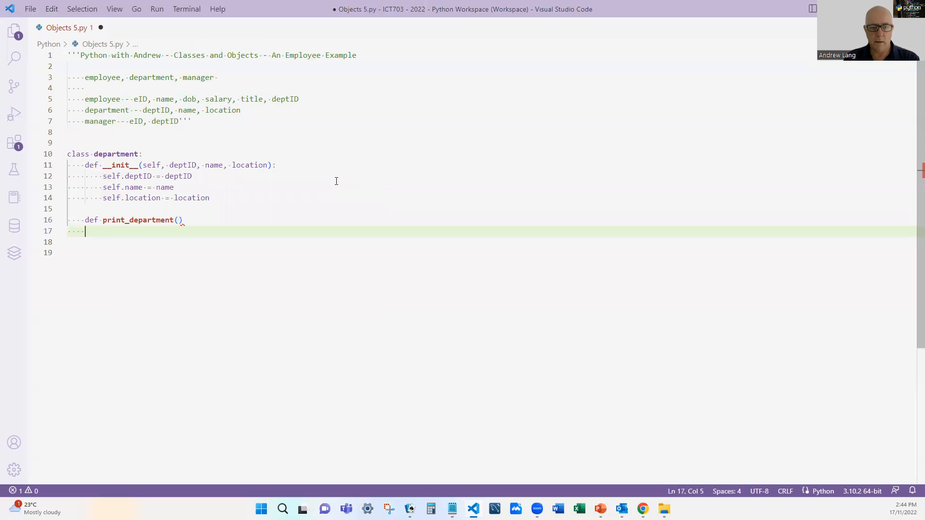
type(":")
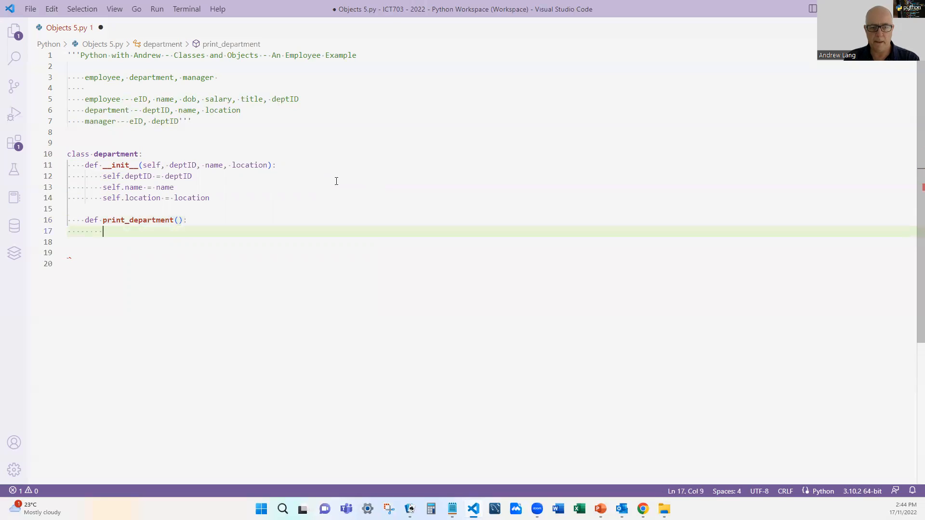
type("print(")
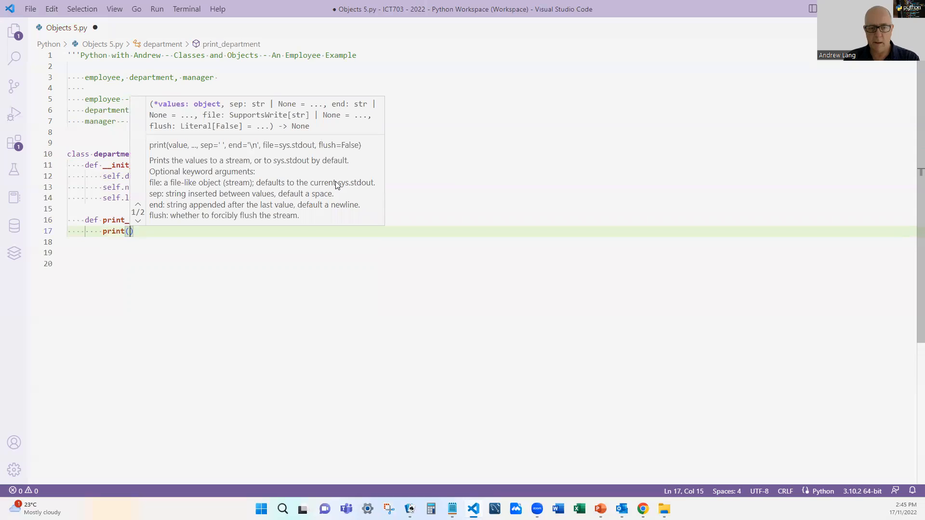
type("dep")
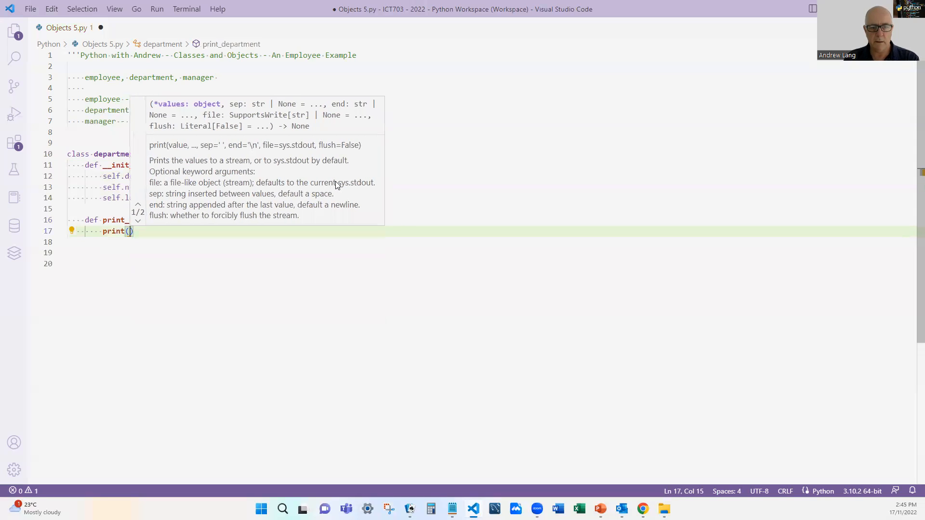
type("self.")
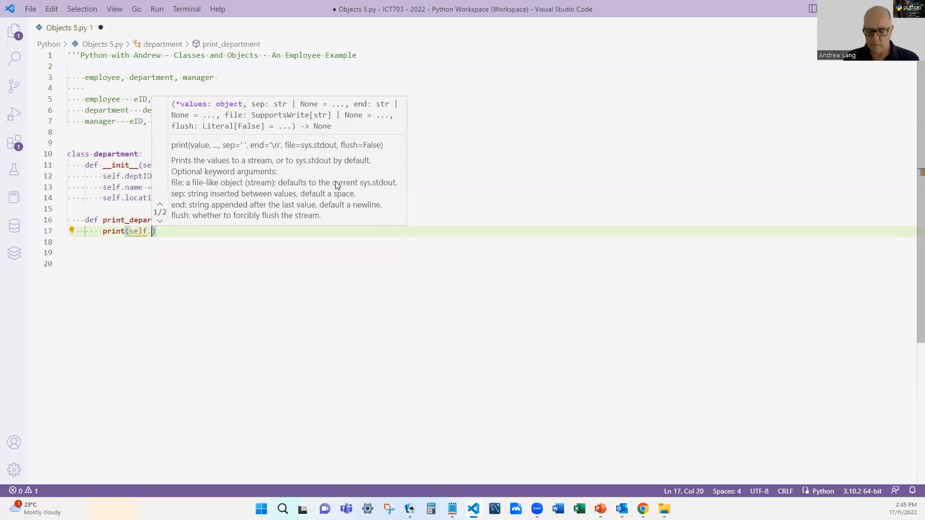
type("deptID,")
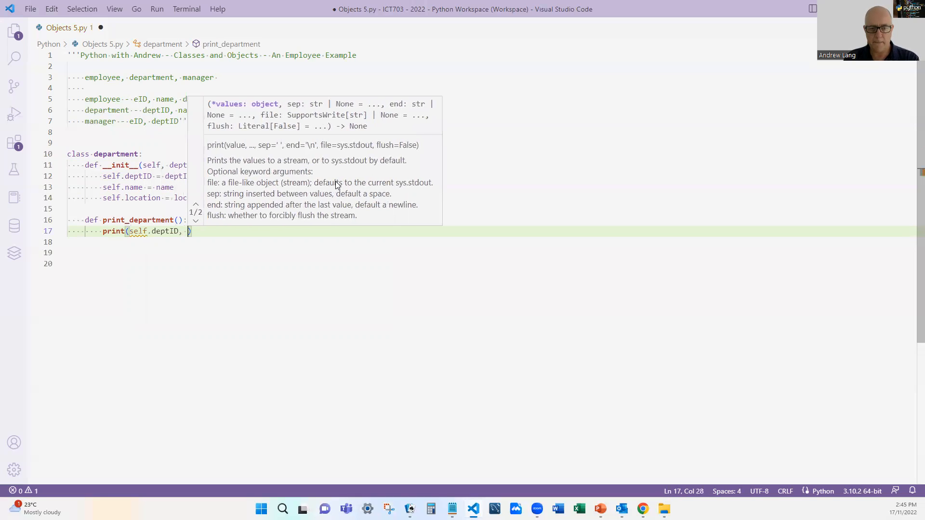
type("self")
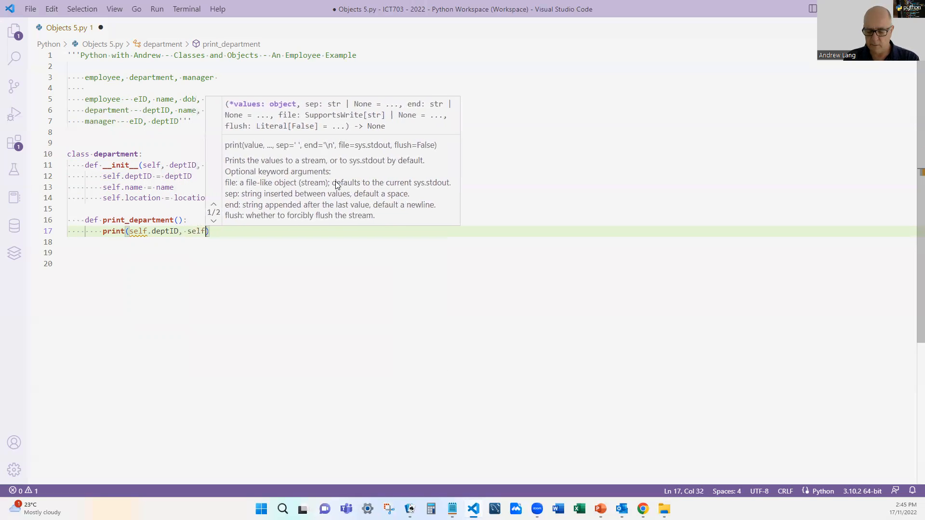
type(".name,")
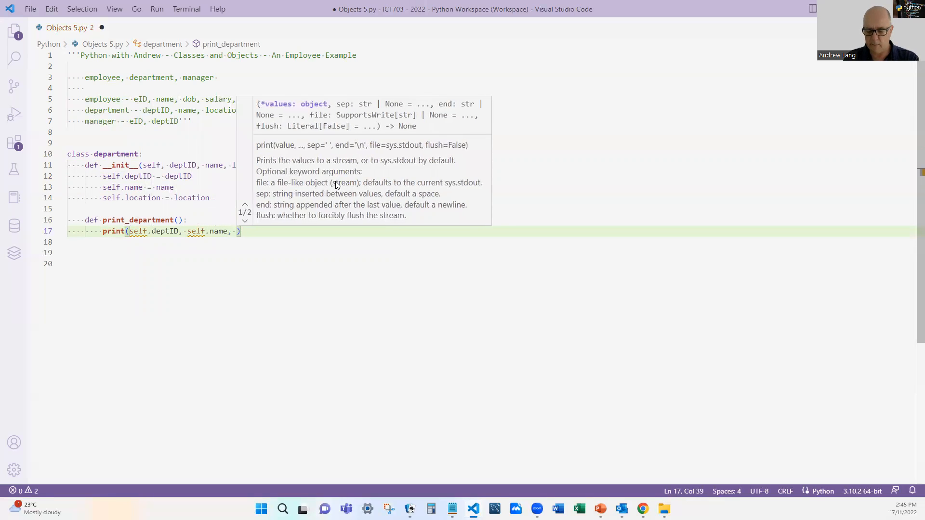
type("self.location")
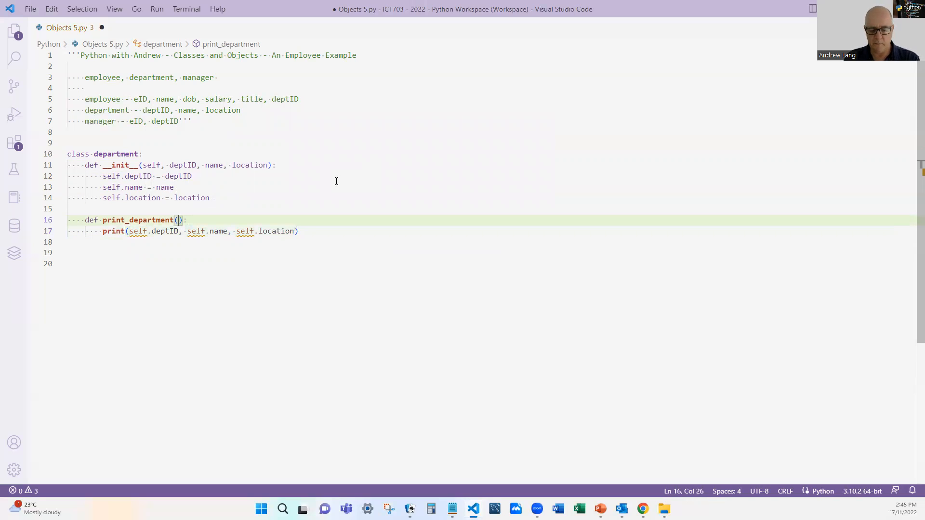
type("self")
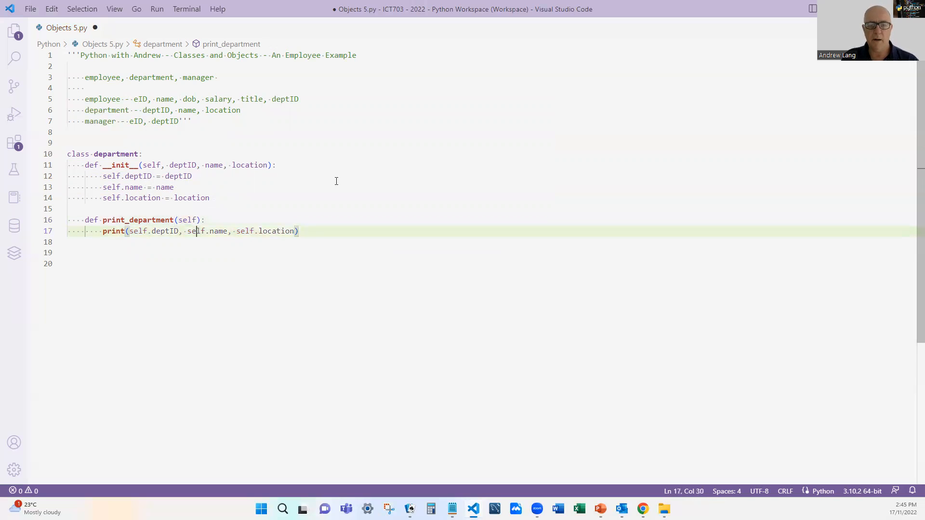
double_click(193, 231)
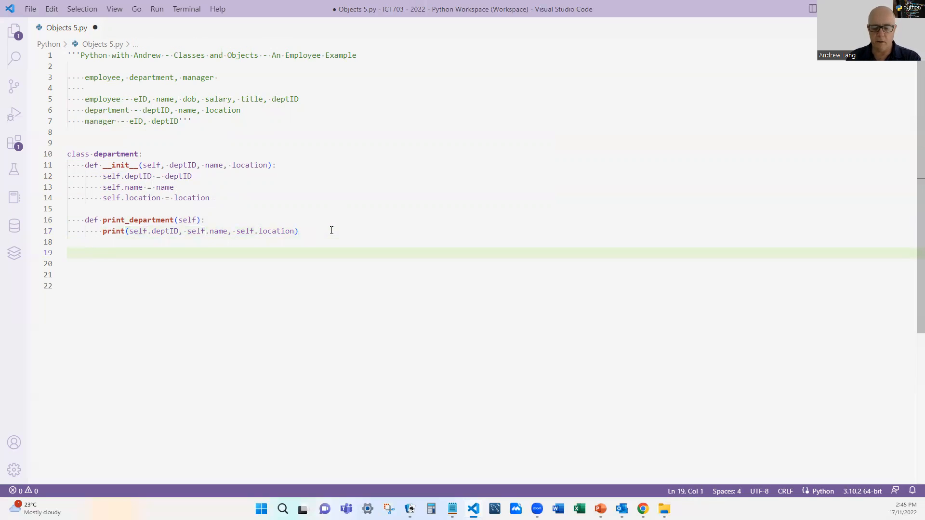
- Create department1 = department(1, "IT", "Main building"), fixing the Main spelling
type("dde")
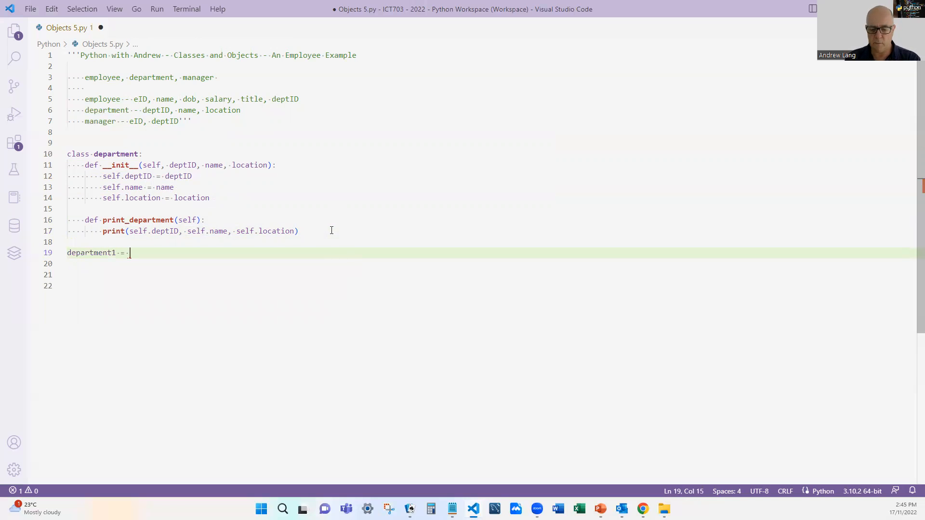
type("department")
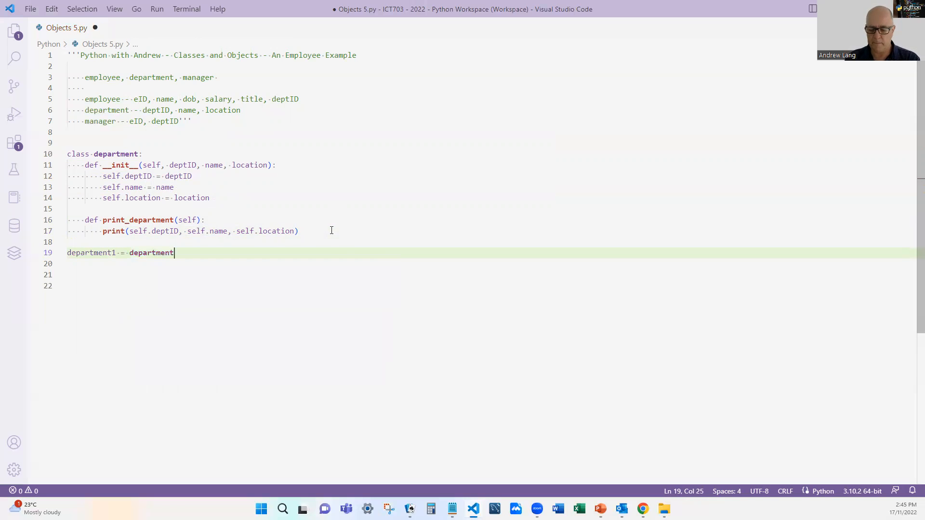
type("()")
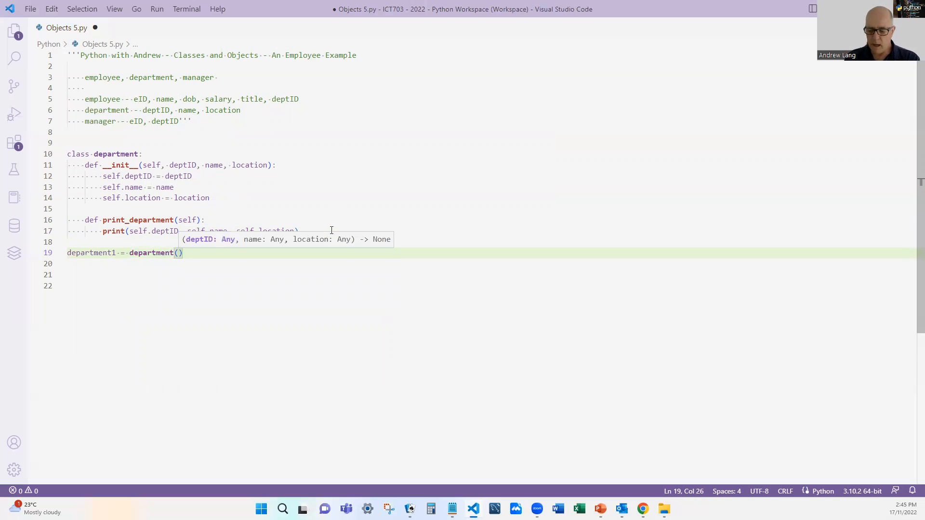
type("\"IT\"")
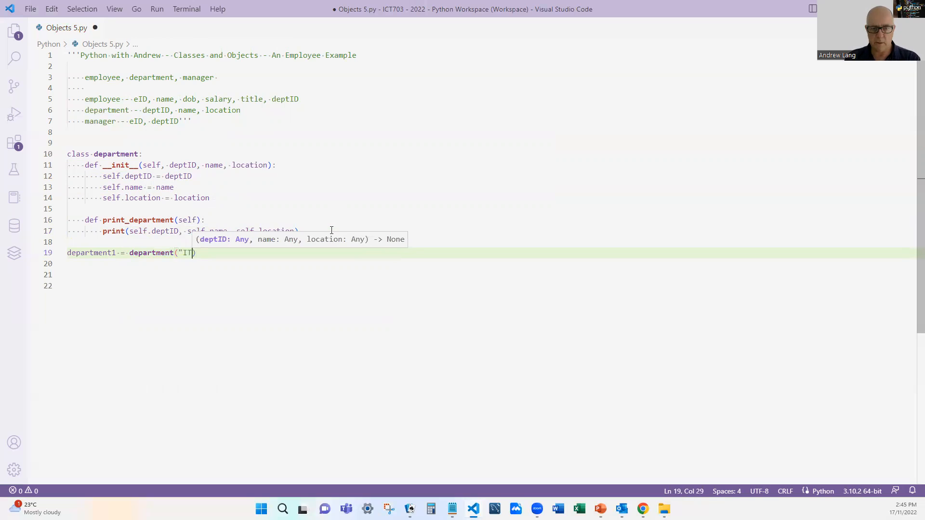
type("1,")
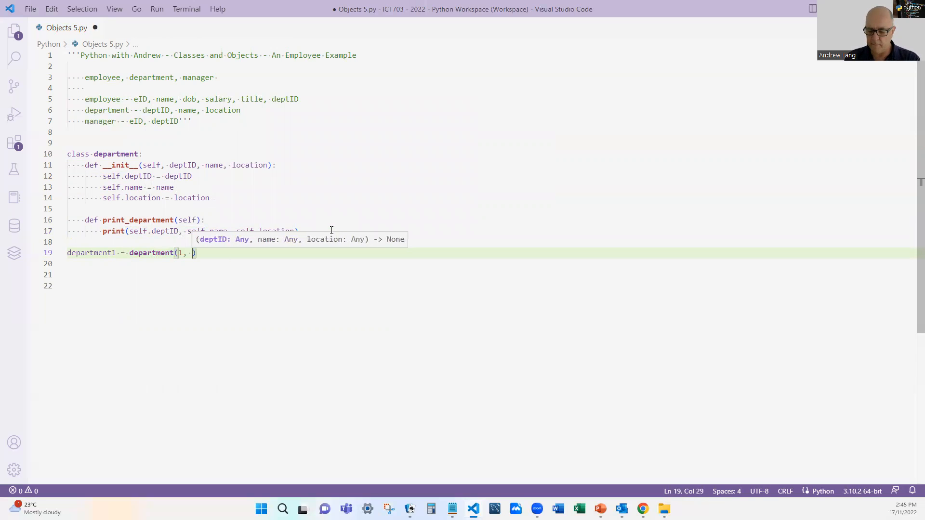
type("\"IT\"")
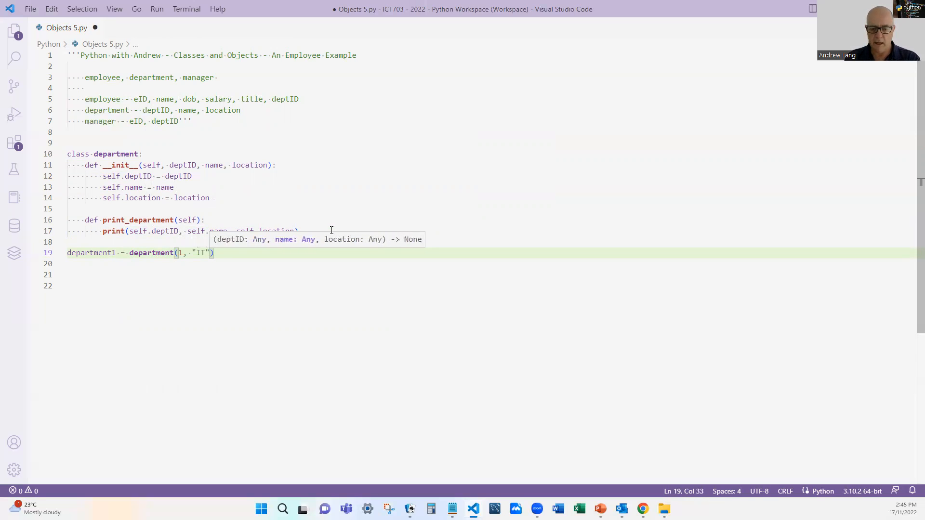
type(", \"Mina building")
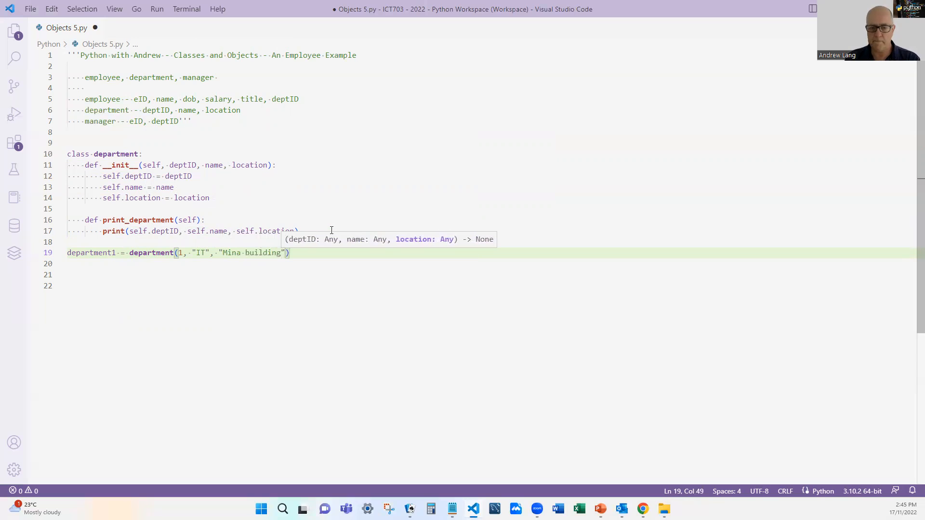
left_click(222, 253)
type("a")
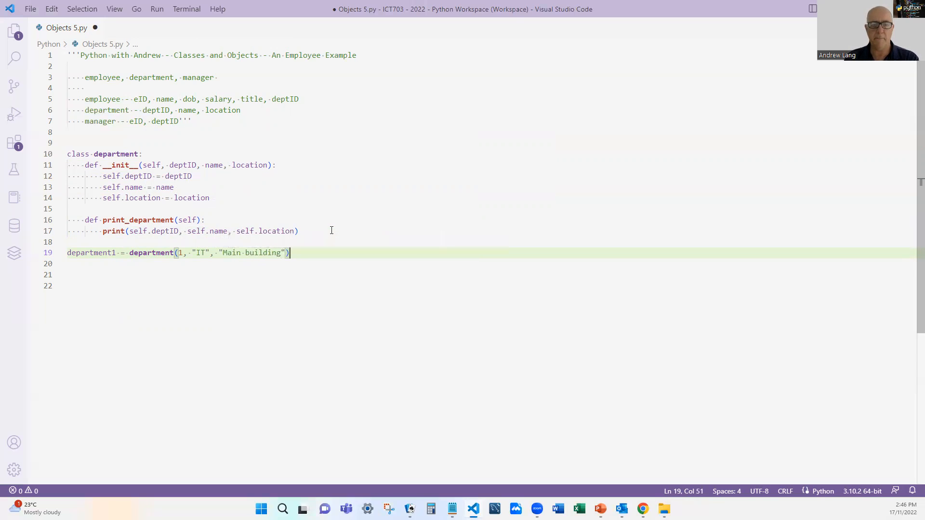
- Call department1.print_department() and save the file
type("department1")
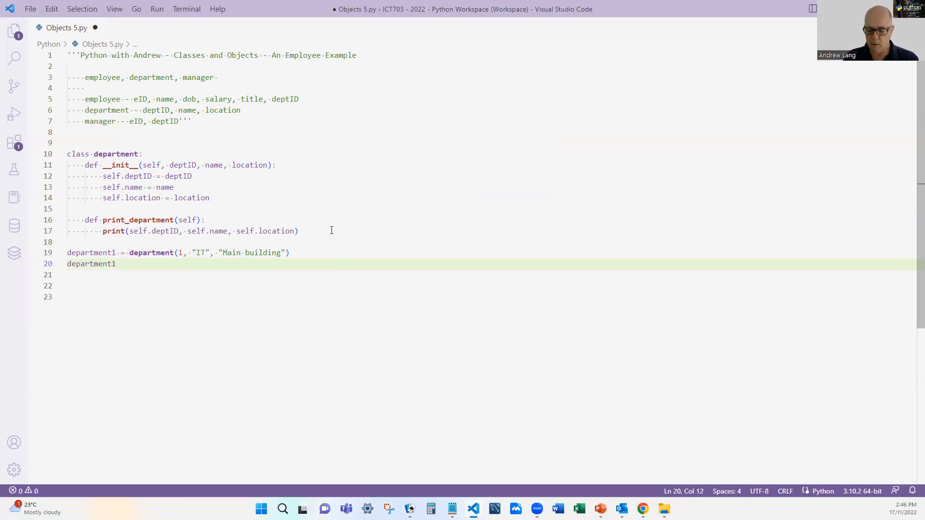
type(".print_department")
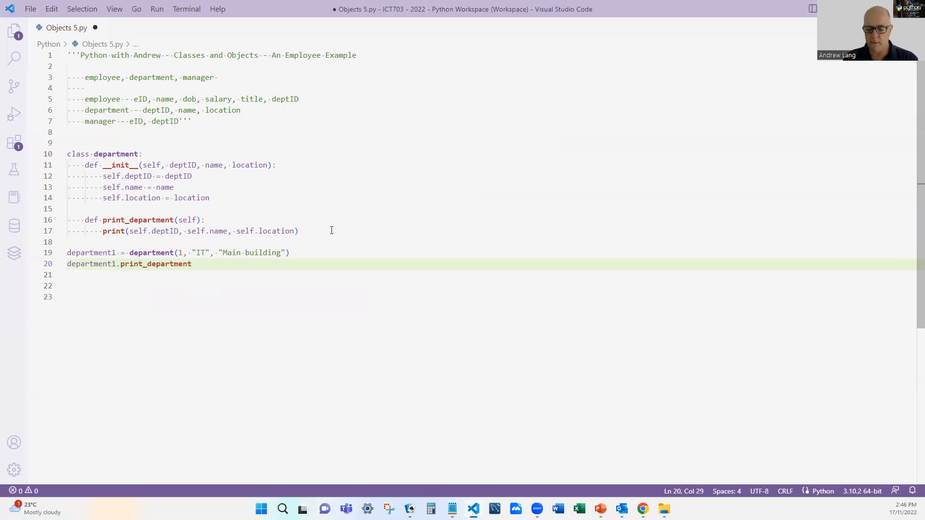
type("()")
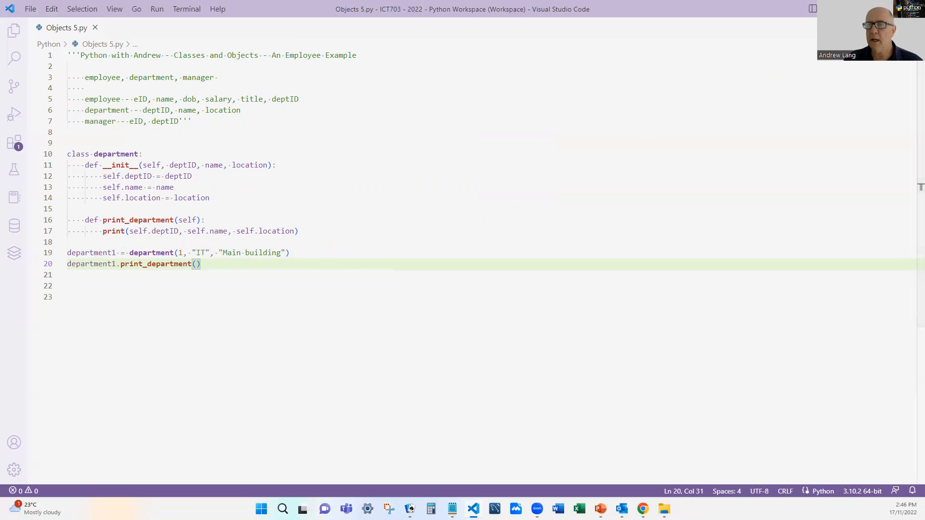
- Run the script so the output shows 1 IT Main building
left_click(485, 27)
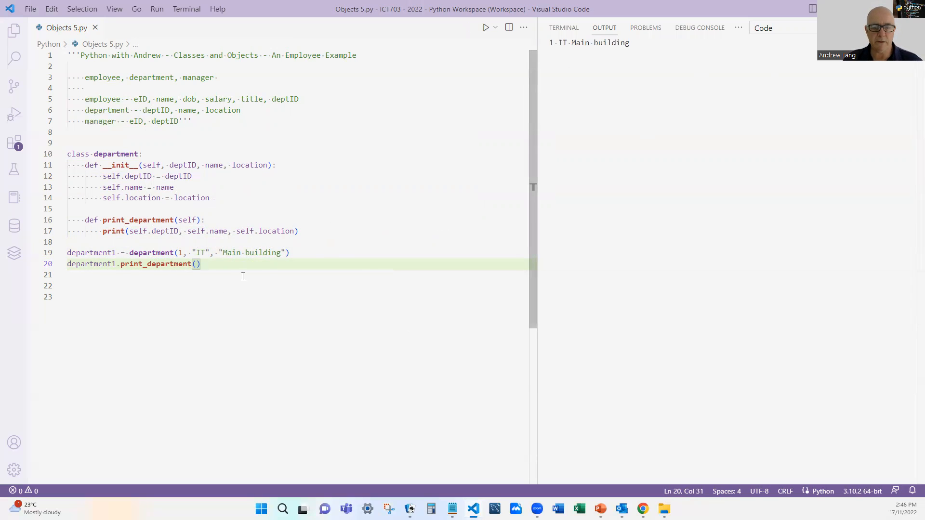
left_click(291, 252)
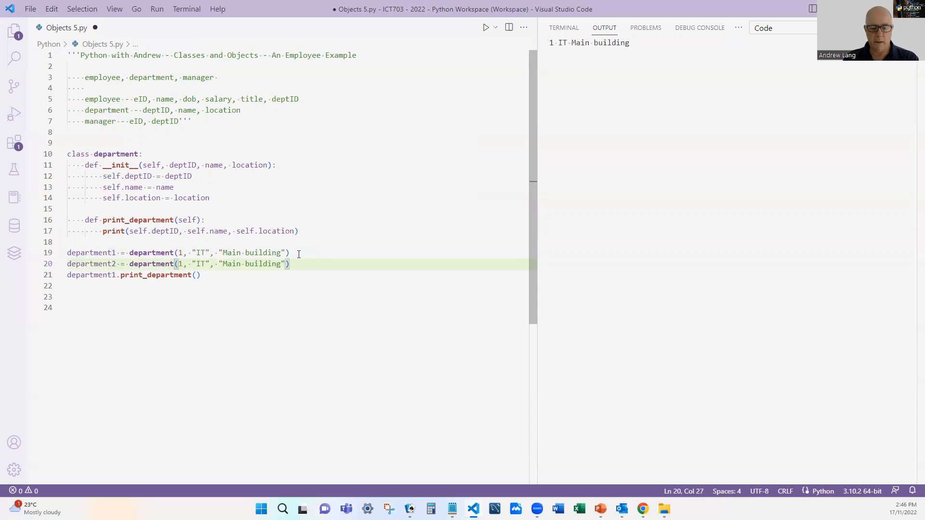
- Duplicate the line into department2 (2, Marketing, Main building) and department3 (3, Finance, Building 2), and save
type("2")
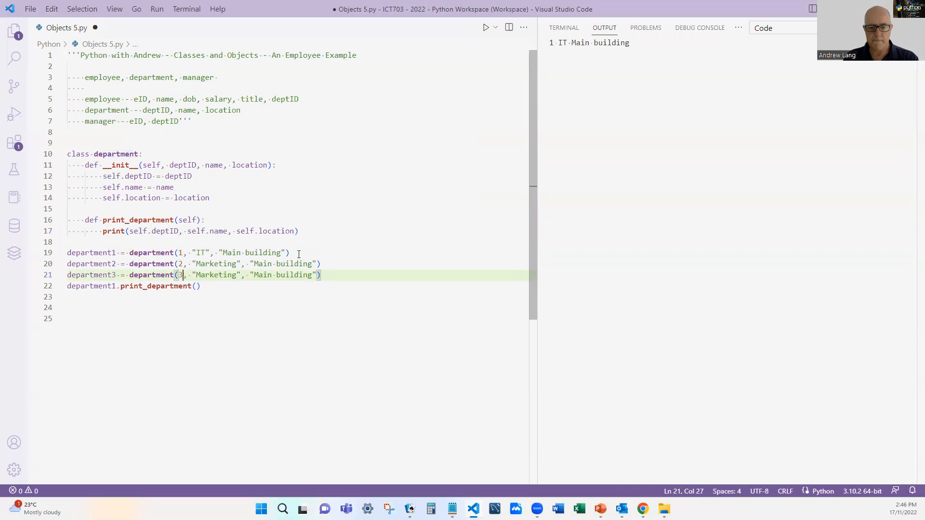
double_click(215, 274)
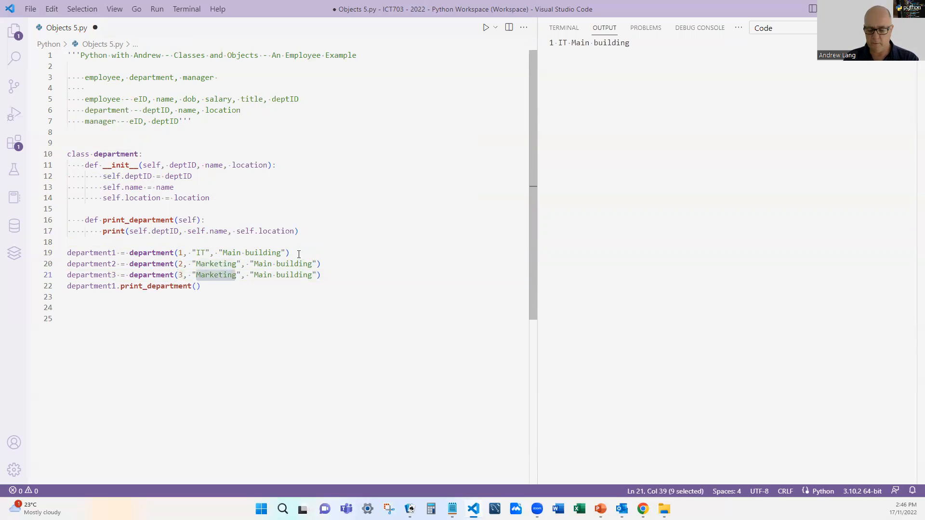
type("Final")
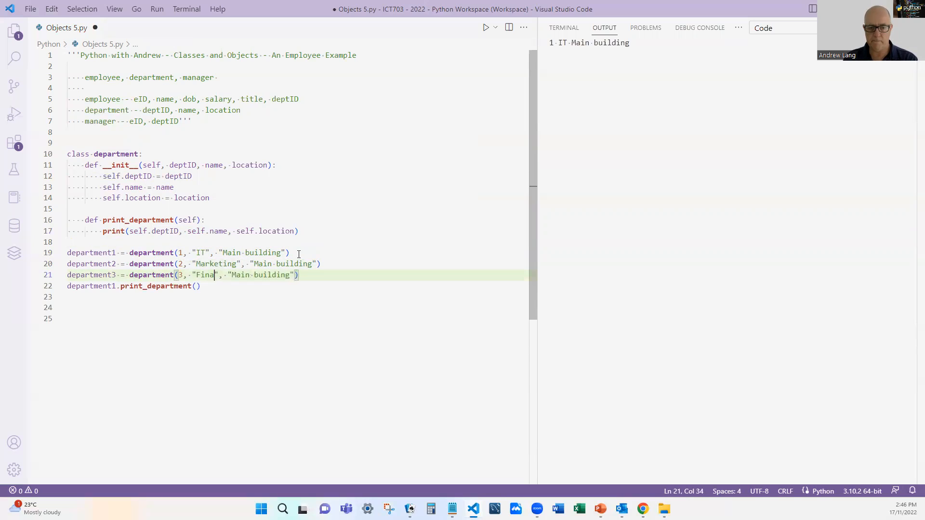
double_click(255, 275)
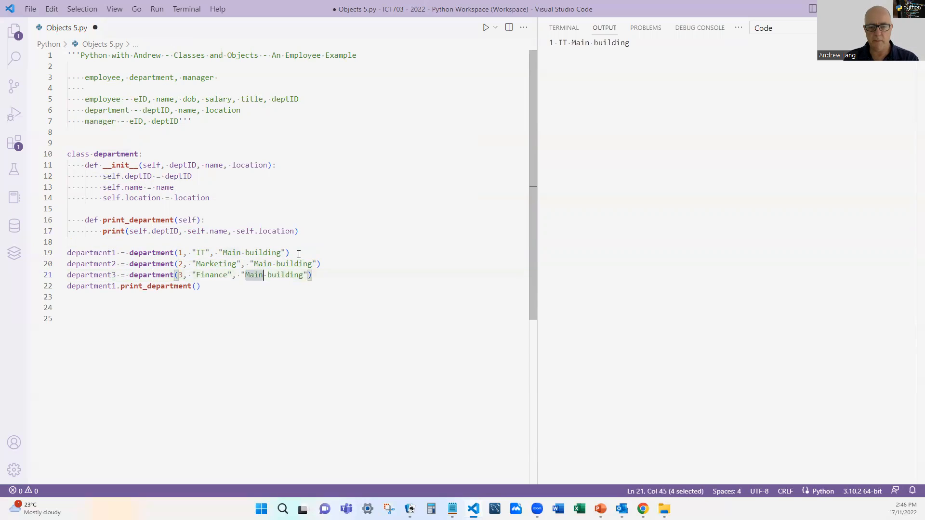
type("B")
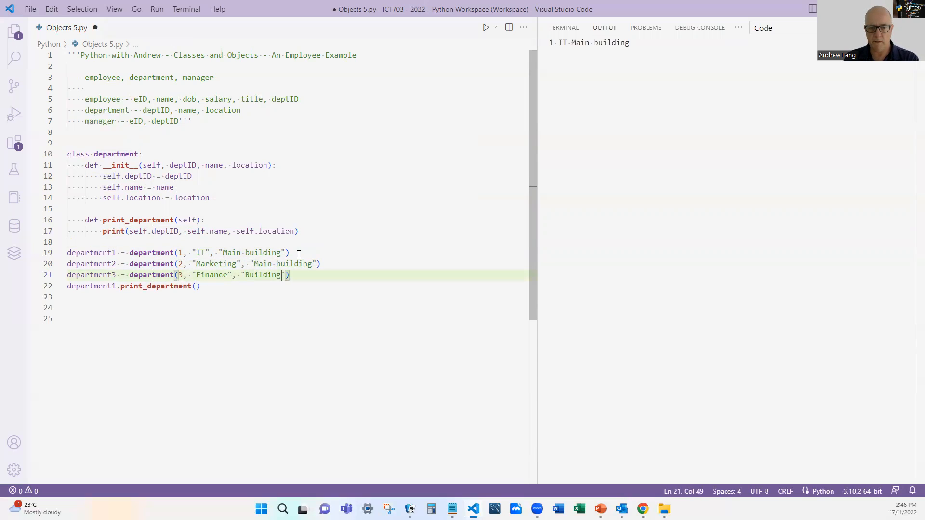
type("2")
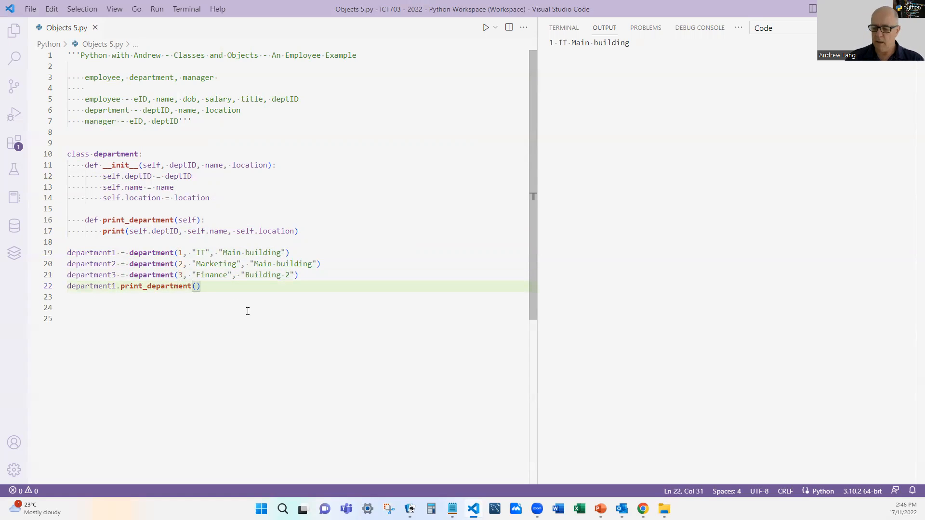
- Change the print call to department3, save, and run to output 3 Finance Building 2
key("Enter")
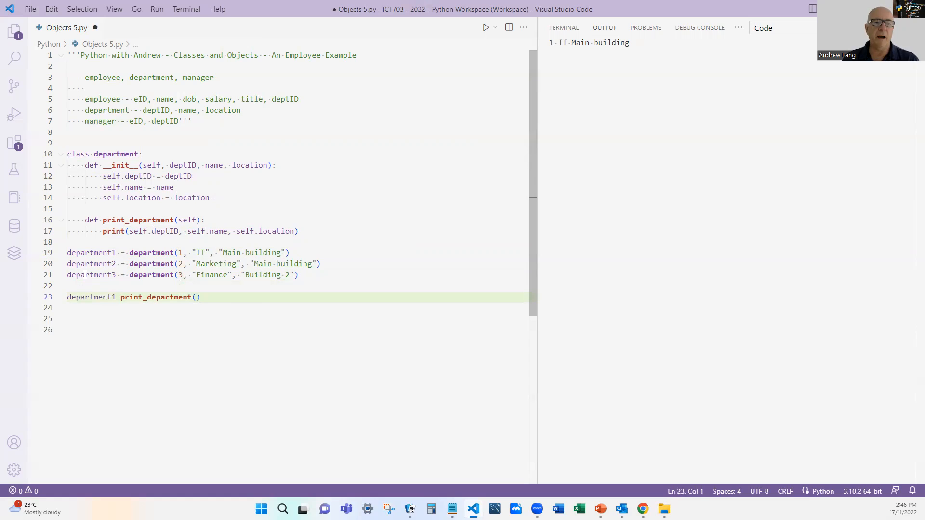
mouse_move(92, 296)
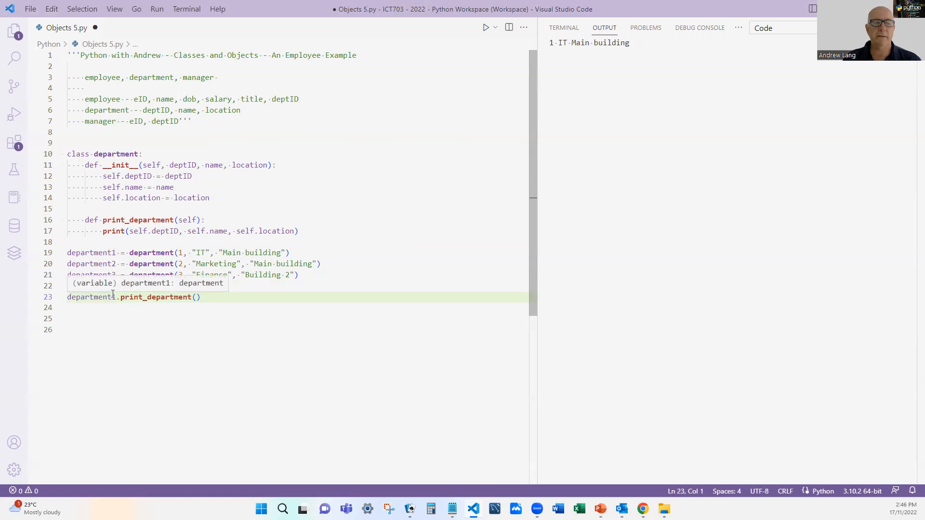
left_click(110, 297)
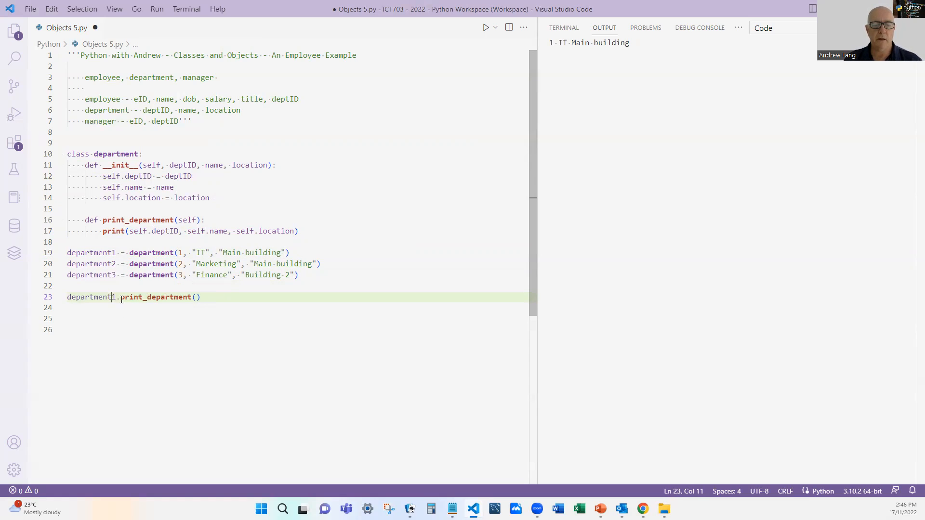
type("3")
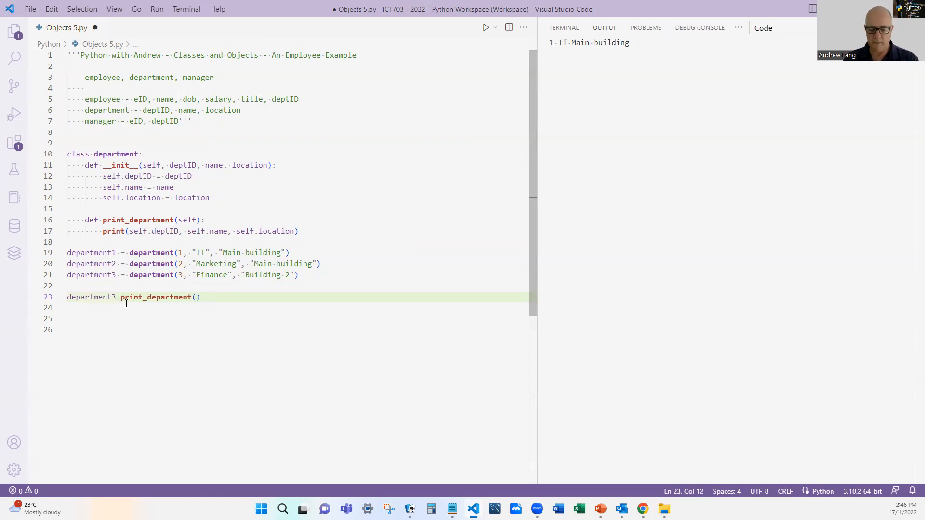
key("ctrl+s")
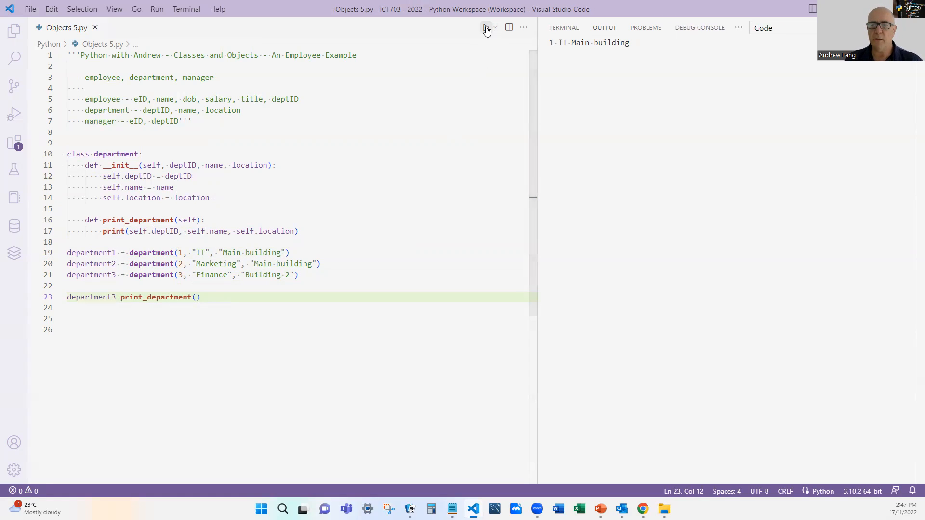
left_click(486, 28)
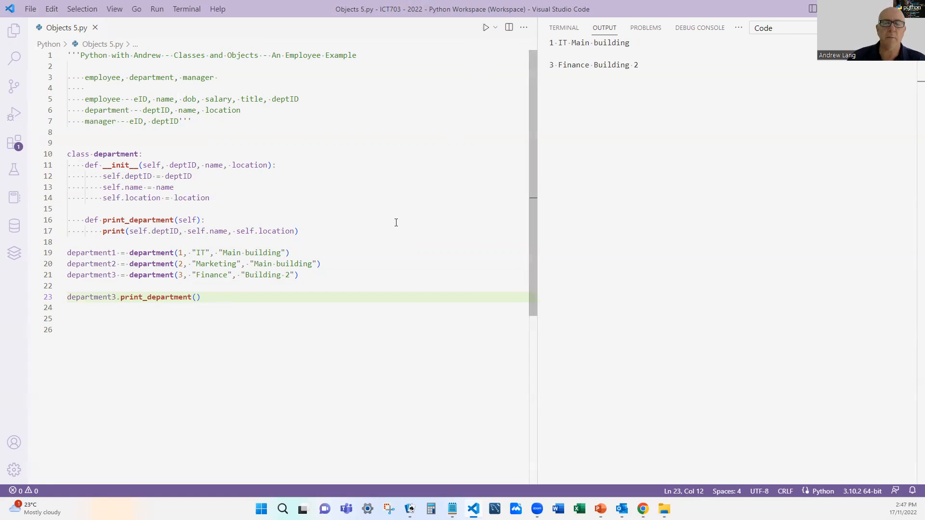
mouse_move(202, 318)
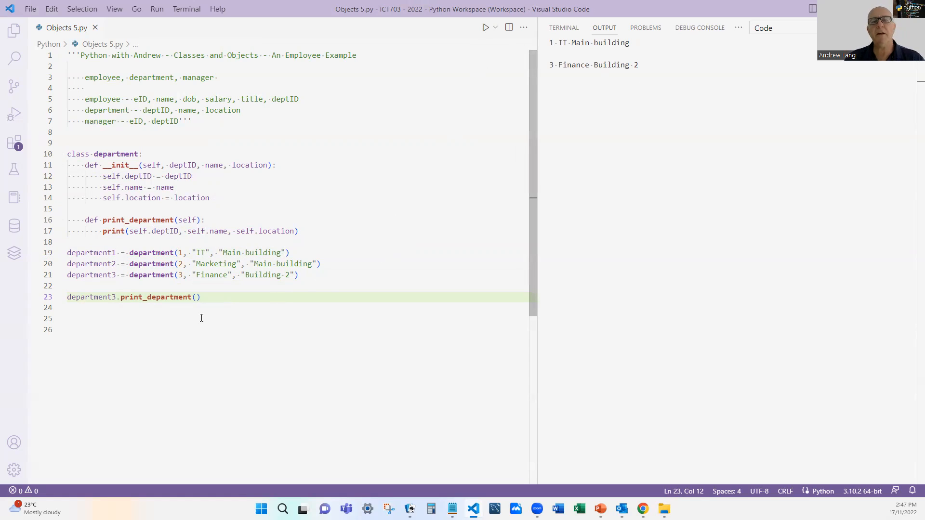
mouse_move(149, 170)
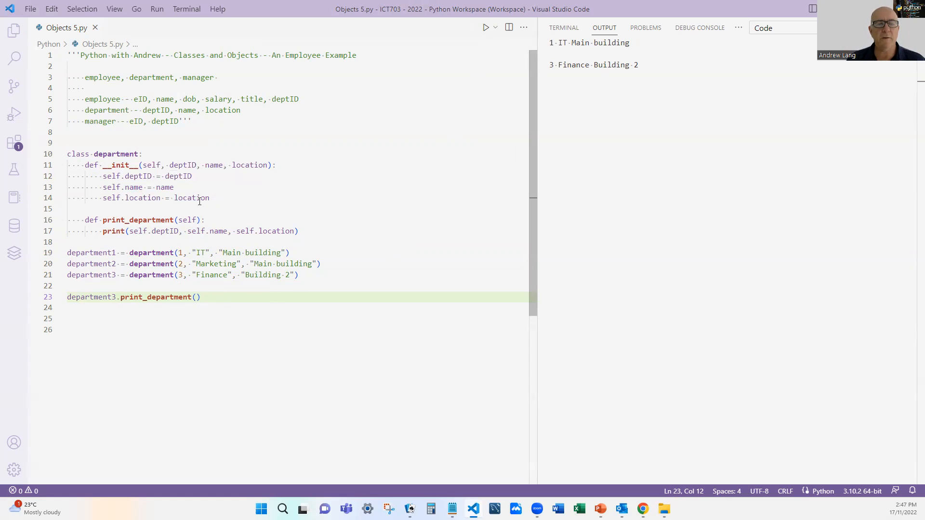
mouse_move(162, 275)
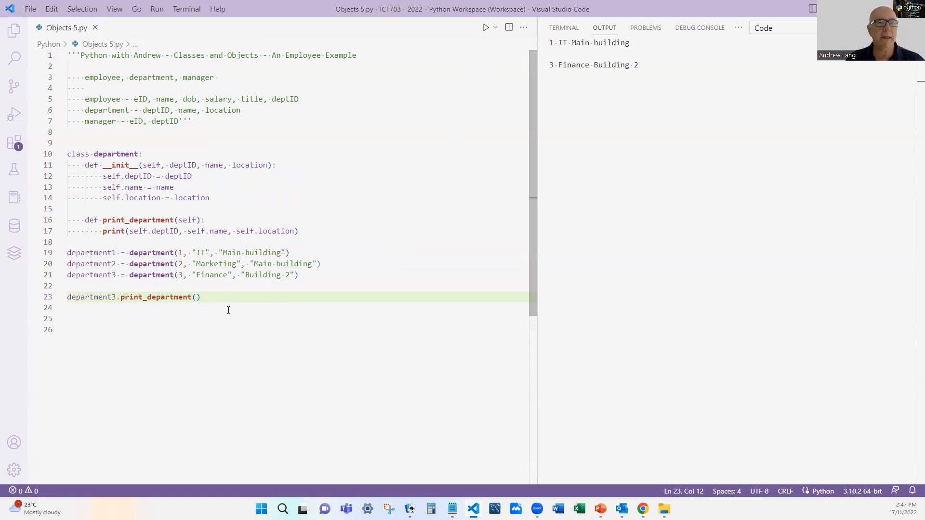
left_click(200, 297)
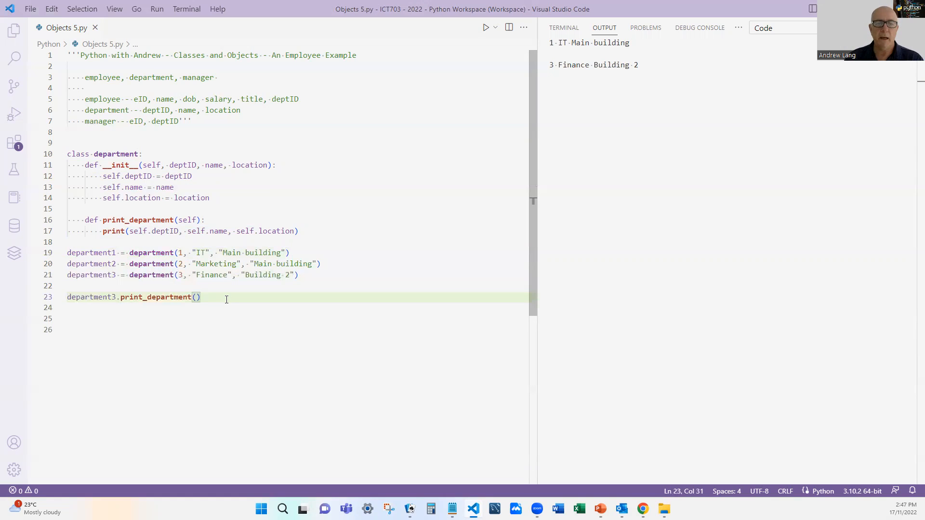
- Declare an empty class employee below the department code, copying the department __init__ to reuse
key("Enter")
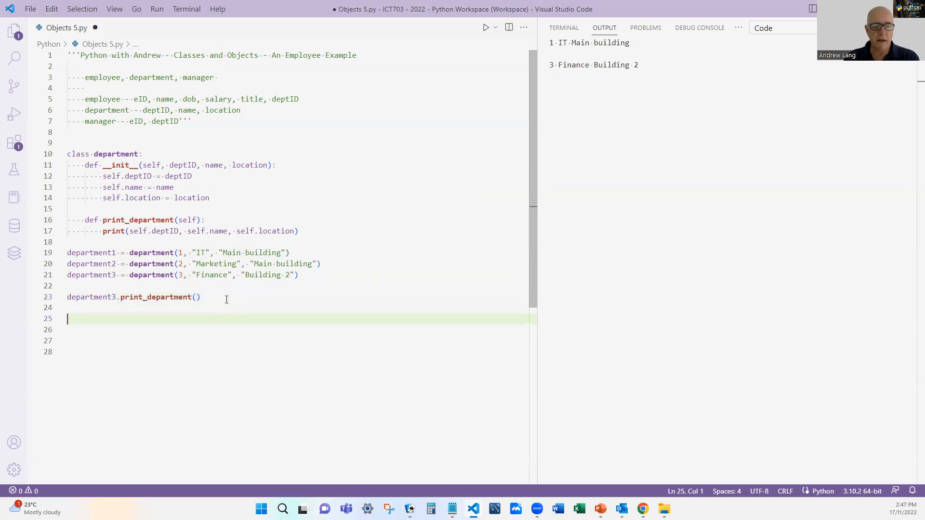
type("class")
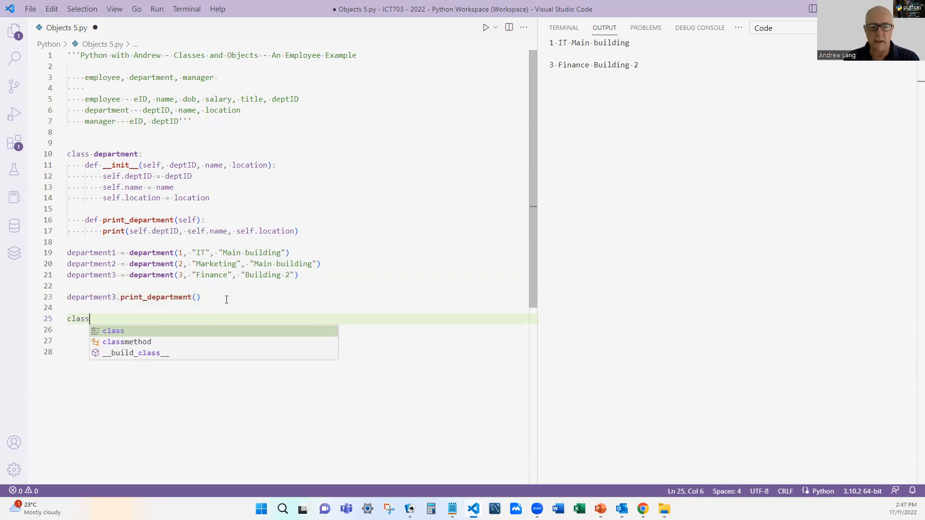
type("emplo")
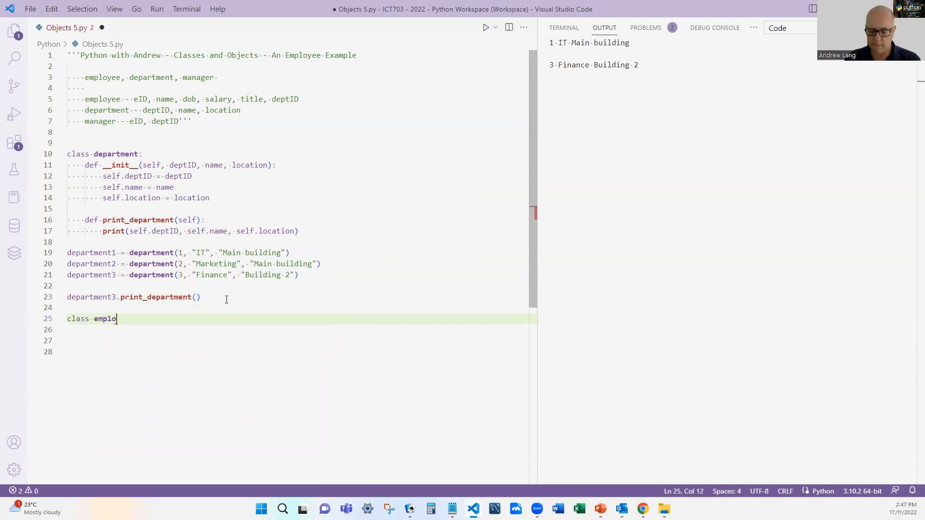
type("yee:")
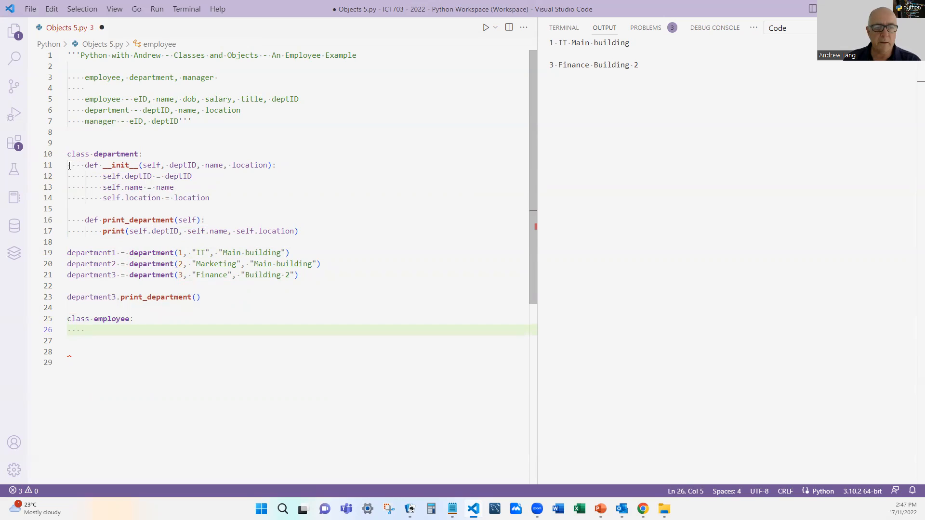
left_click_drag(78, 165, 209, 197)
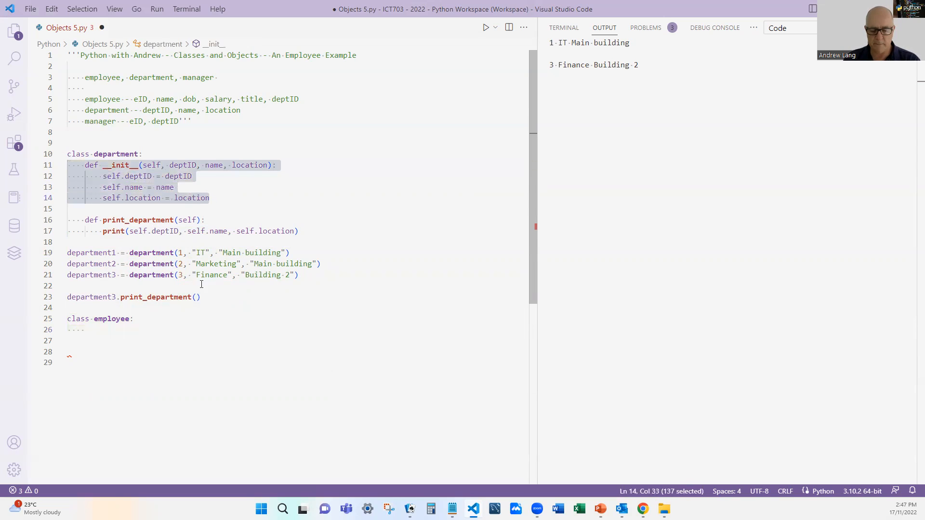
left_click(77, 330)
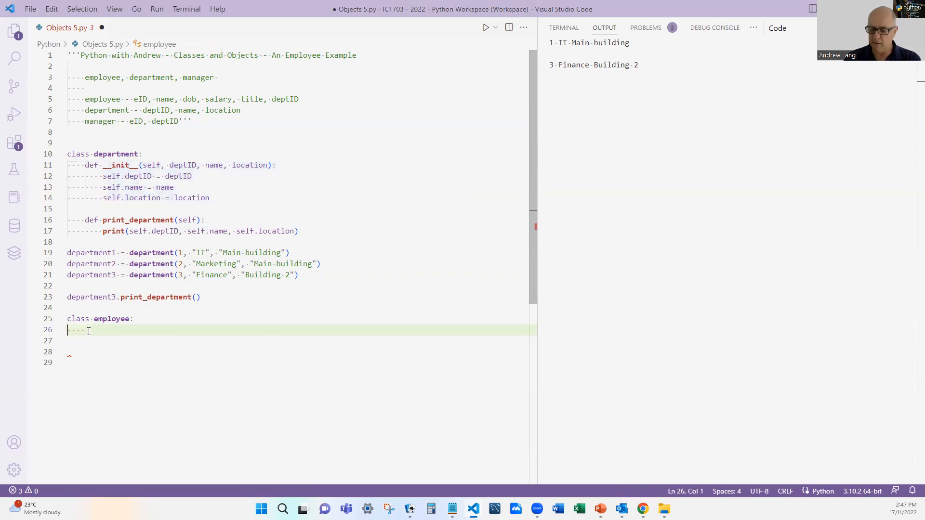
- Give employee an __init__(self, eID, name, dob, salary, title, deptID) signature
type("def __init__(self, deptID, name, location):")
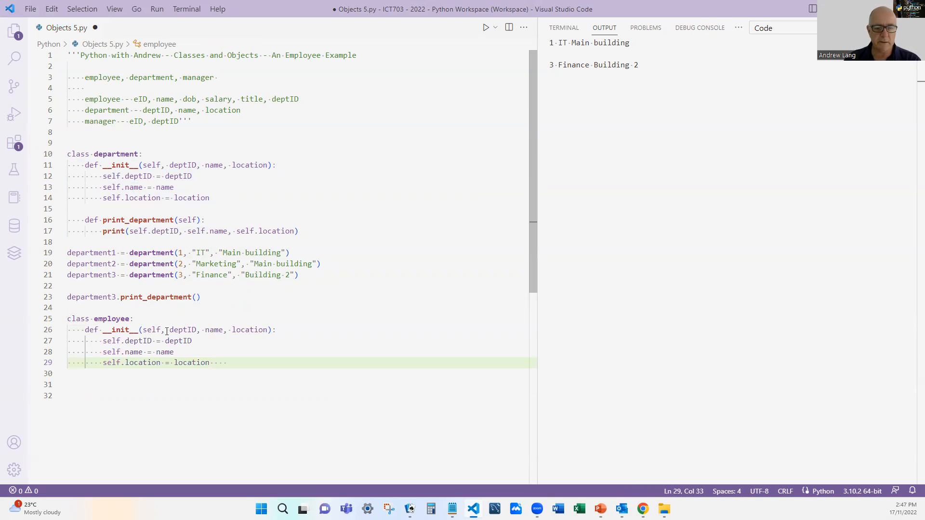
left_click(183, 330)
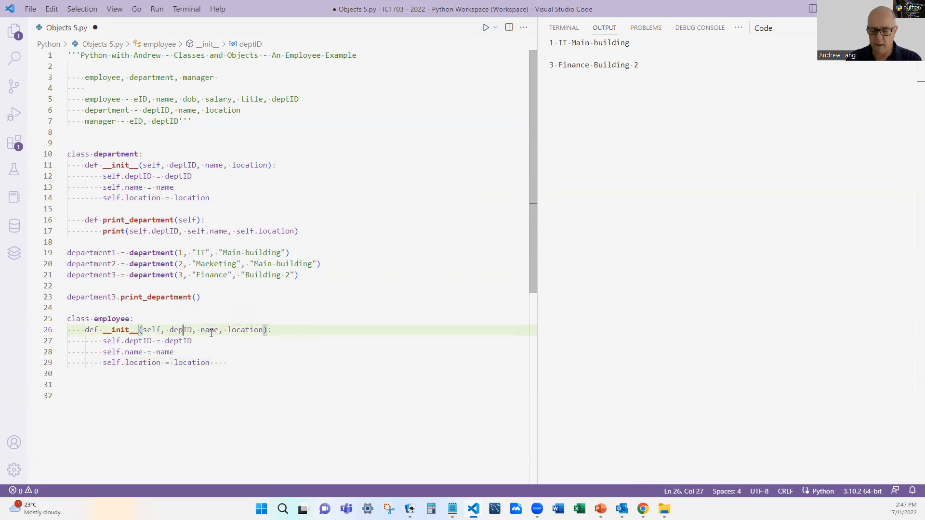
type("eID")
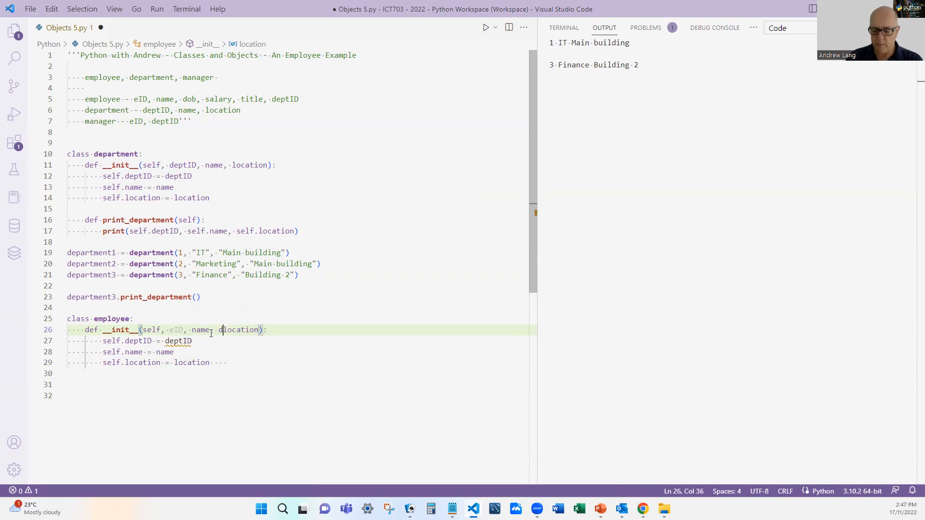
type("dob,")
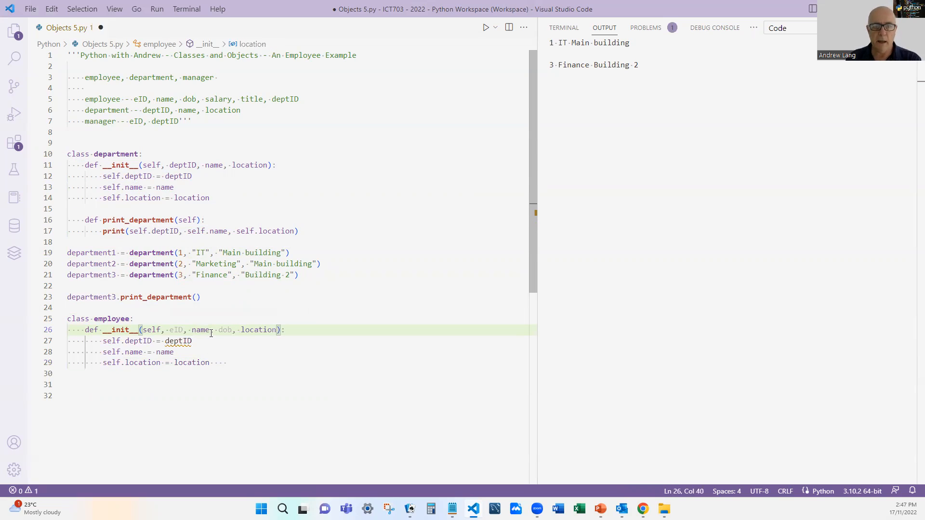
type("salary, title, dept")
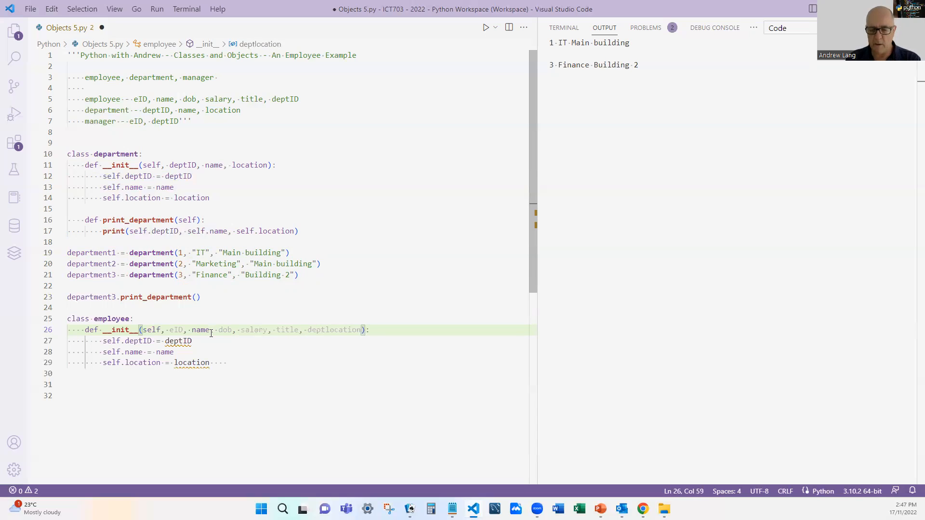
type("ID")
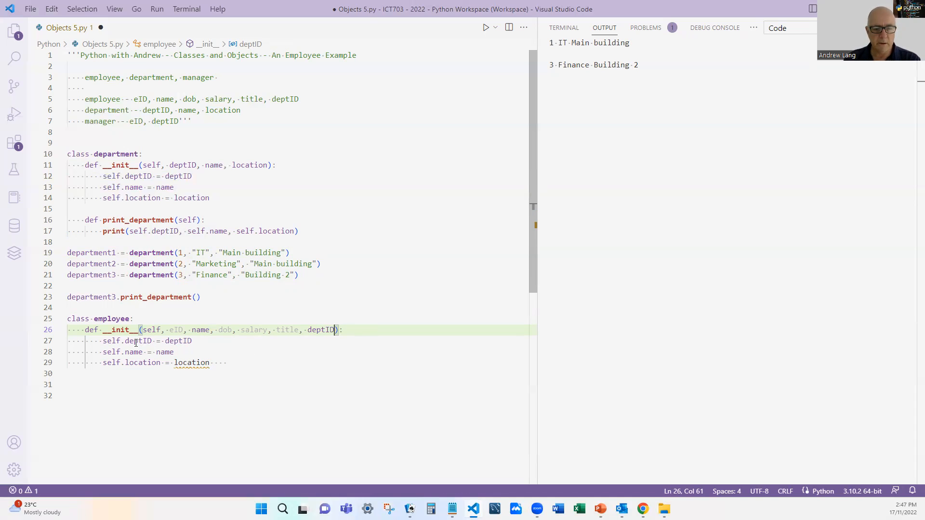
- Store eID, name, dob, salary, title and deptID on self in the employee constructor
left_click(134, 342)
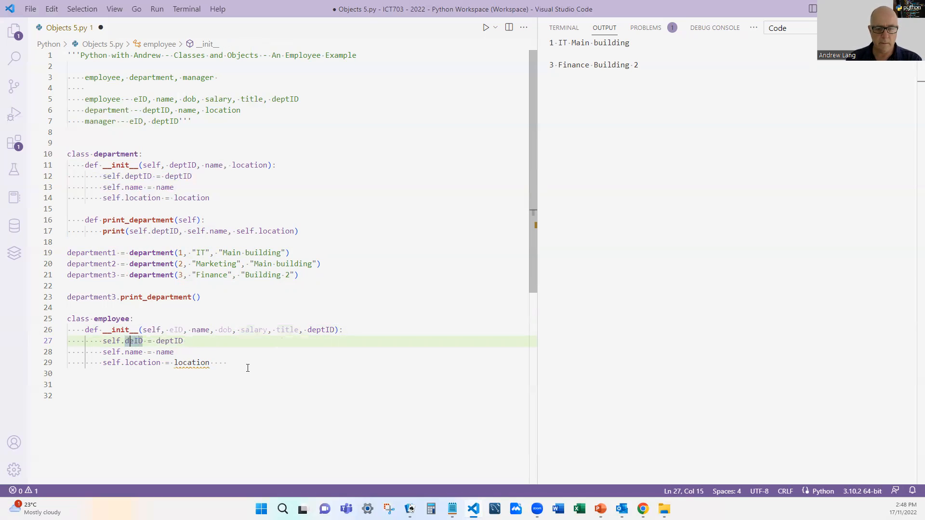
type("eID")
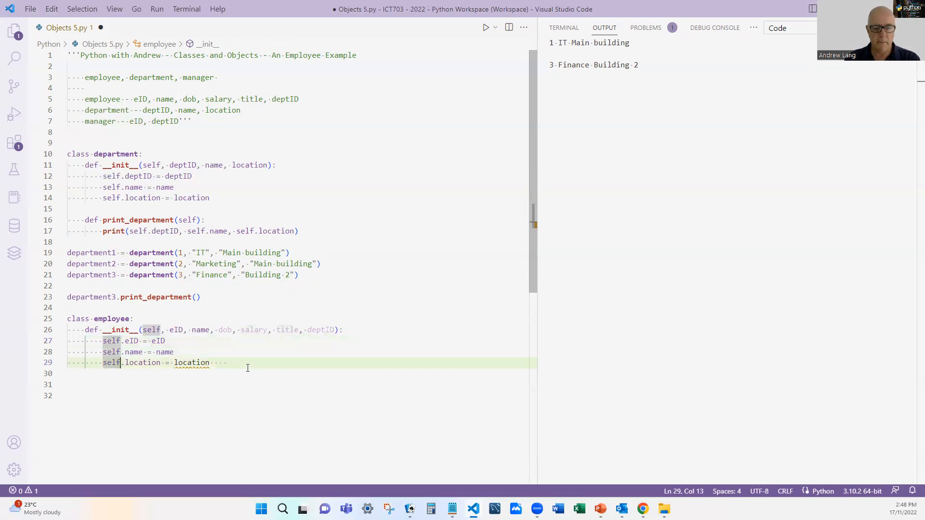
double_click(143, 363)
type("dob = dob")
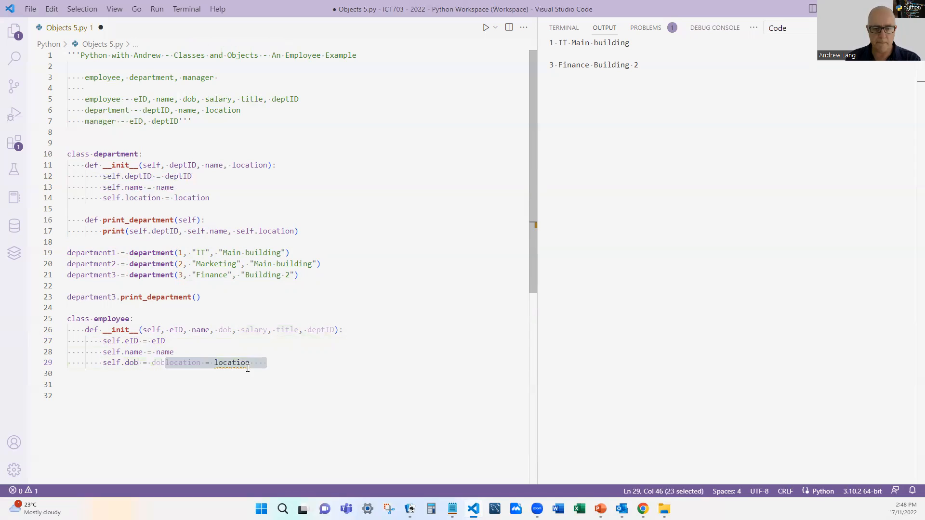
type("self.")
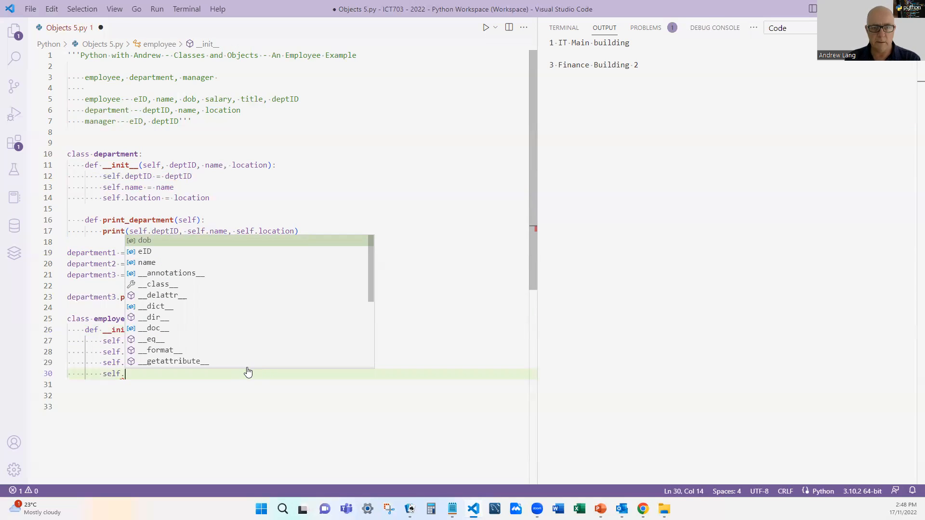
type("salary =")
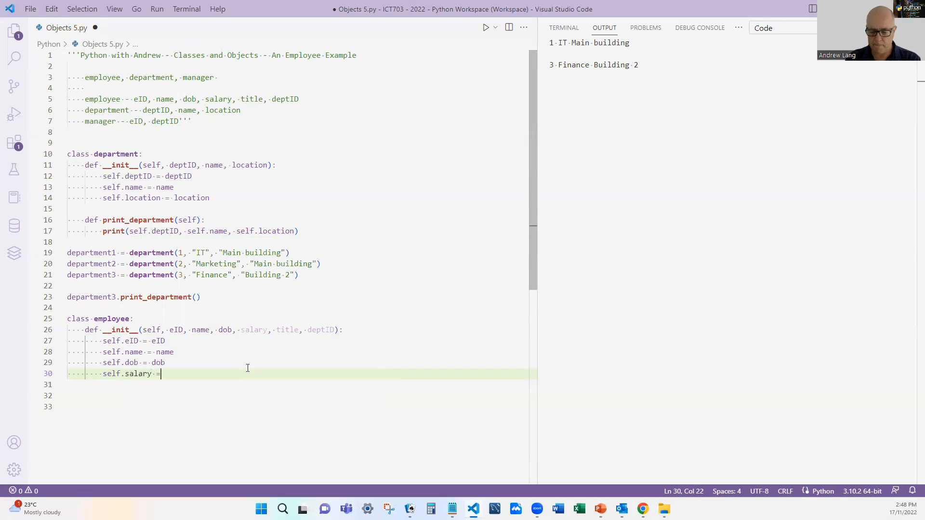
type("salary")
left_click(302, 384)
type("self")
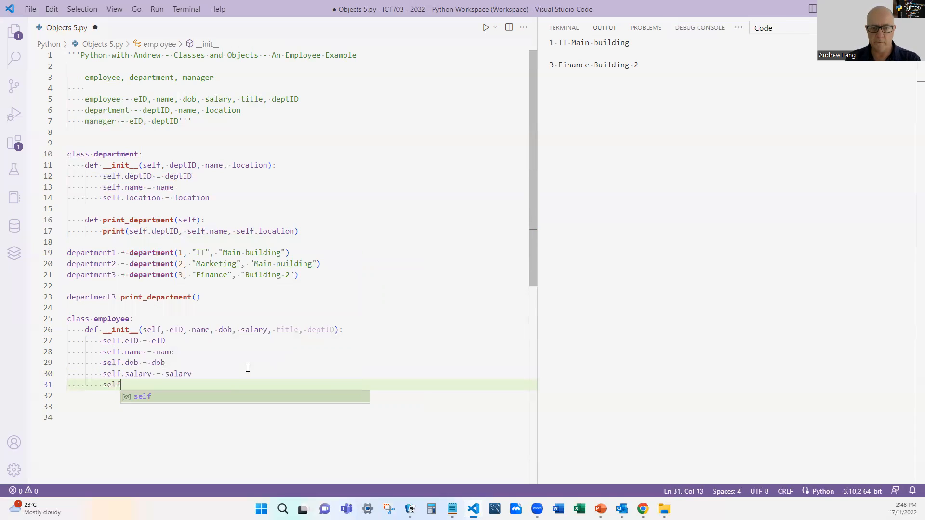
type(".title")
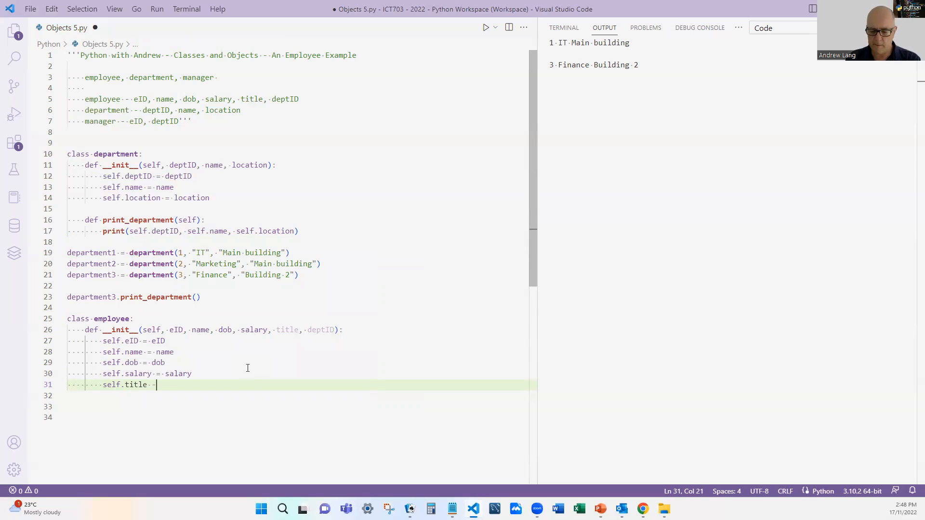
type("=")
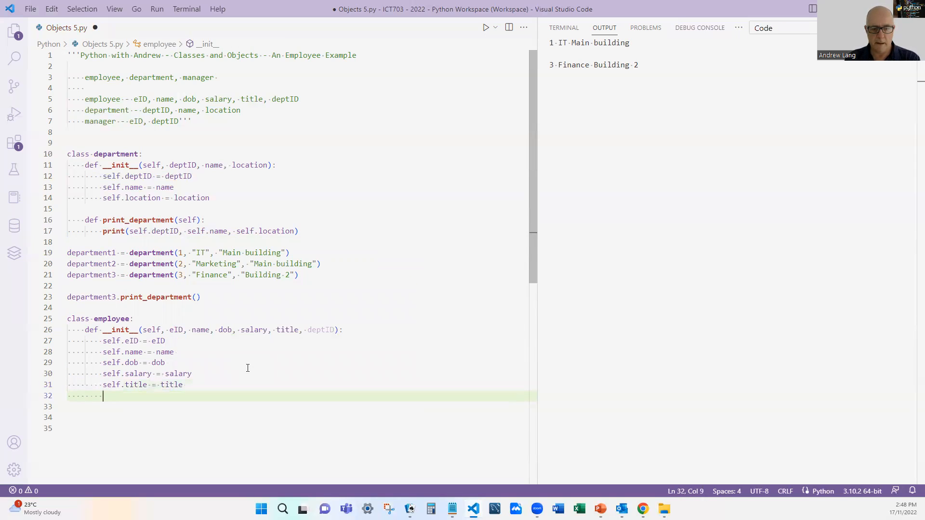
type("self")
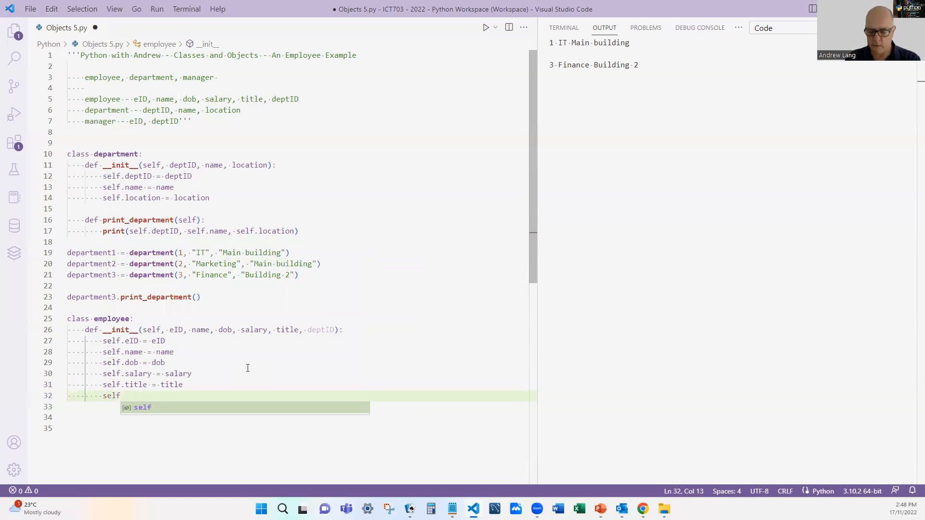
type(".dep")
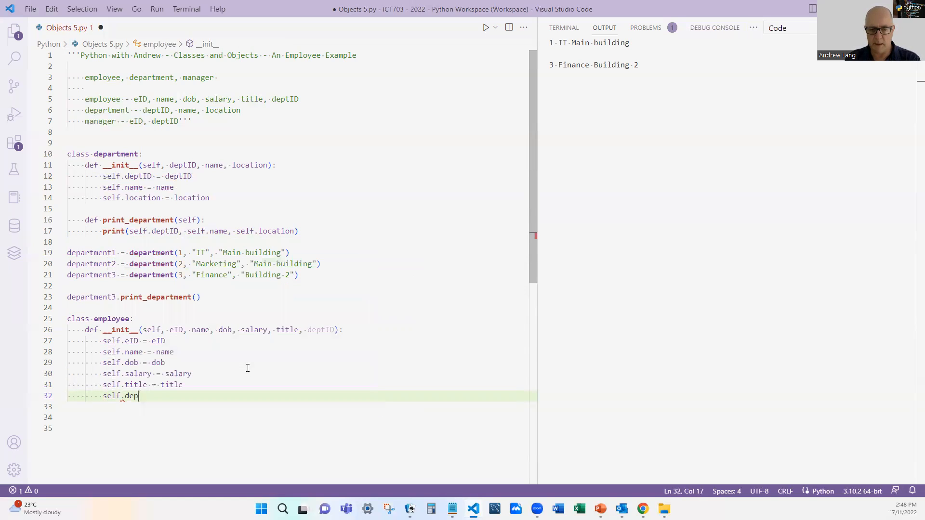
type("tID = deptID")
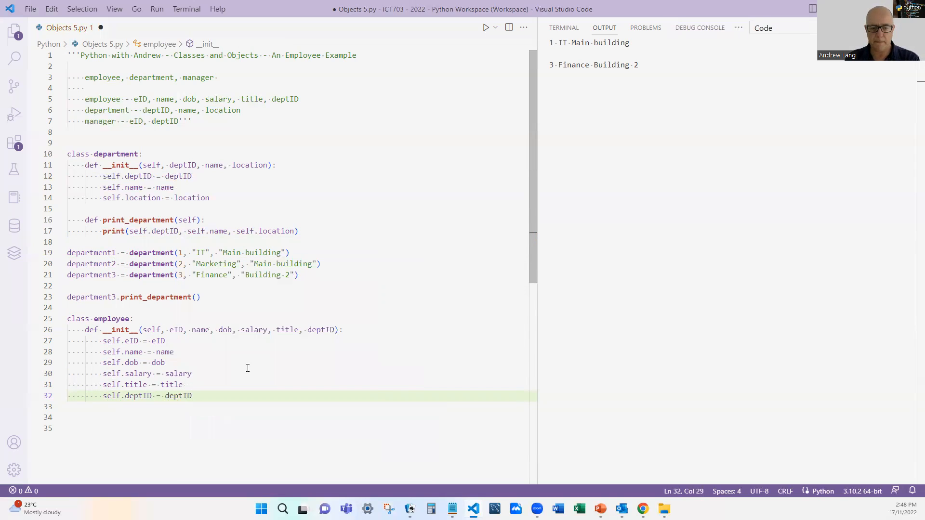
key("Enter")
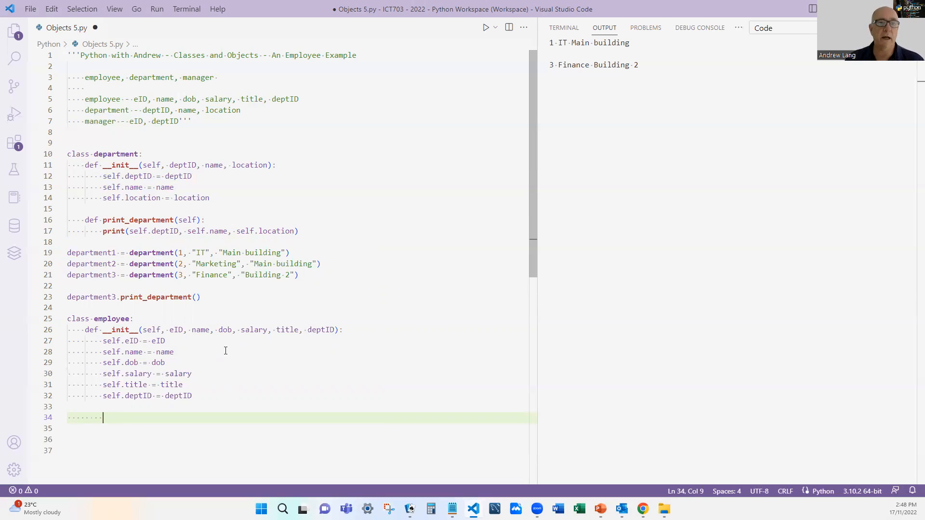
mouse_move(368, 378)
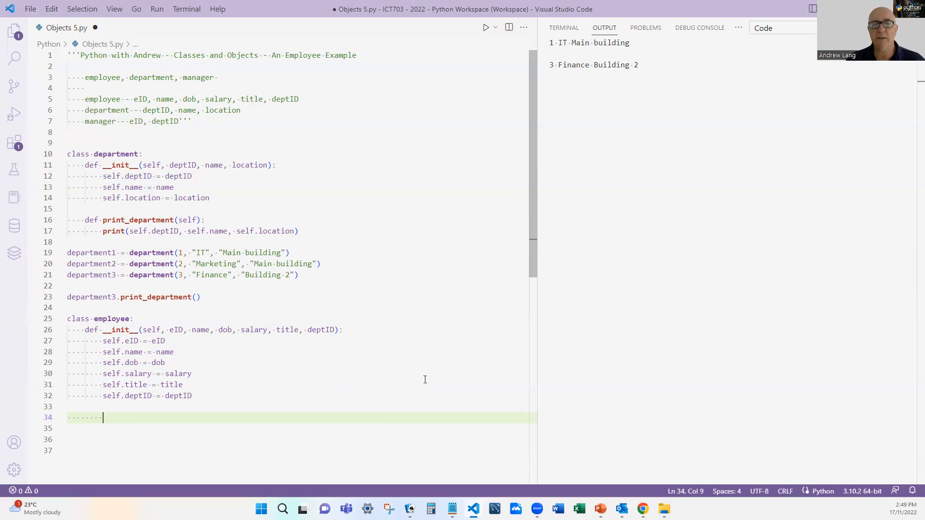
mouse_move(429, 380)
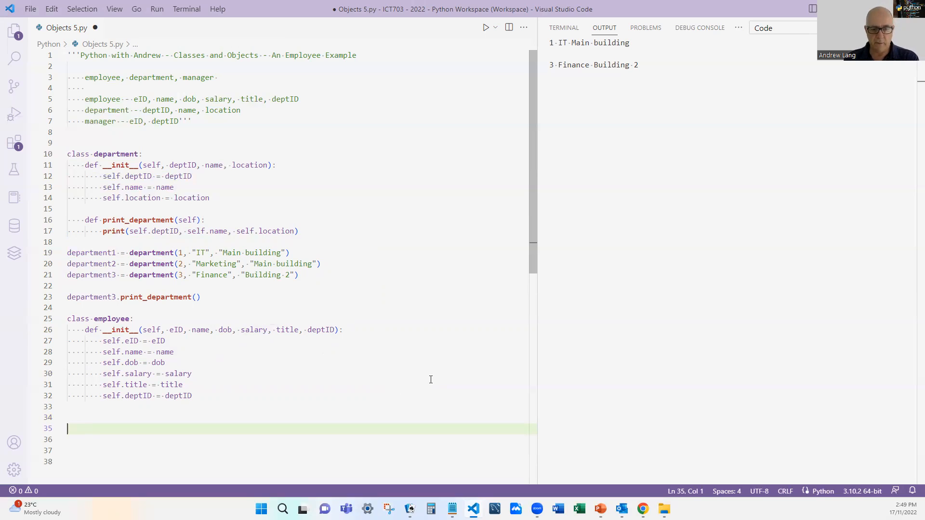
- Create emp1 = employee(101, "Fred", "1/1/1970", 35000, "IT Manager", 1)
type("emp1 = employee(")
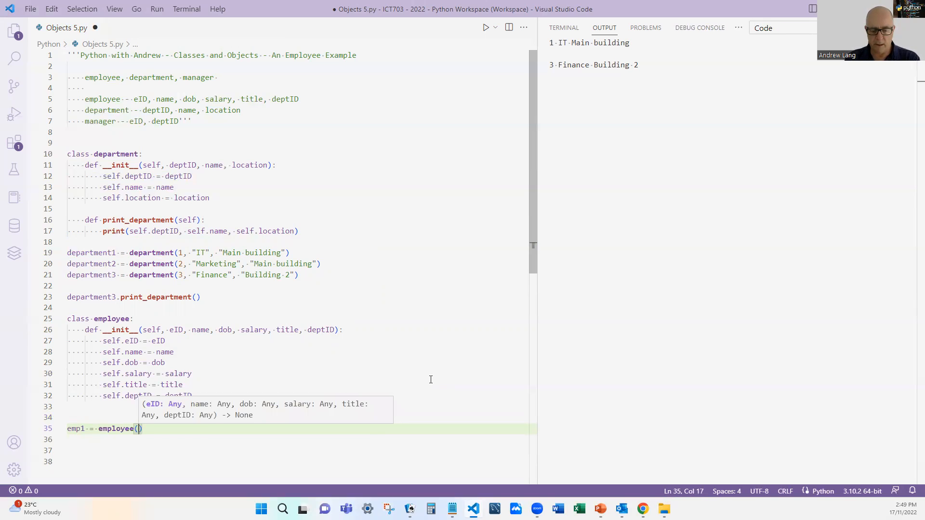
type("12")
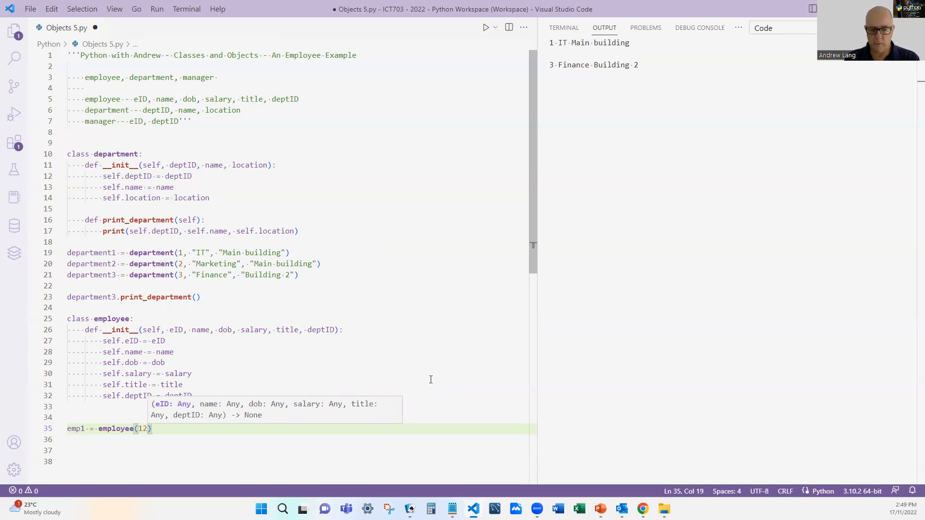
key("Backspace")
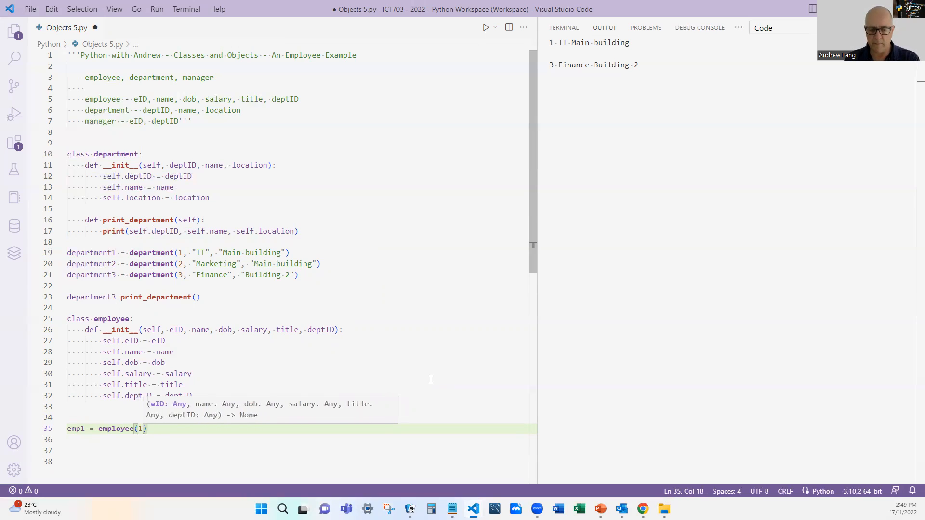
type("01,")
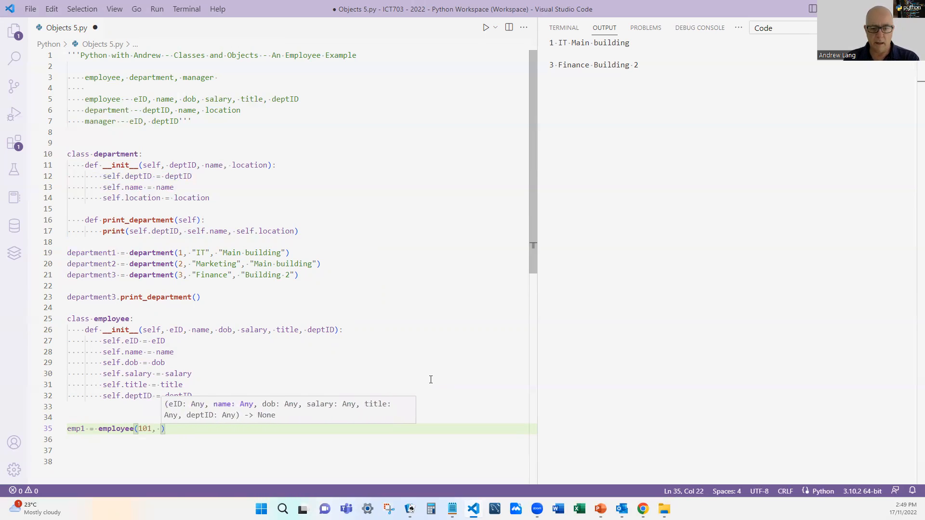
type("Fr\"")
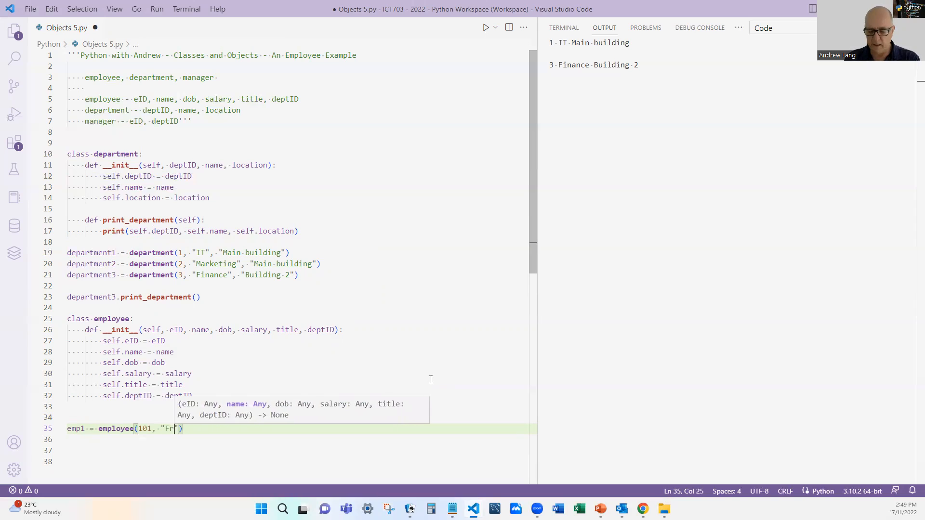
type("ed\",")
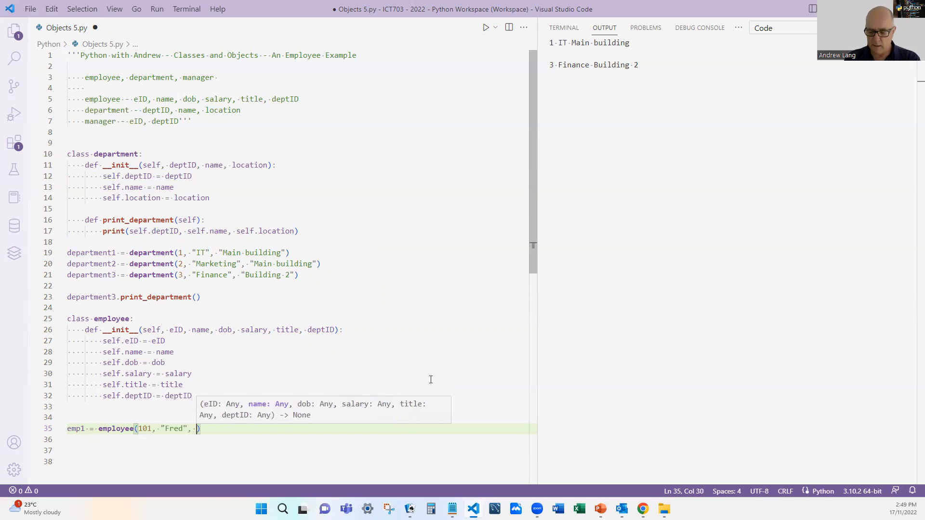
type("1/1/1970\",")
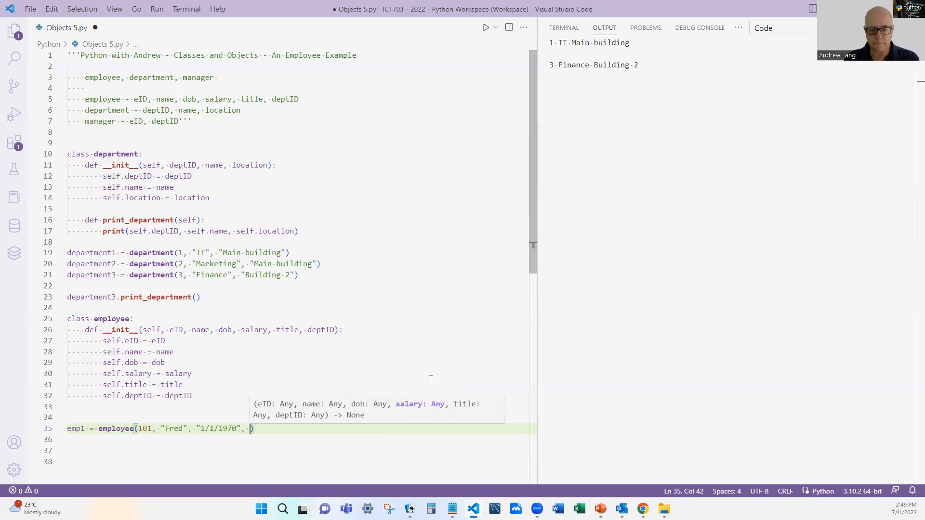
type("35")
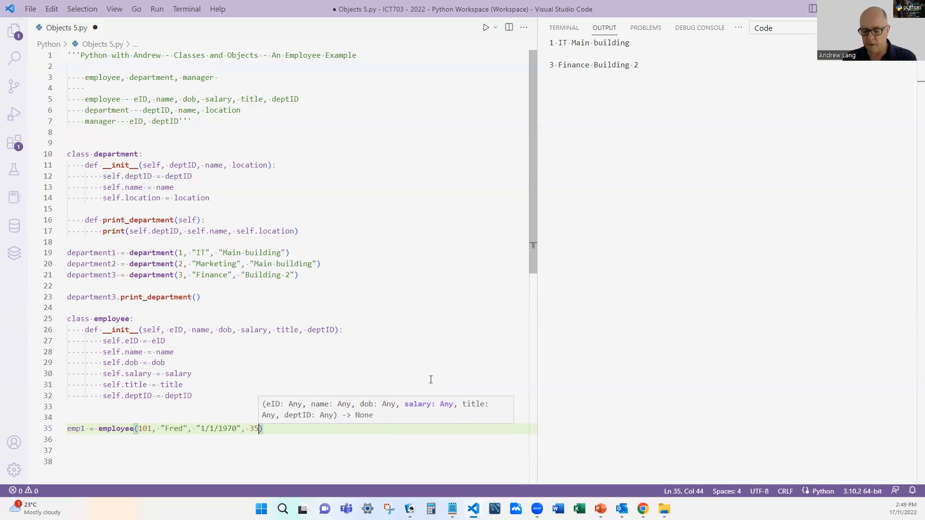
type("000,")
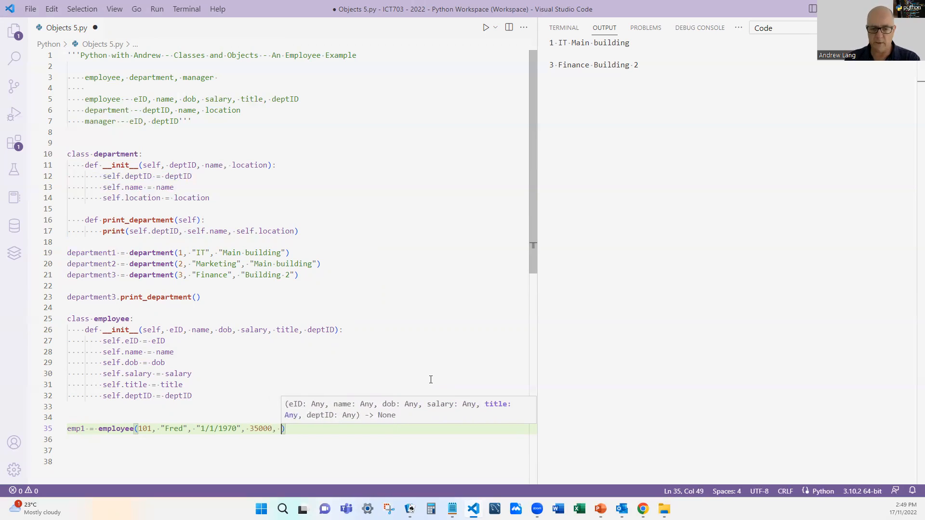
type("\"\"")
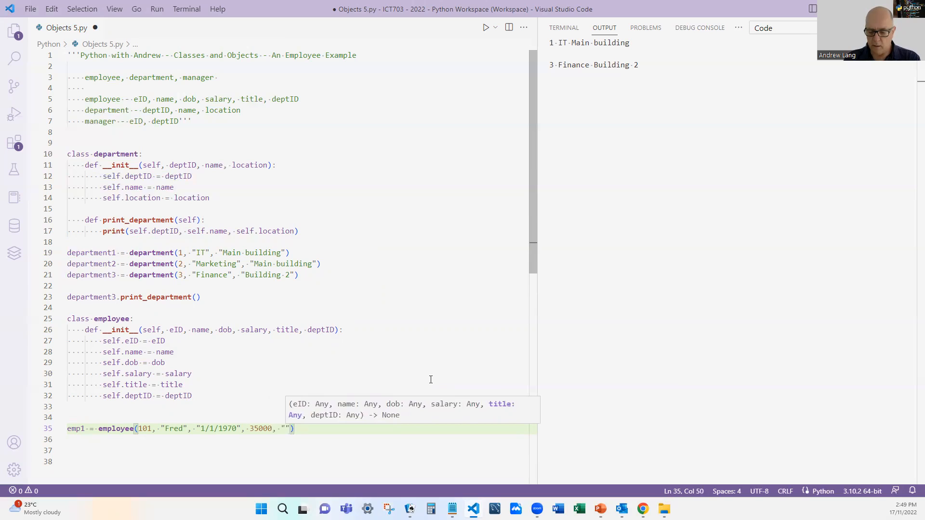
type("IT Manager")
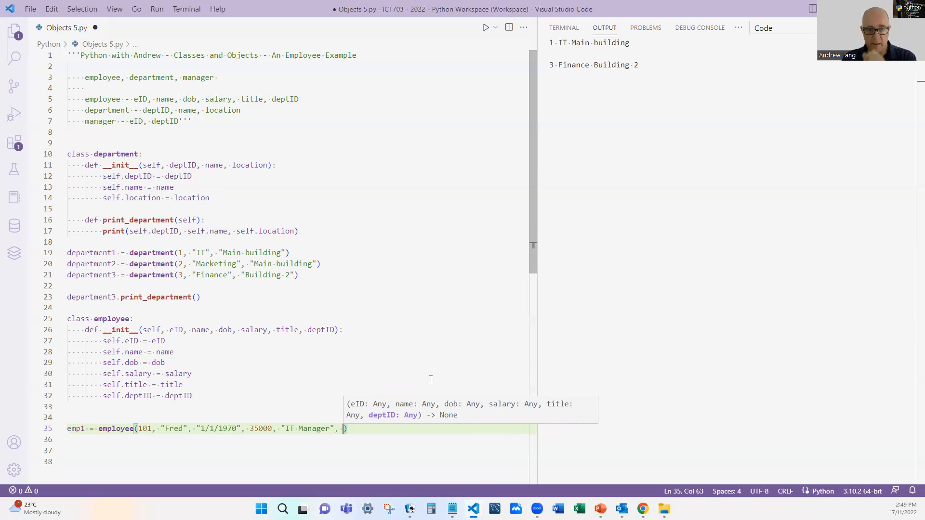
type("1")
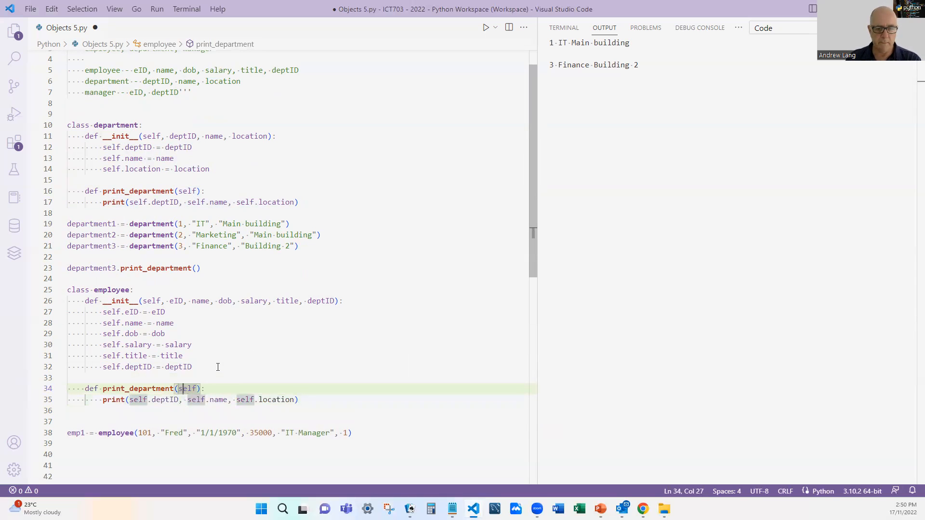
- Rename the copied method to print_employee printing self.eID, self.name, self.title and self.deptID
double_click(137, 389)
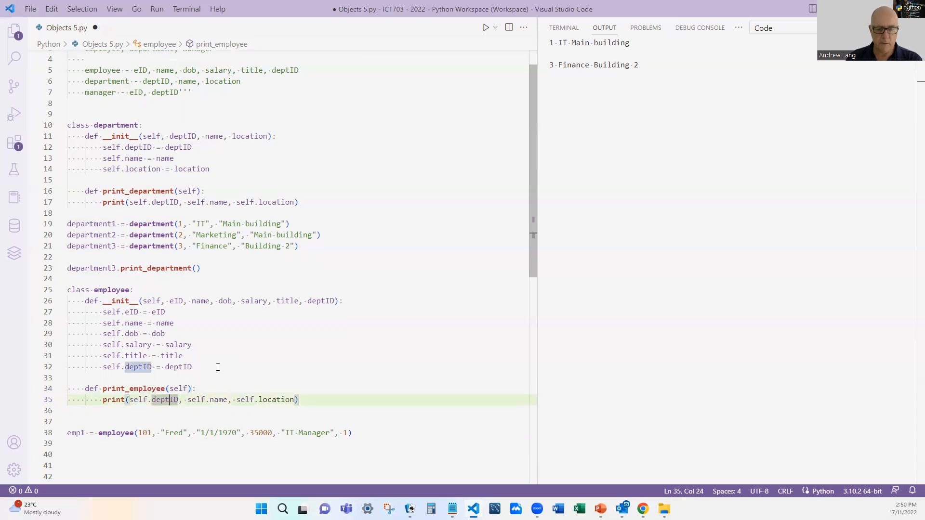
type("eID")
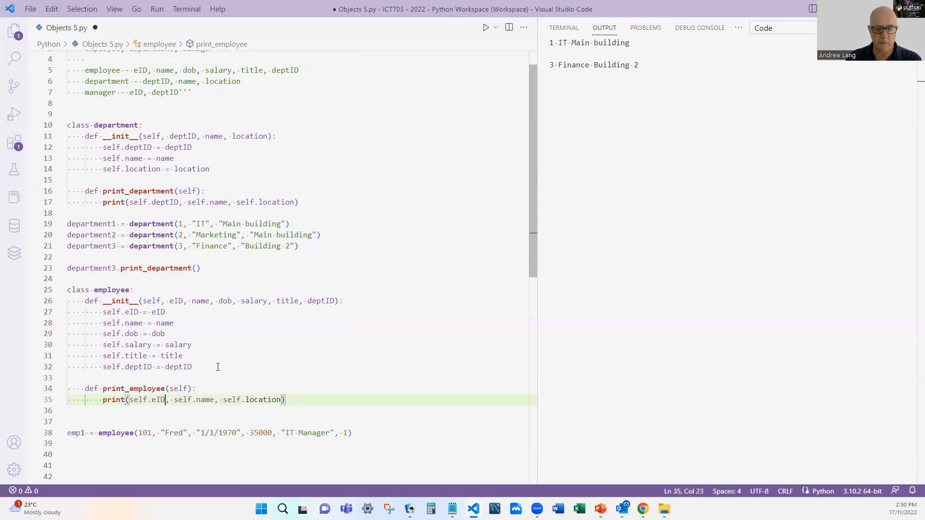
double_click(263, 399)
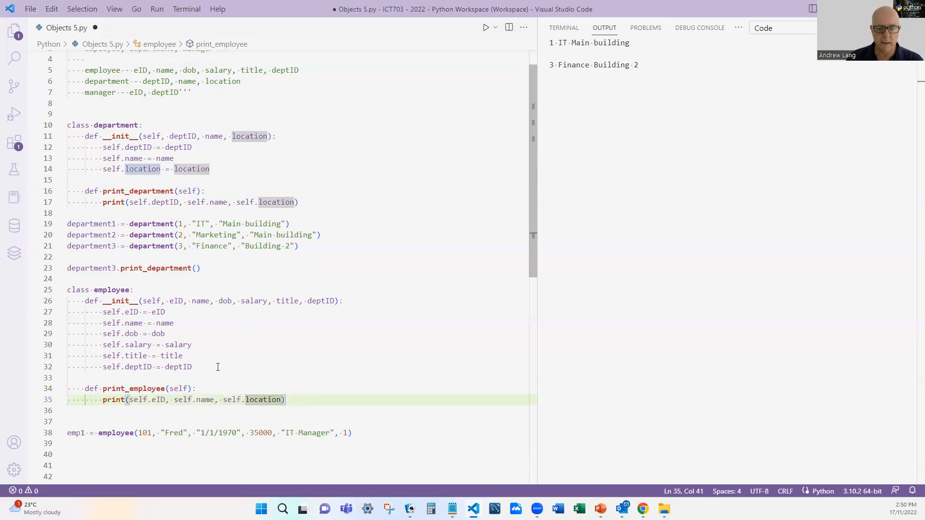
type("title")
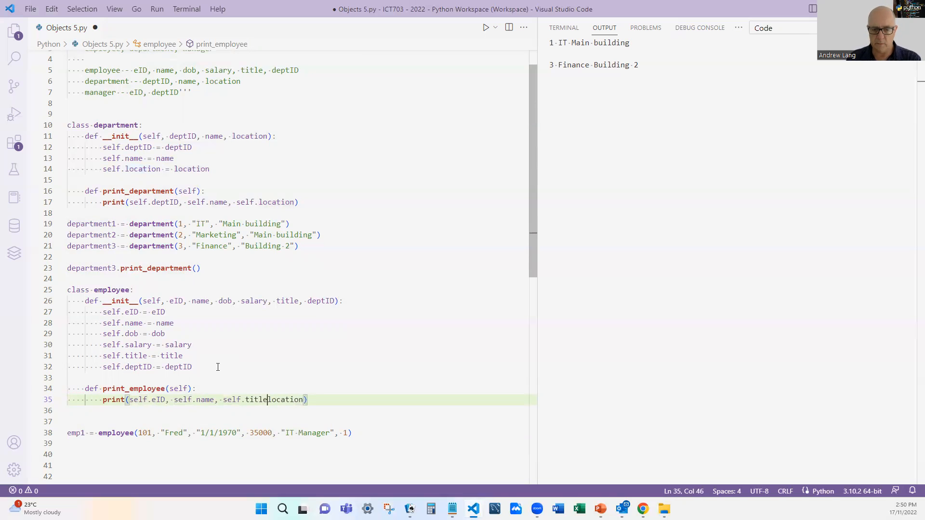
type(", slf")
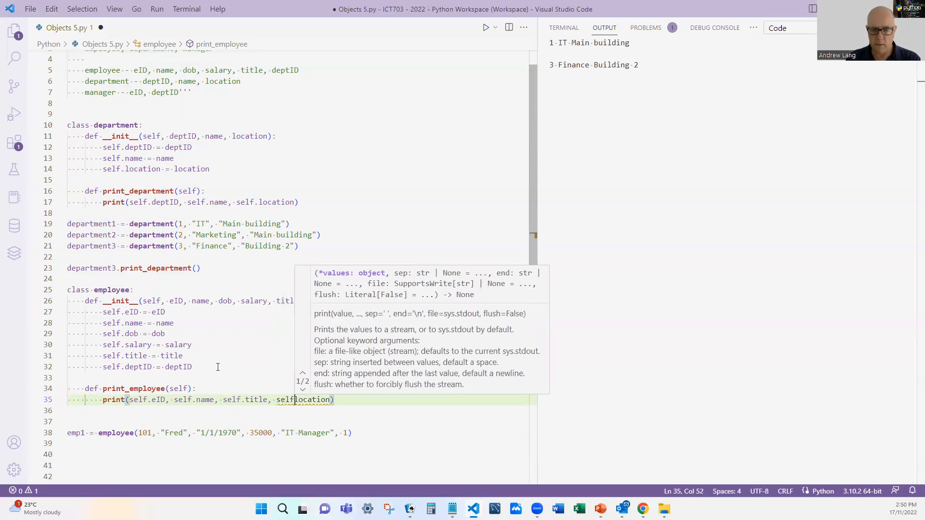
type("deptID")
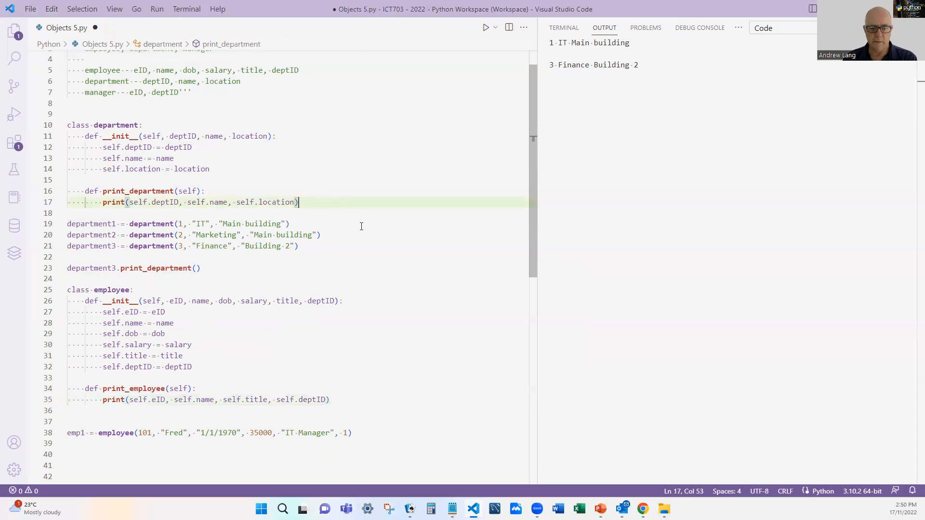
- Call emp1.print_employee() and save the file
scroll("down", 3)
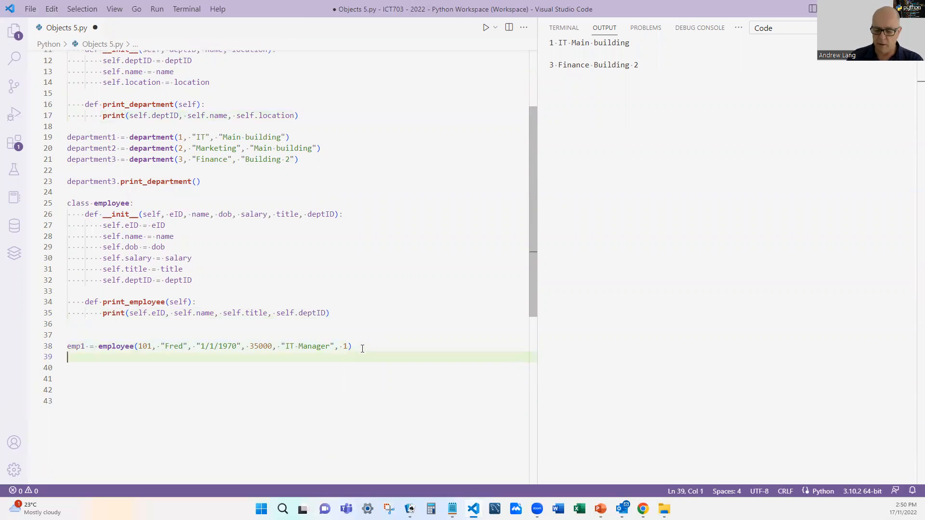
type("emp1.print_employee")
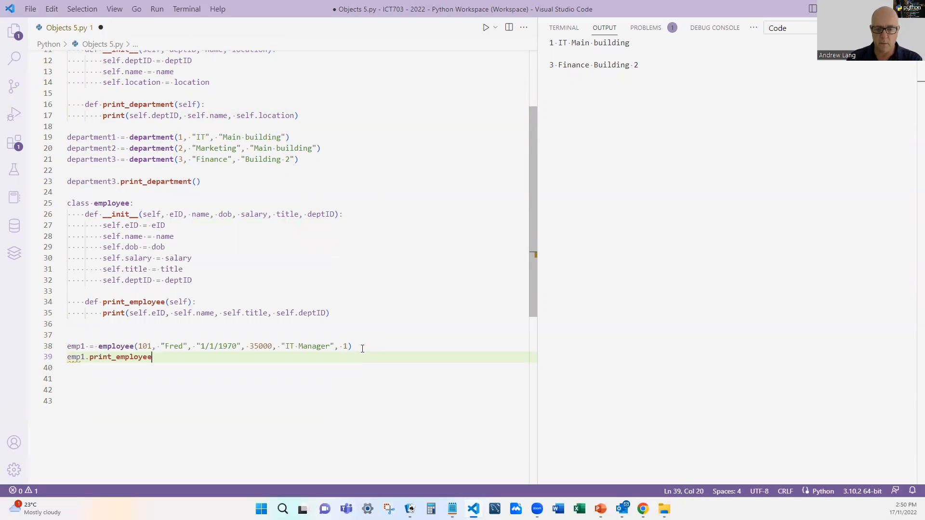
type("()")
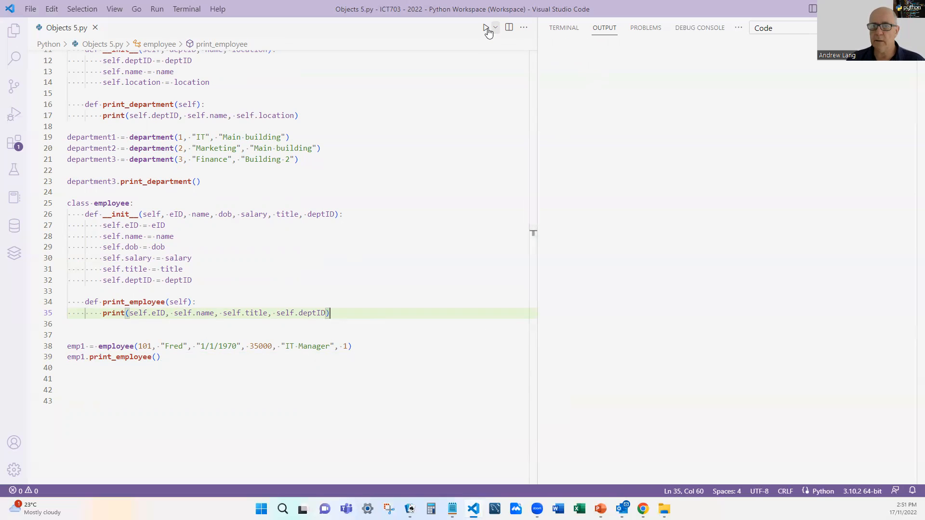
- Run the script to see 101 Fred IT Manager 1, then select emp1's department number 1 for replacement
left_click(486, 27)
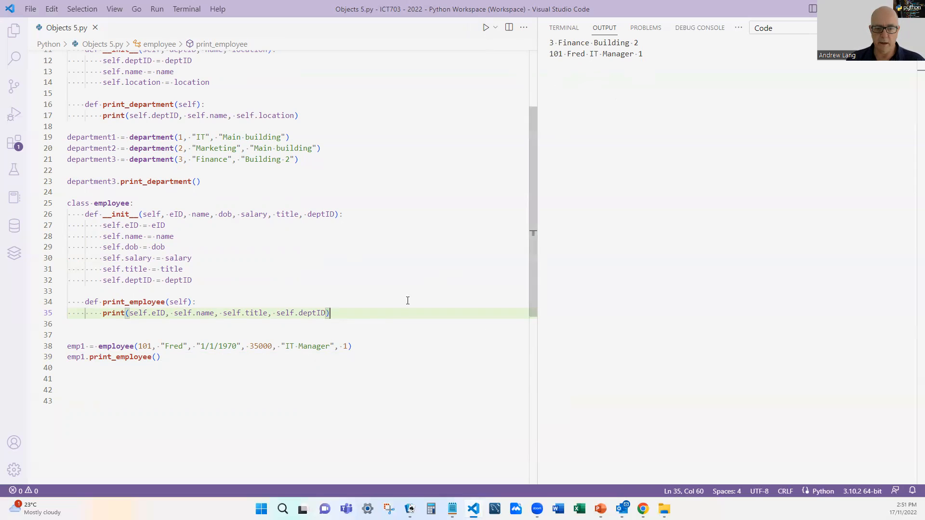
mouse_move(354, 346)
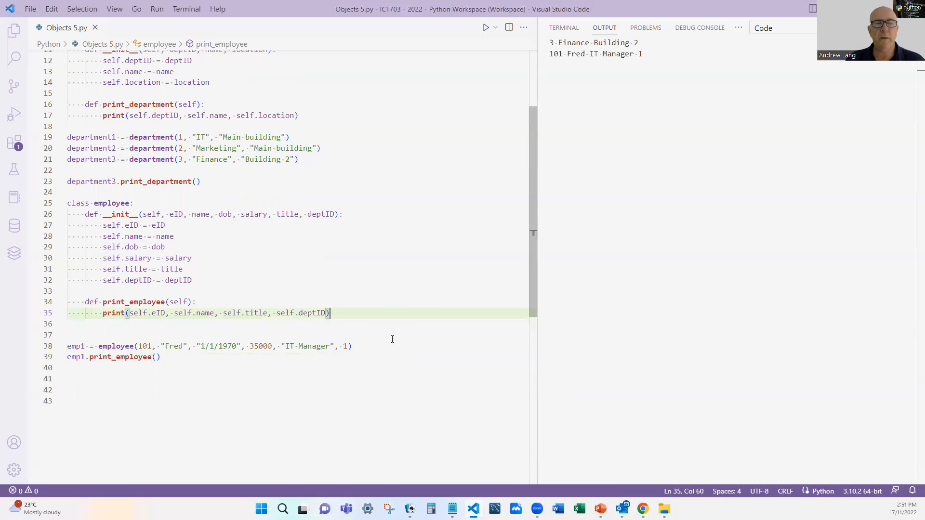
mouse_move(206, 383)
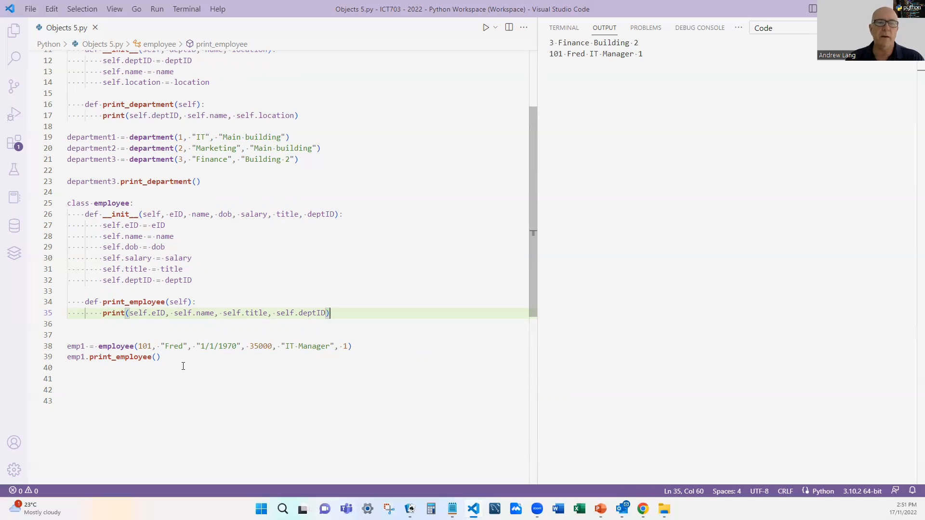
mouse_move(410, 294)
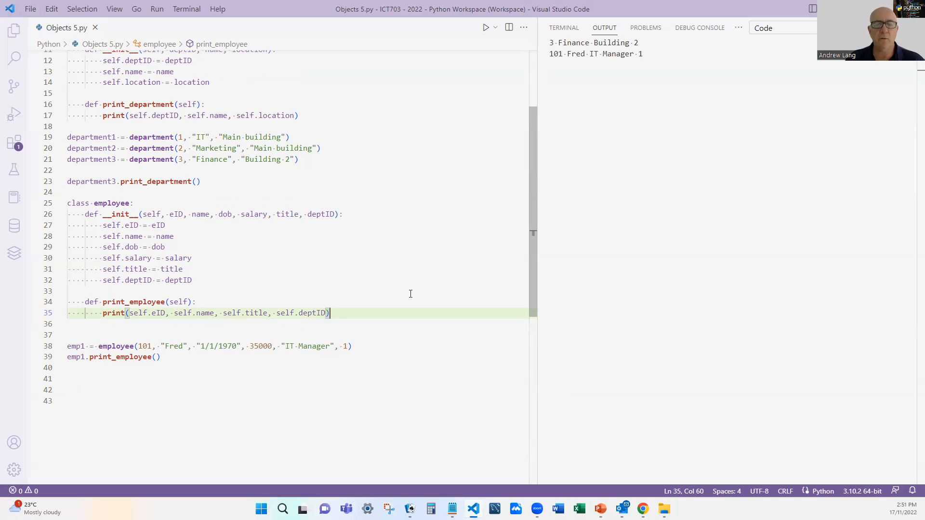
mouse_move(421, 339)
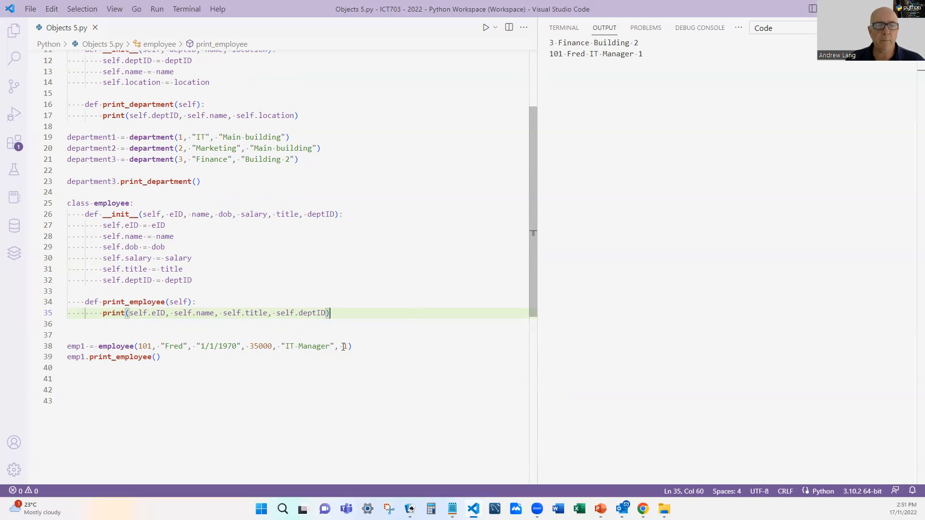
left_click(342, 346)
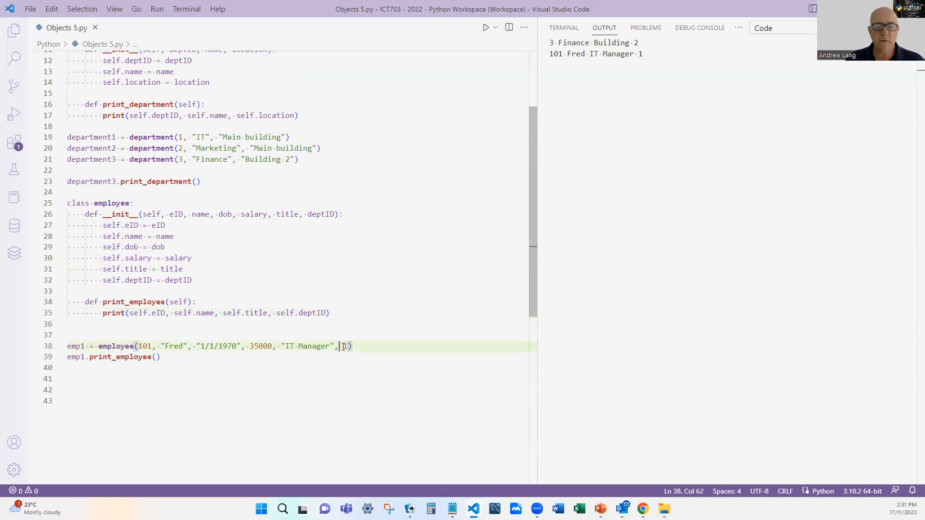
double_click(345, 346)
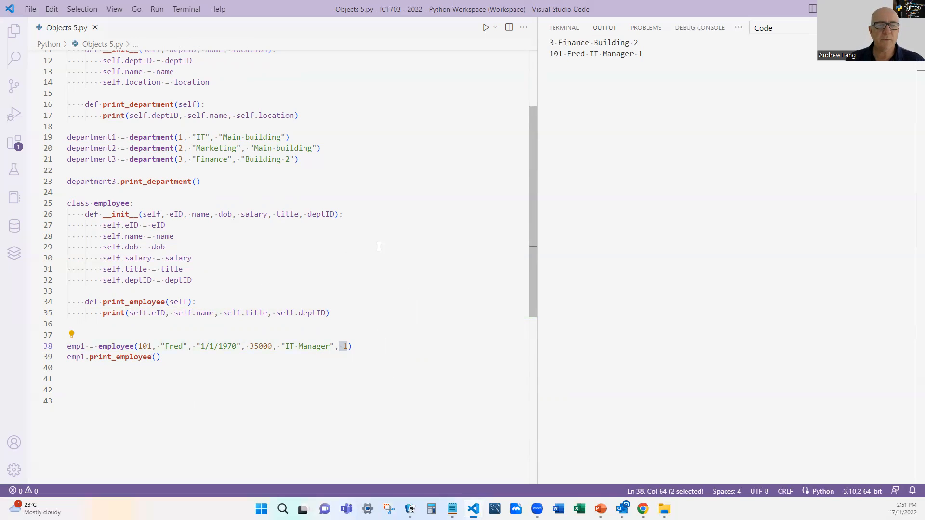
scroll("up", 3)
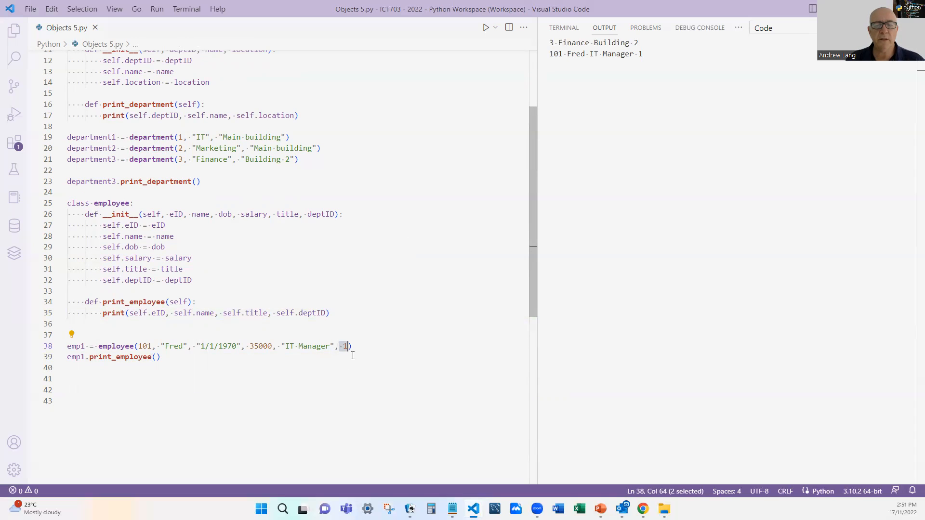
mouse_move(414, 337)
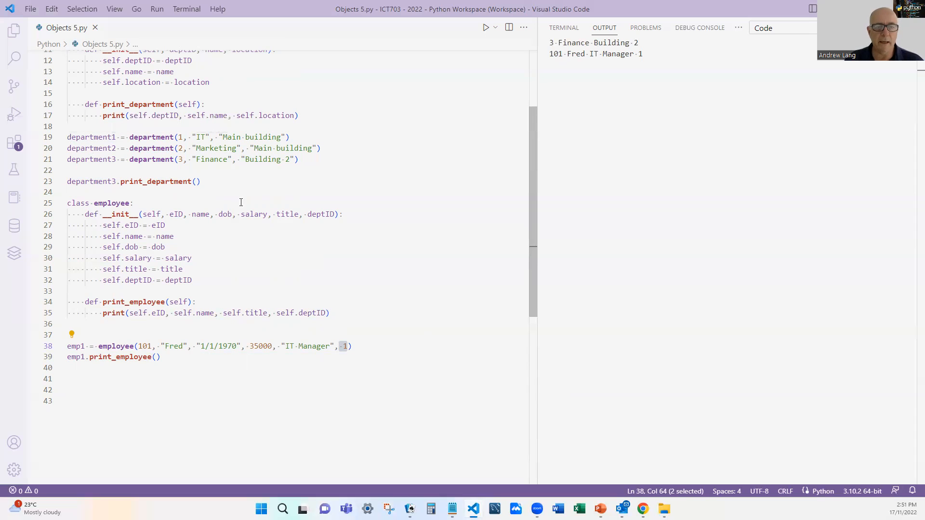
left_click(67, 137)
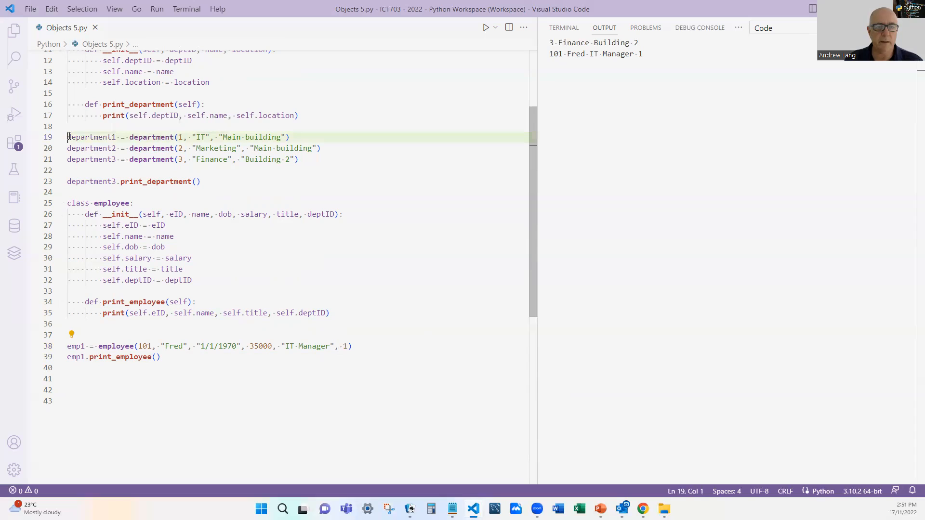
- Rename the departments to ITdepartment, Mktdepartment, FINdepartment and pass ITdepartment to emp1 instead of 1
left_click(78, 137)
type("IT")
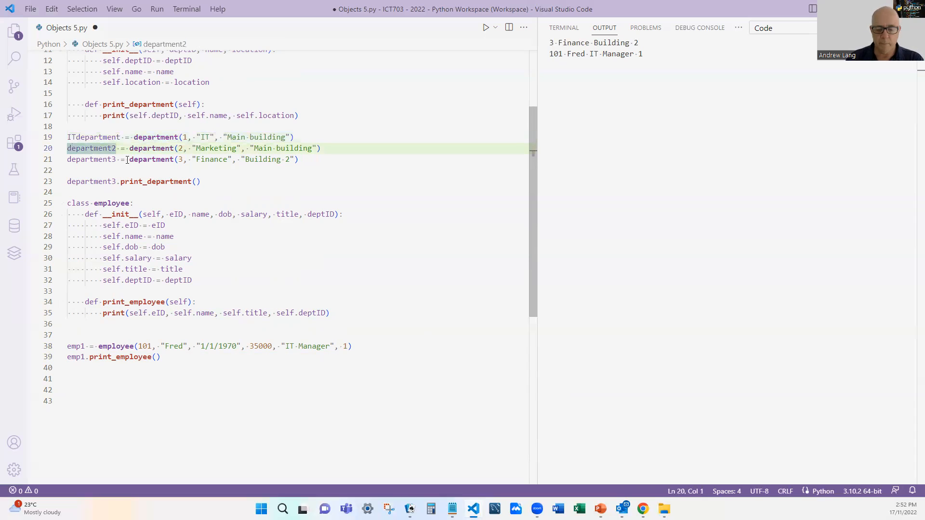
type("Mkt")
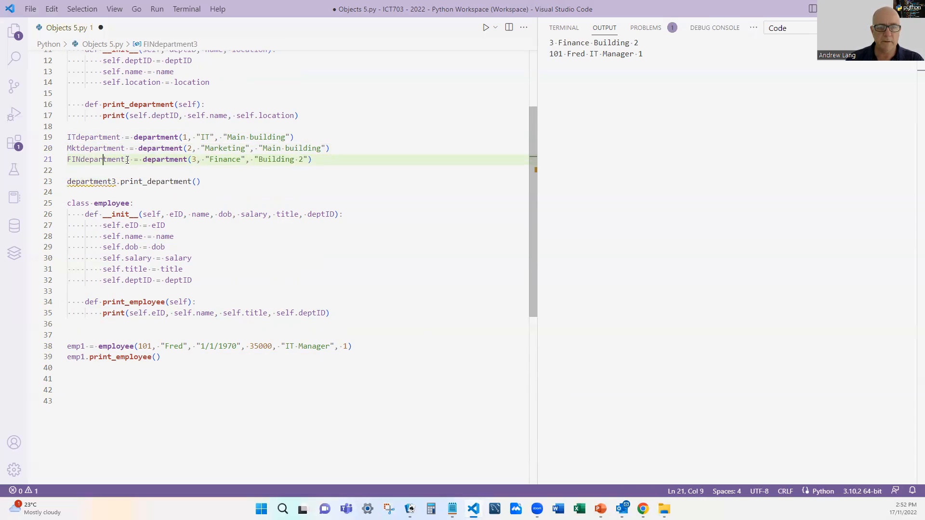
left_click(123, 181)
type("FIN")
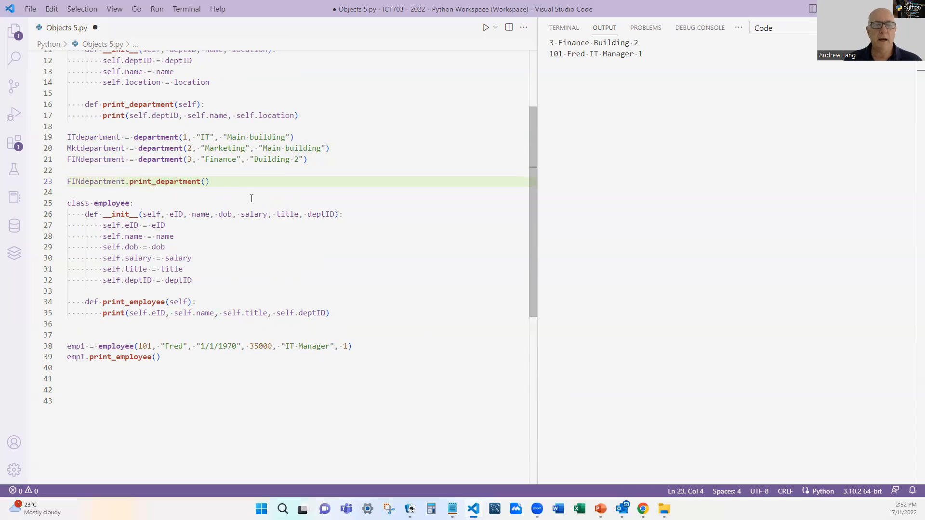
mouse_move(242, 260)
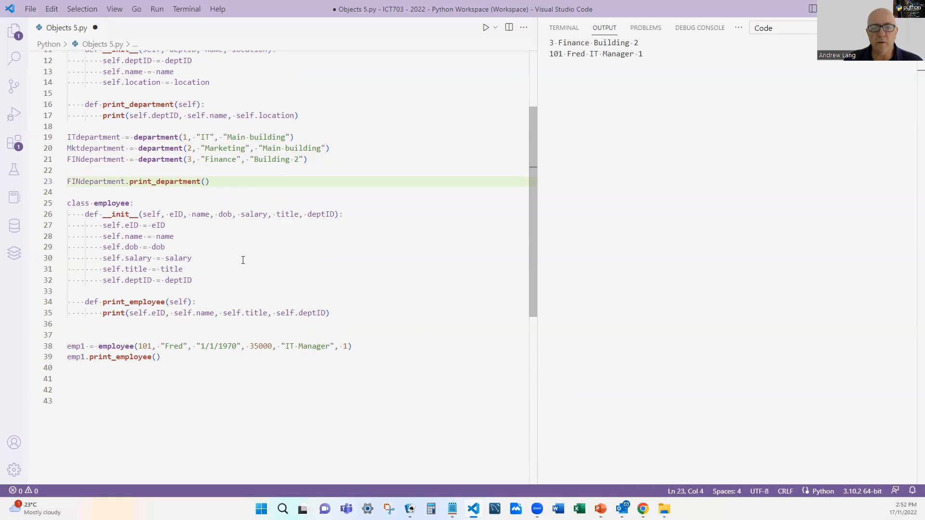
mouse_move(336, 346)
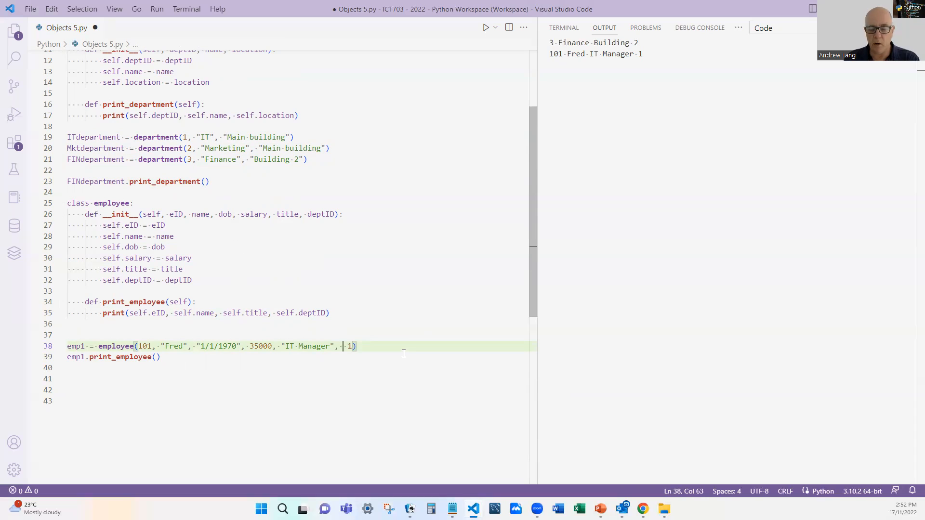
type("ITdepartment")
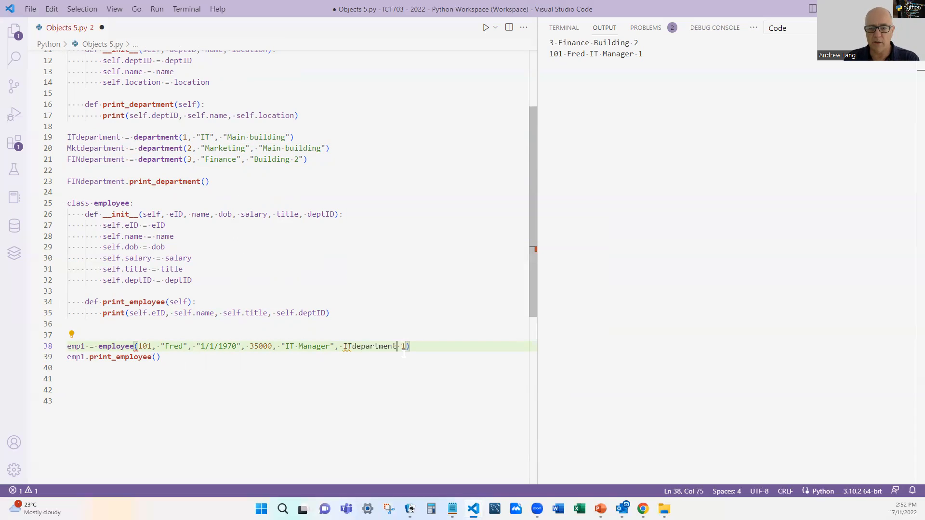
key("BackSpace")
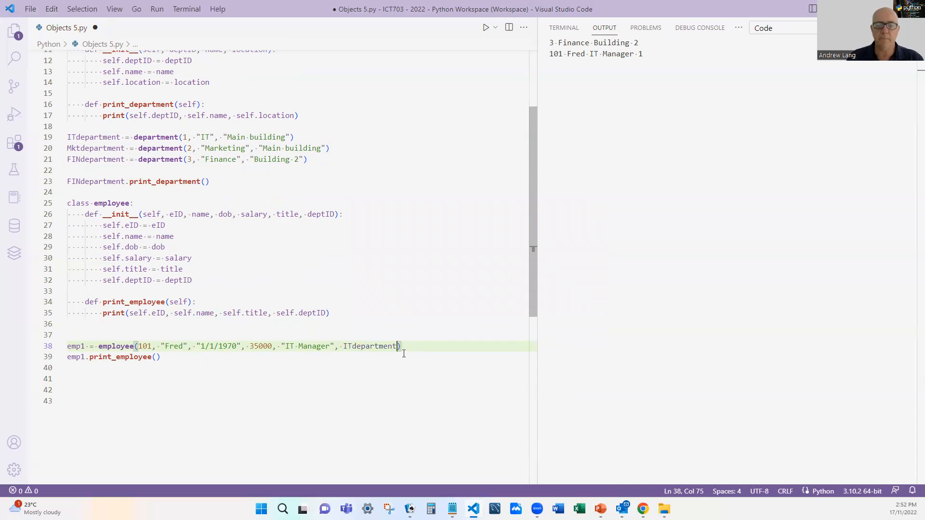
mouse_move(433, 374)
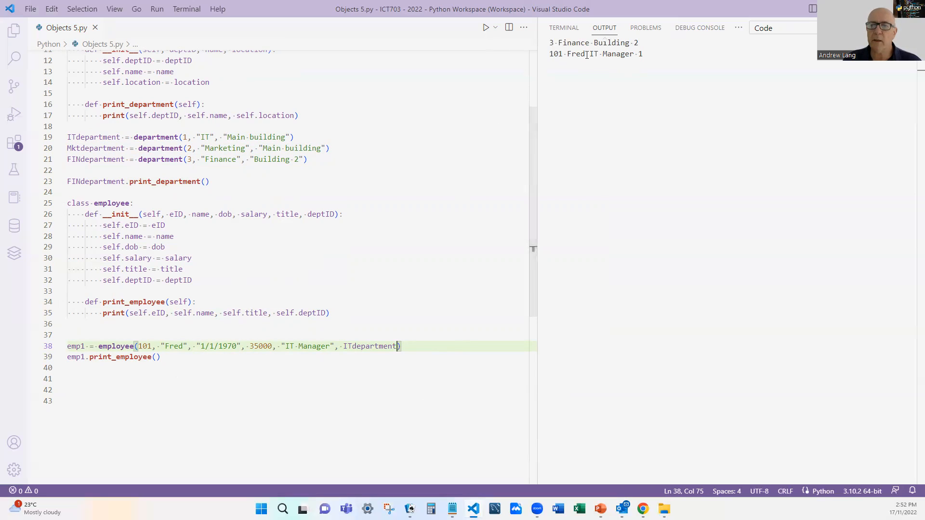
- Rerun the file so Fred's line ends with a department object reference instead of 1
left_click(485, 27)
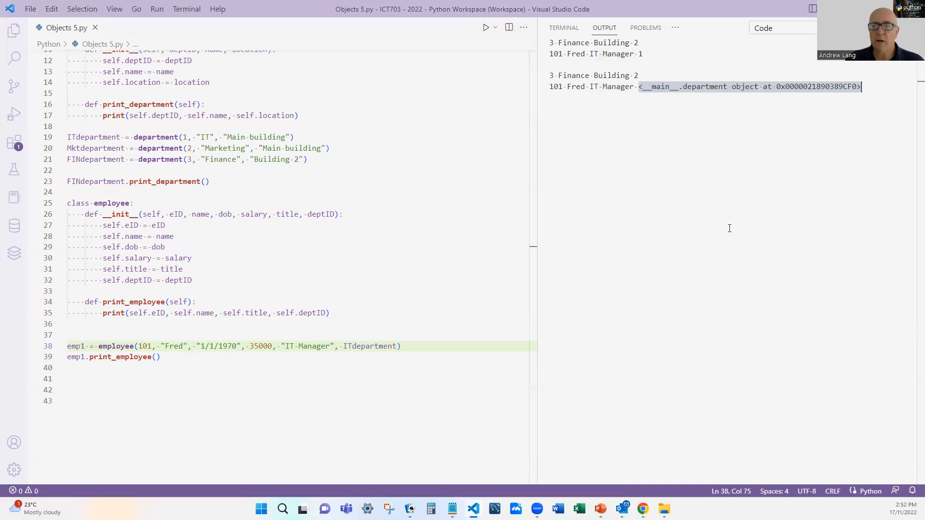
mouse_move(682, 267)
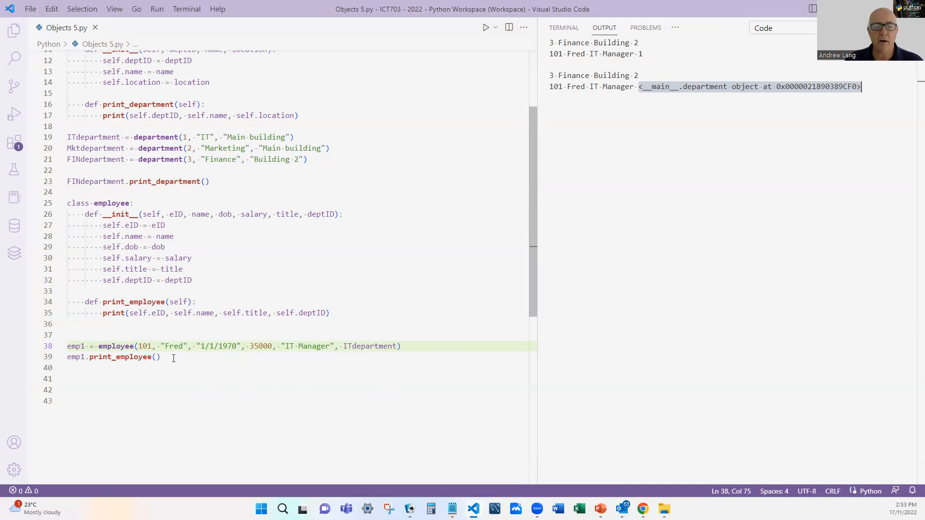
left_click(159, 356)
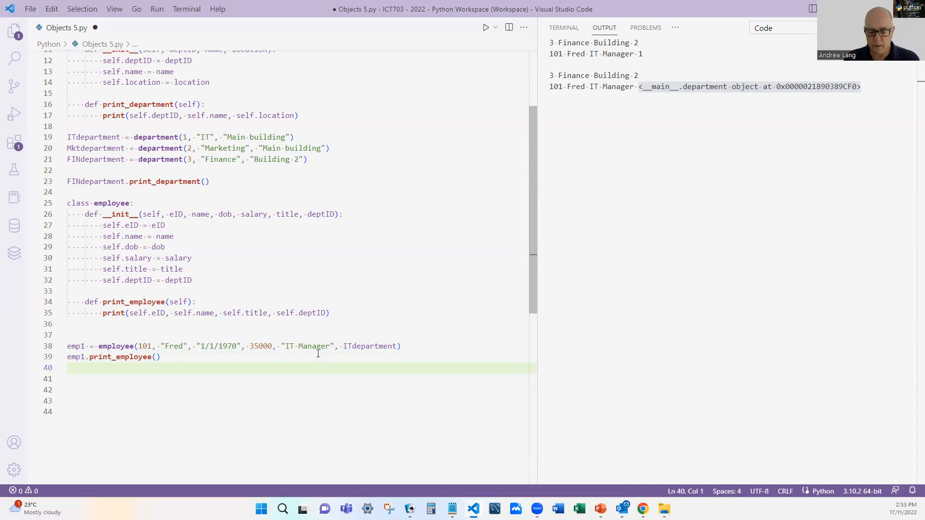
- Add emp1.deptID.print_department() and rerun so the output adds 1 IT Main building
type("emp")
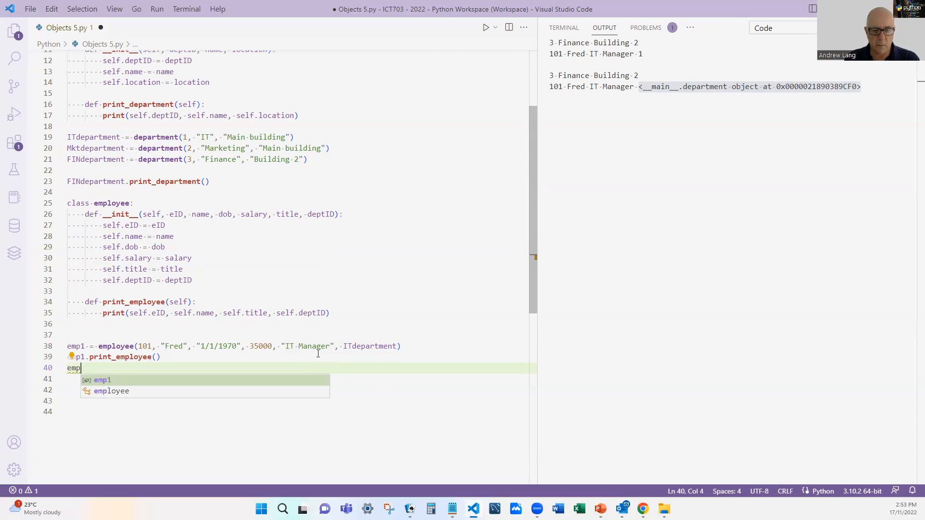
type("1")
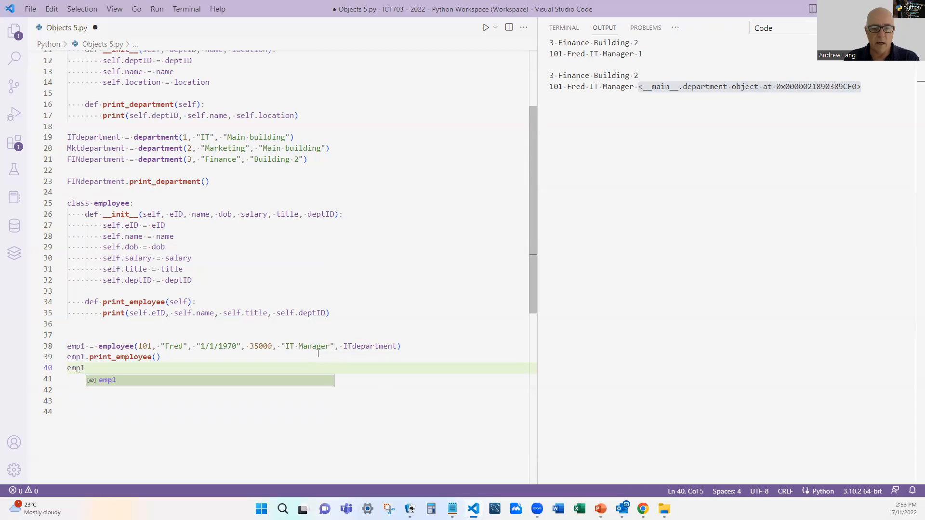
type(".deptID")
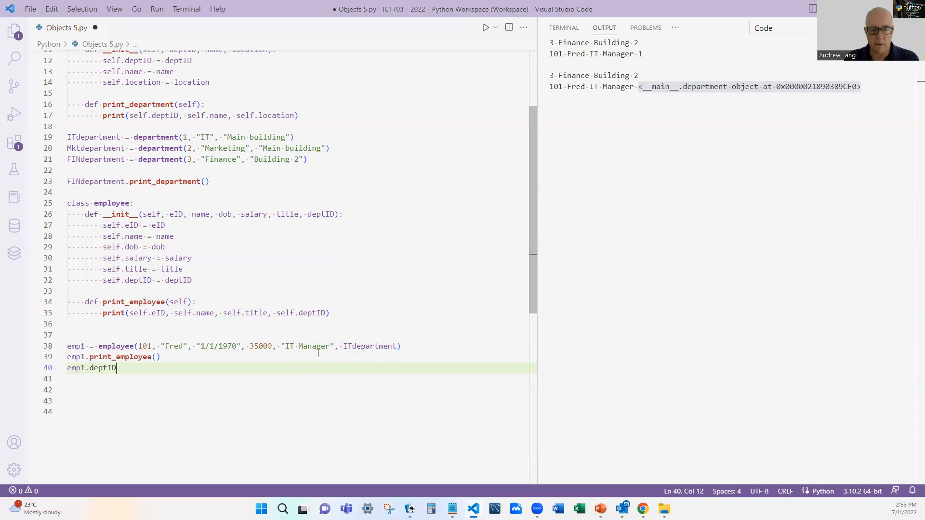
type(".")
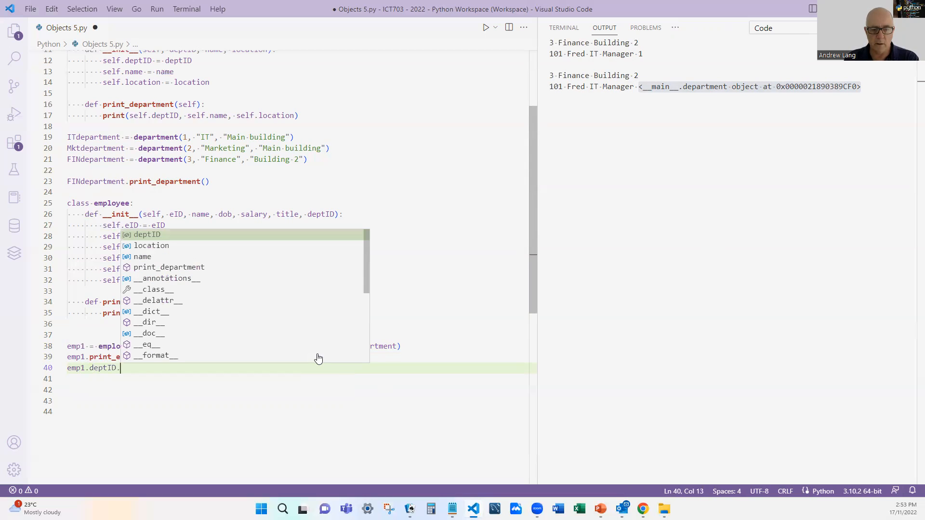
type("print_department")
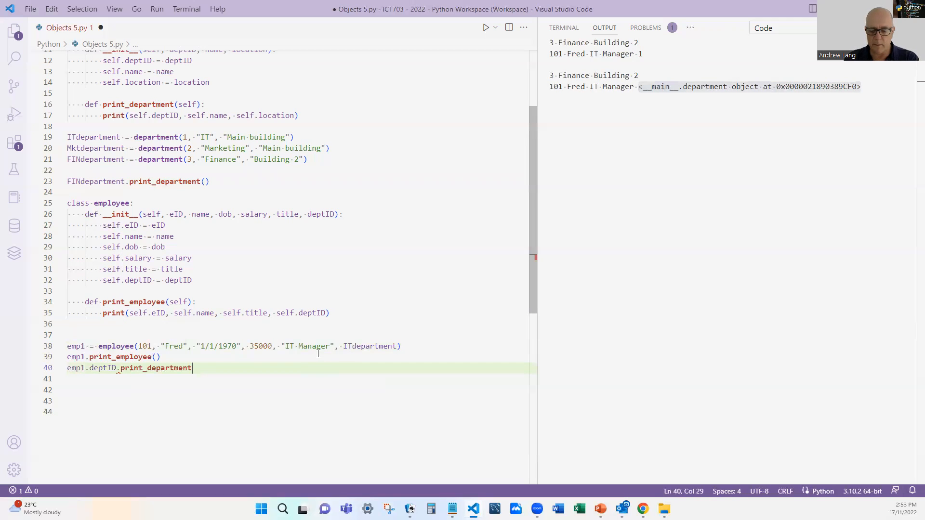
type("()")
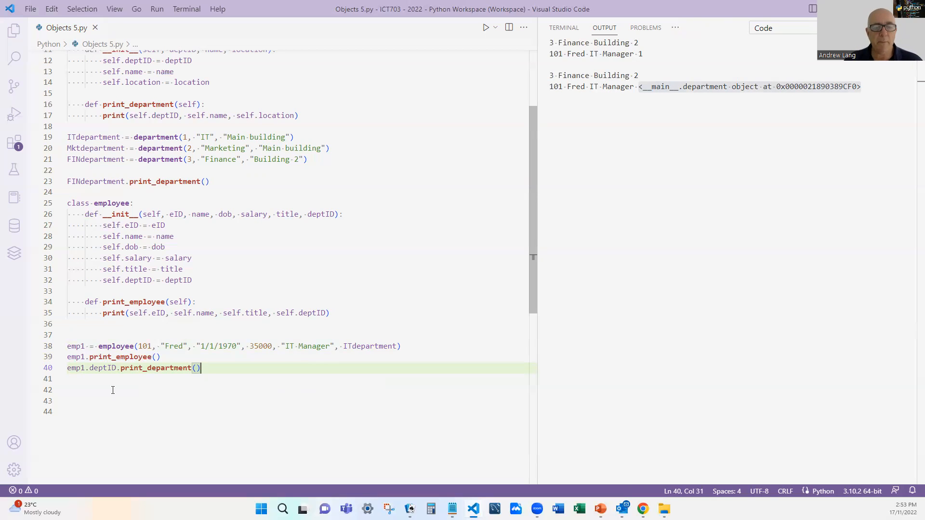
mouse_move(75, 367)
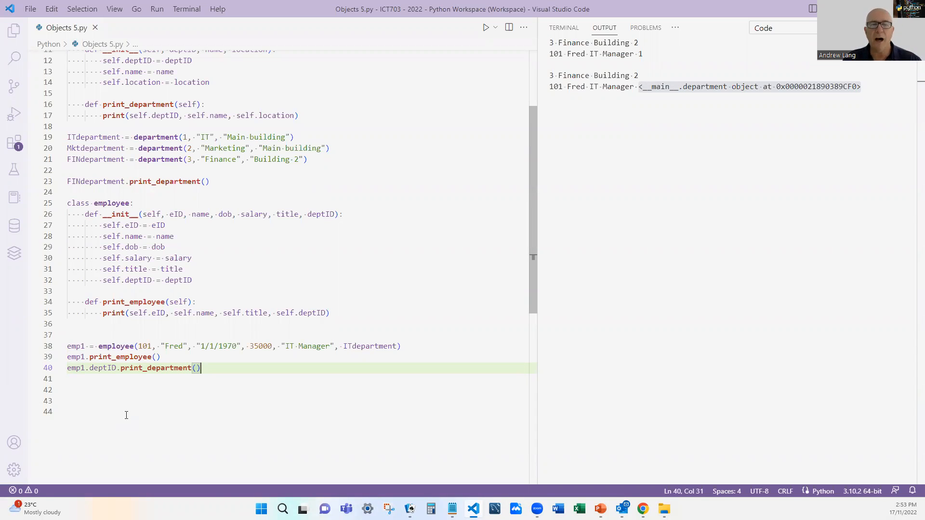
mouse_move(139, 404)
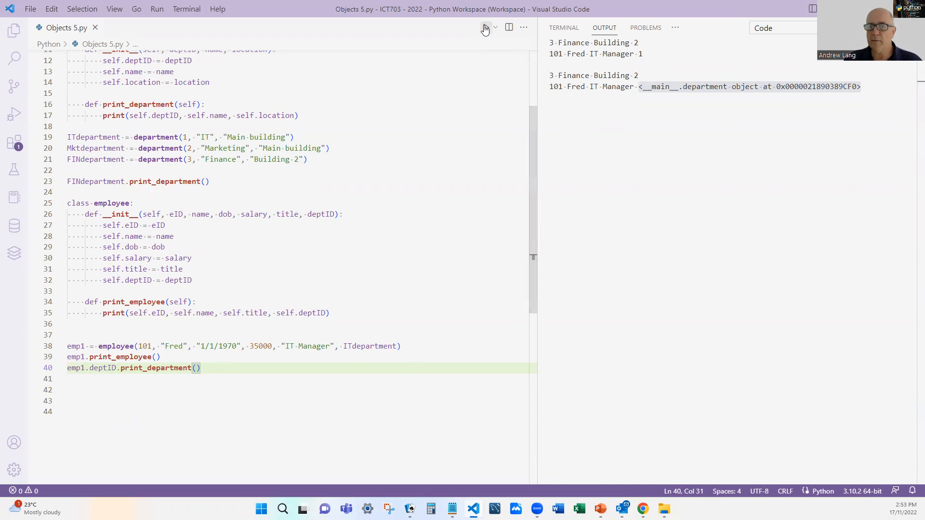
left_click(485, 27)
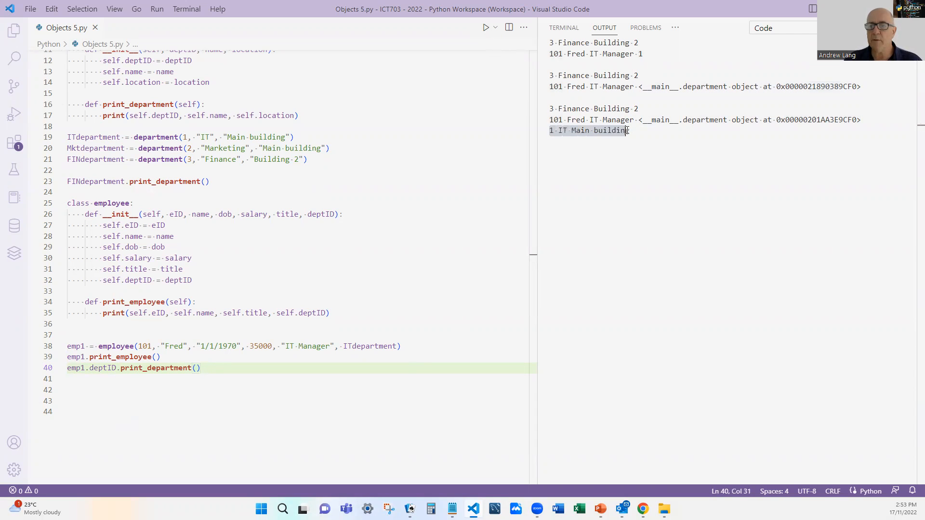
mouse_move(353, 365)
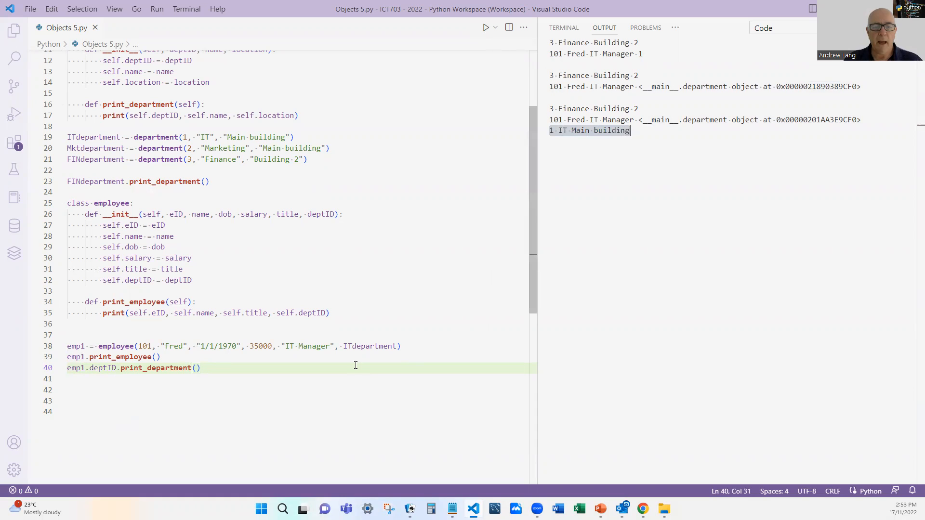
mouse_move(143, 330)
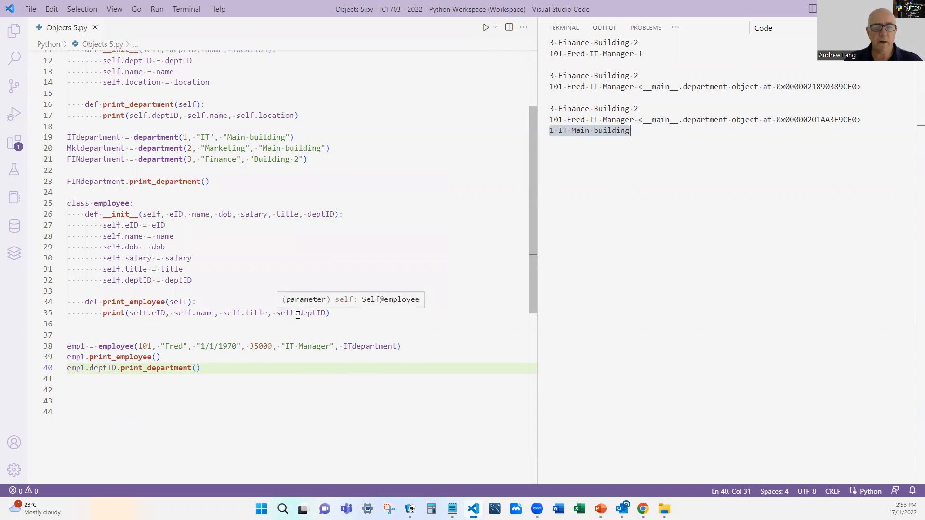
mouse_move(314, 312)
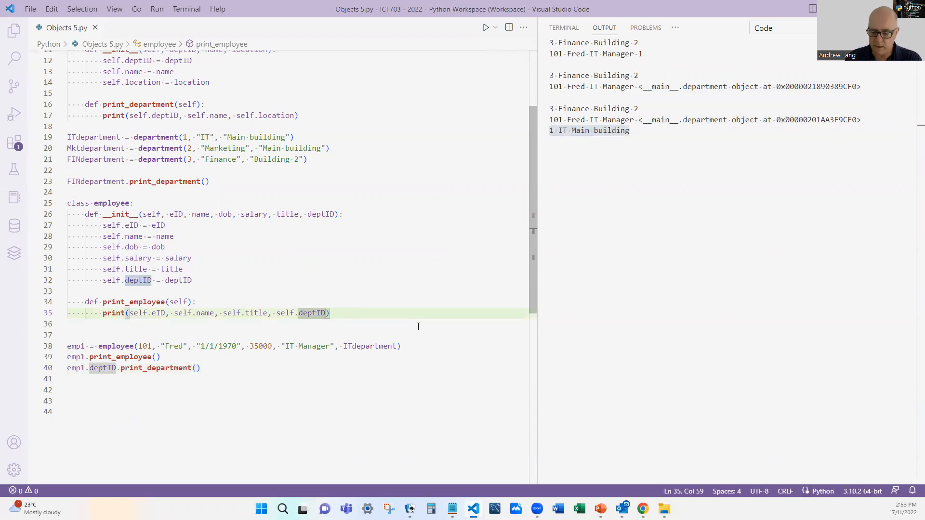
- Make print_employee call self.deptID.print_department() and save the file
type(".p")
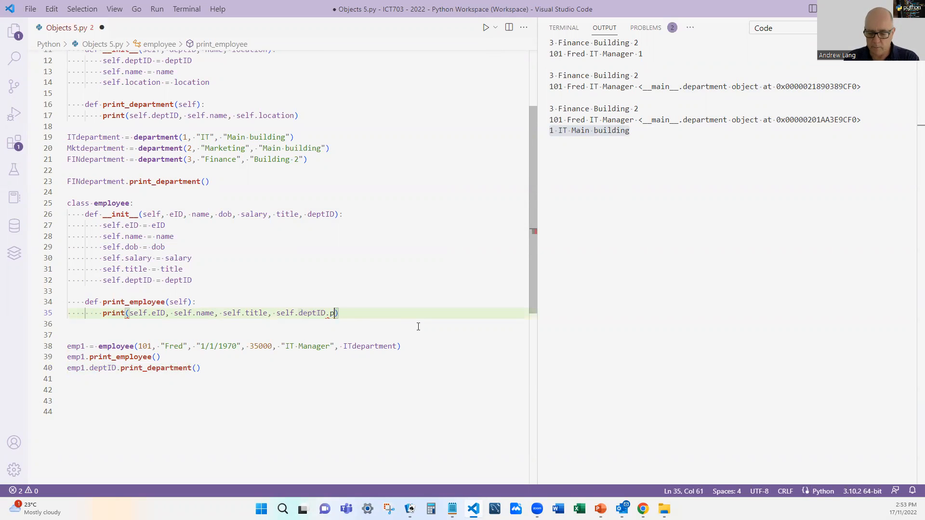
type("rint_depart")
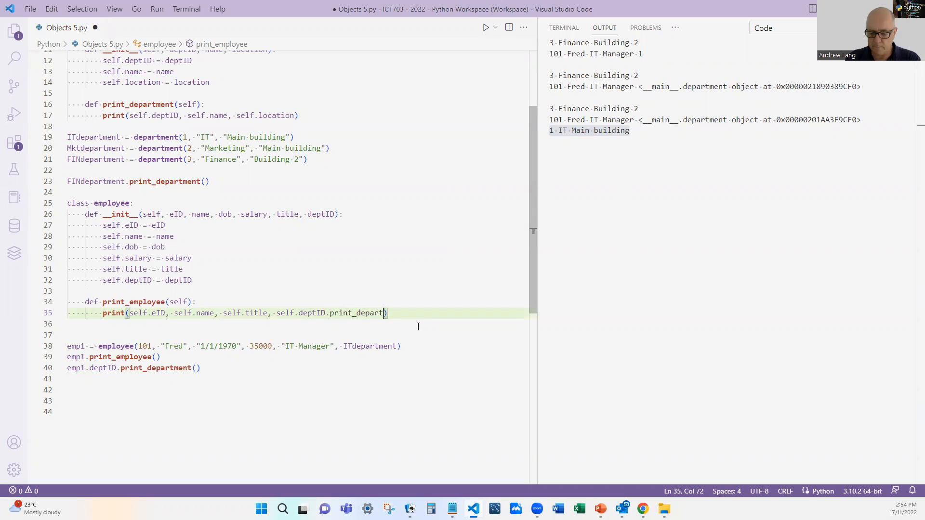
type("ment")
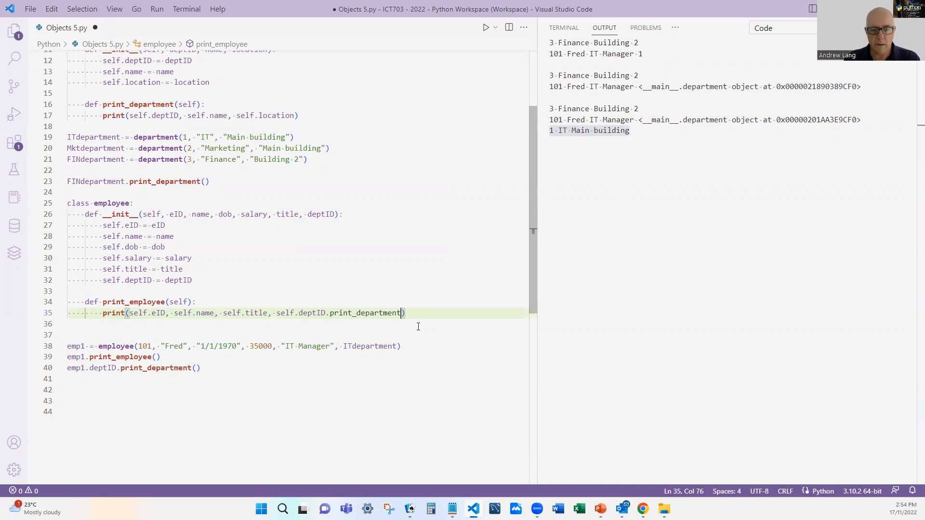
type("()")
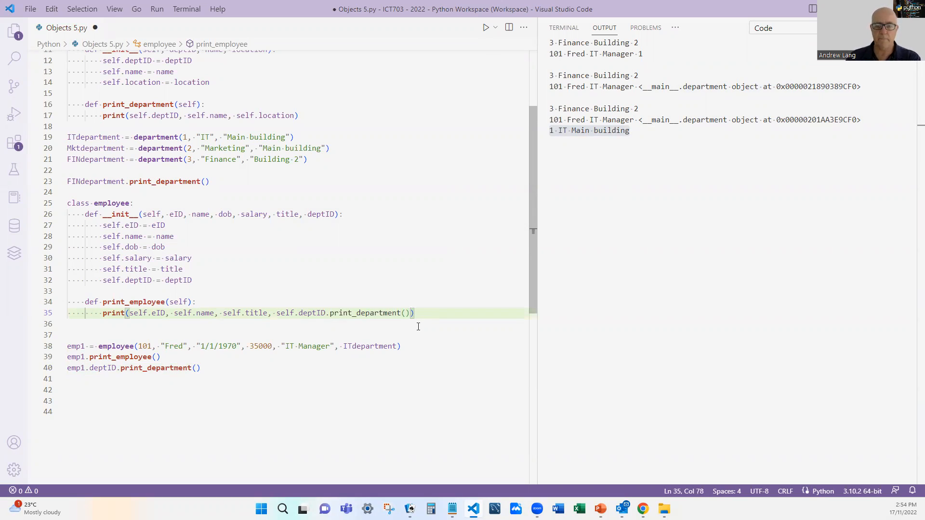
key("ctrl+s")
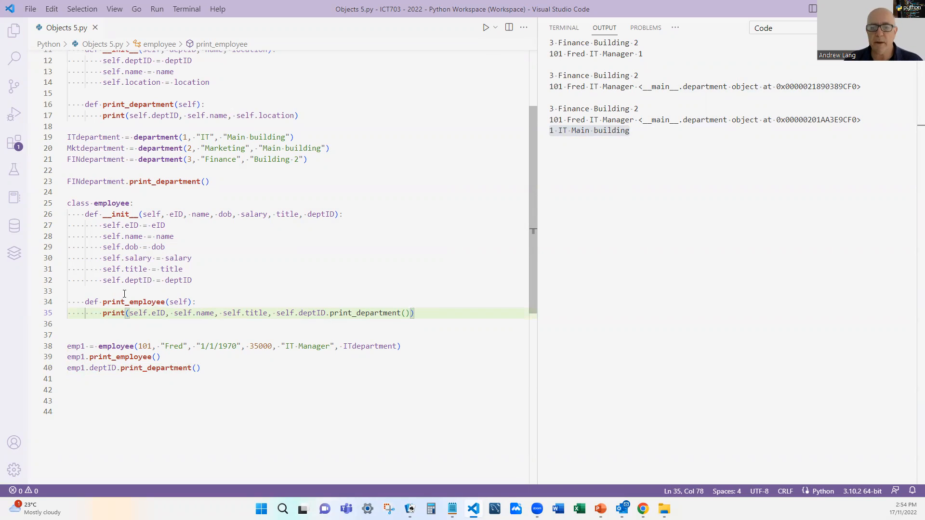
- Comment out the emp1 department call on line 40 and rerun, giving 101 Fred IT Manager None
left_click(202, 367)
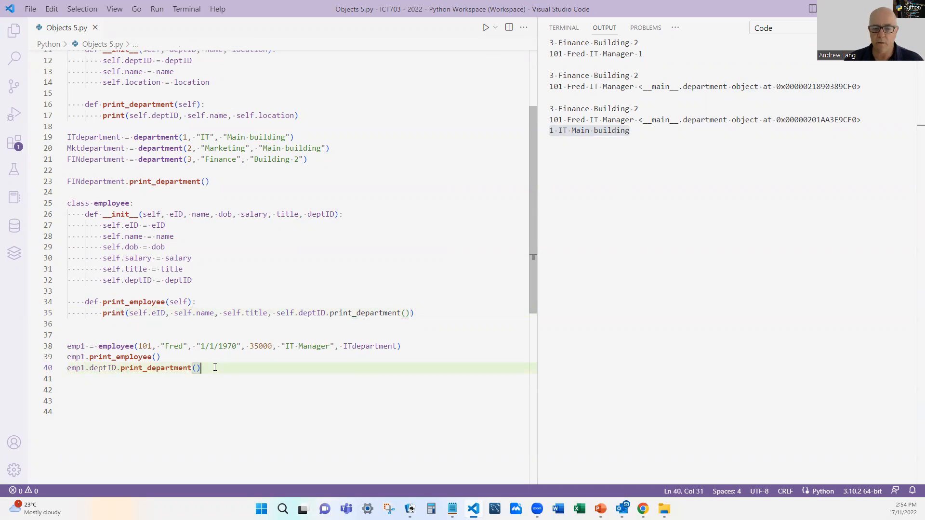
key("ctrl+/")
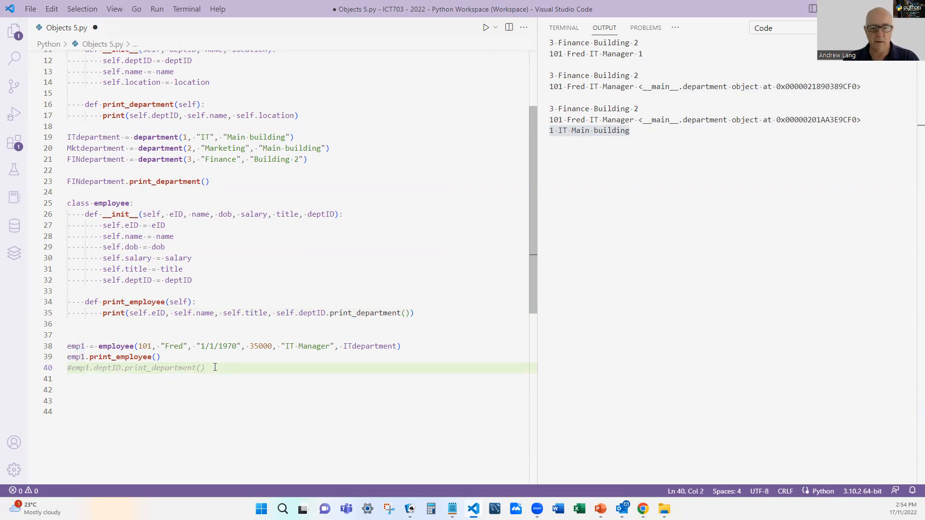
mouse_move(584, 203)
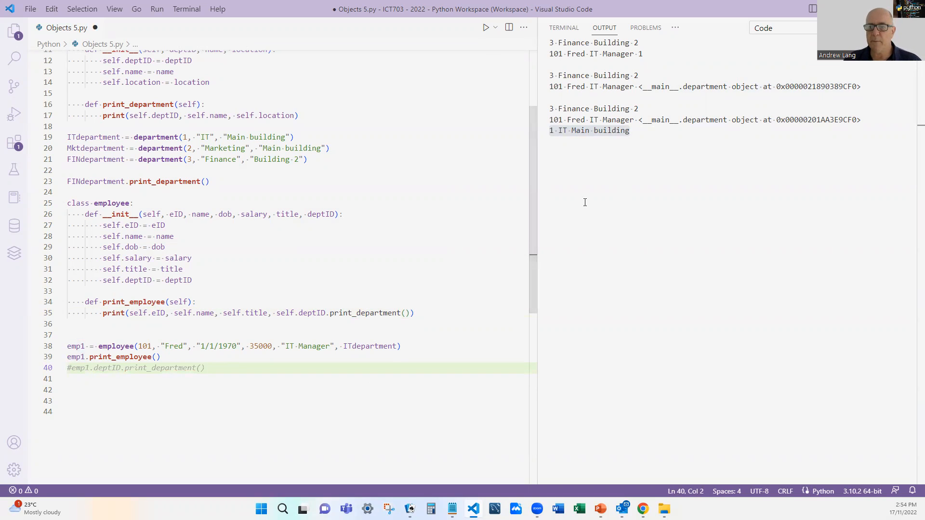
left_click(486, 27)
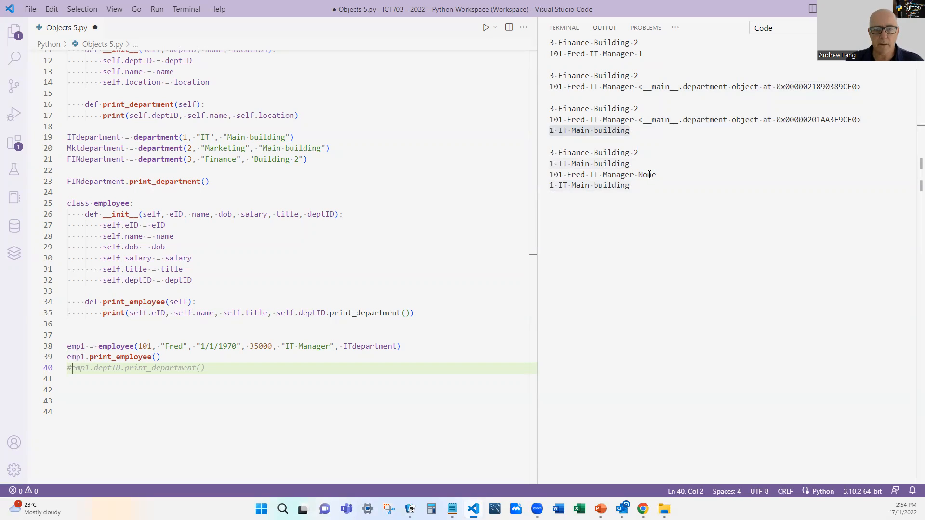
mouse_move(649, 235)
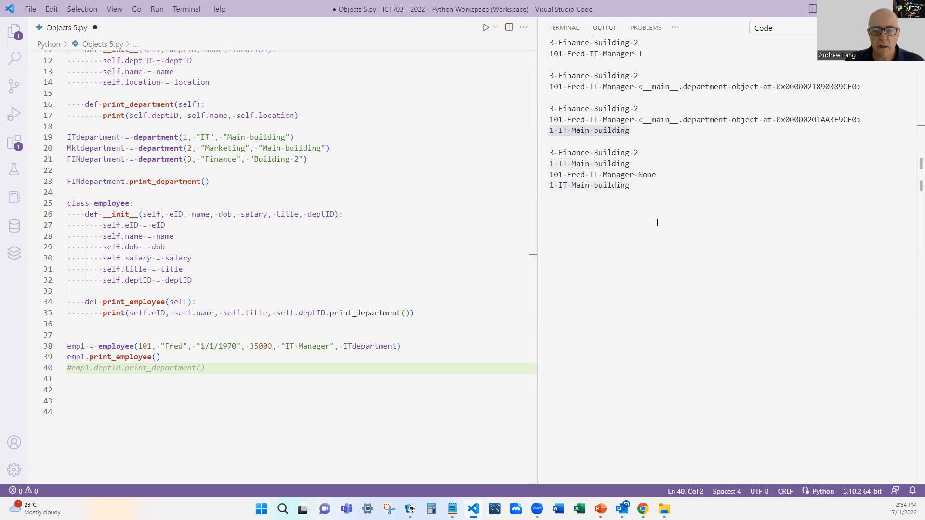
mouse_move(637, 177)
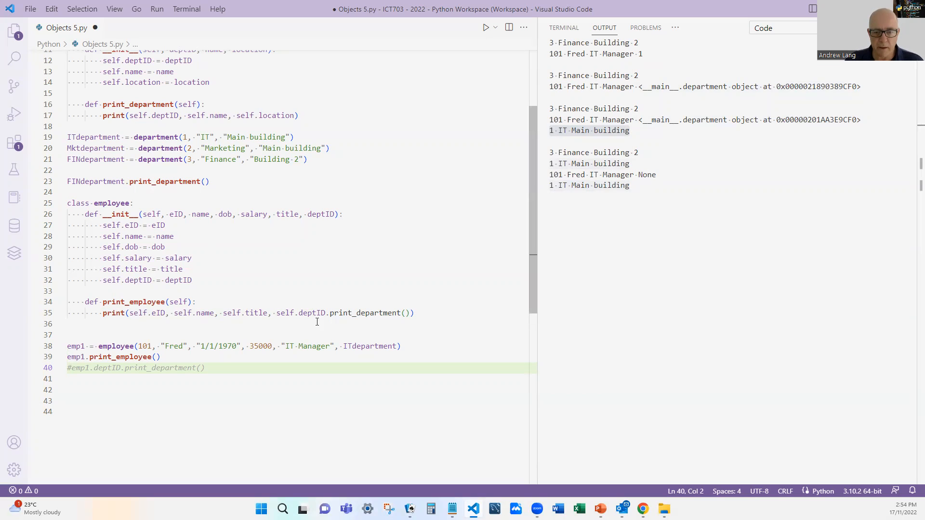
- End the print after self.title and move self.deptID.print_department() onto its own line
left_click(267, 312)
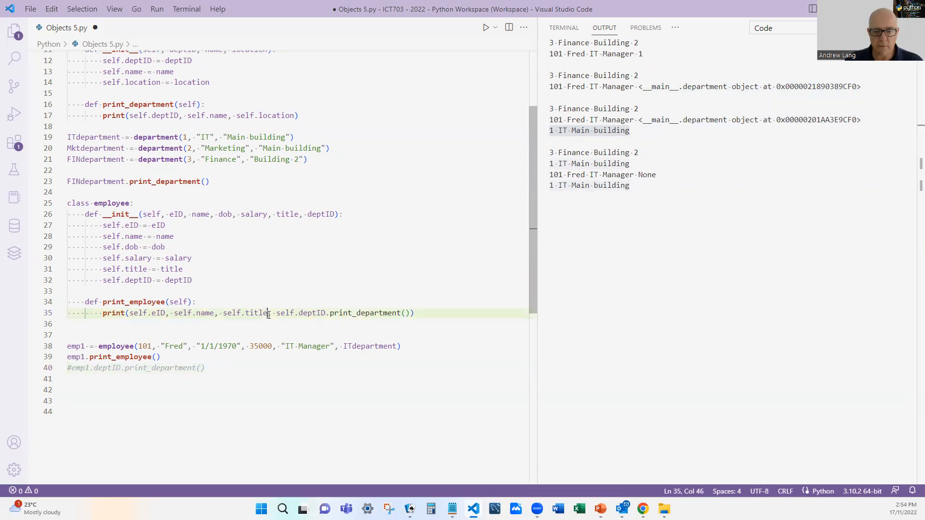
type(")")
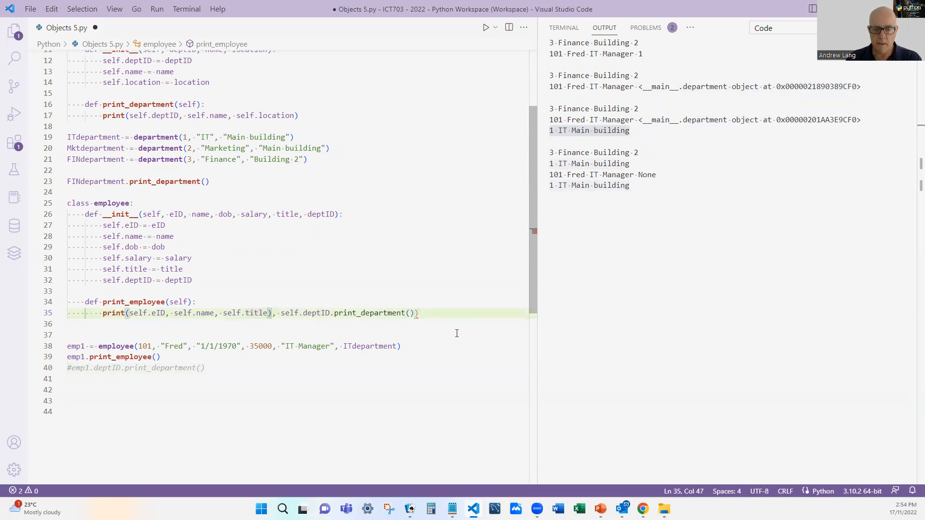
key("Enter")
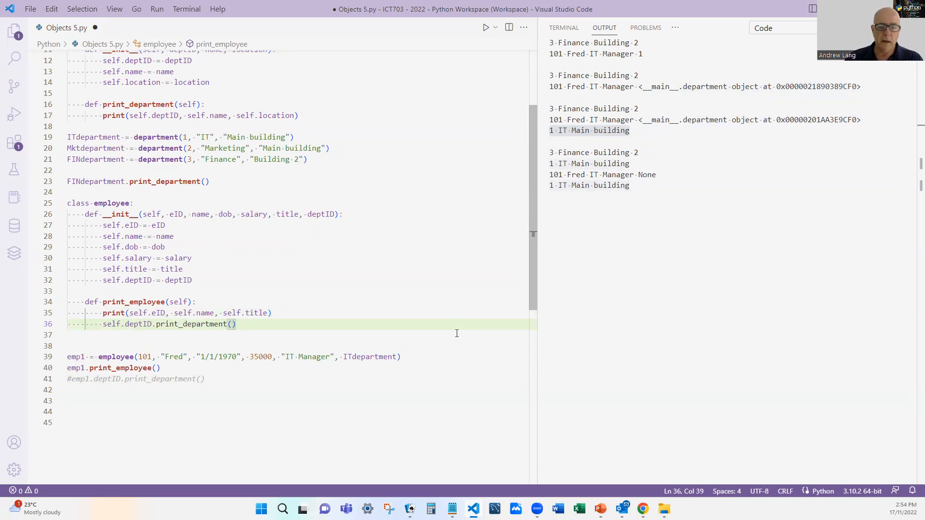
key("ctrl+s")
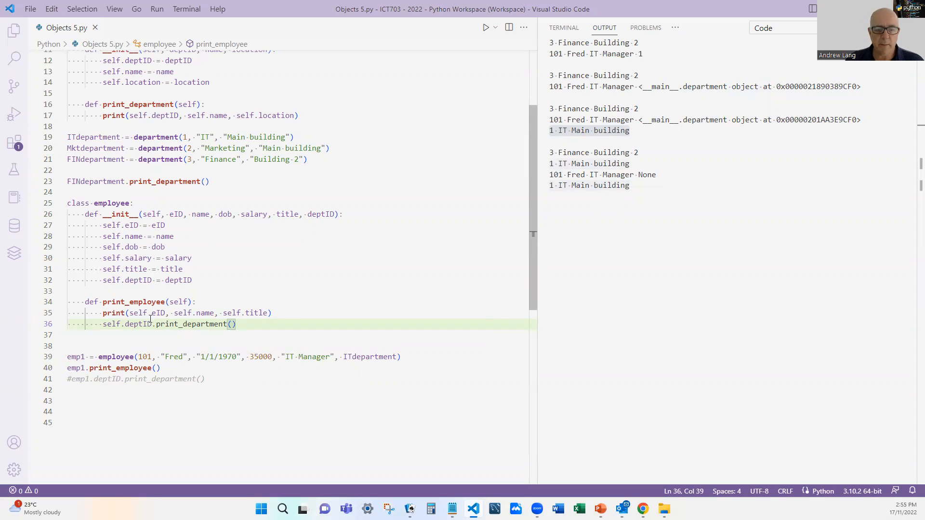
- Add an "Employee Details: " label printed before eID, name and title
type("\"Employee")
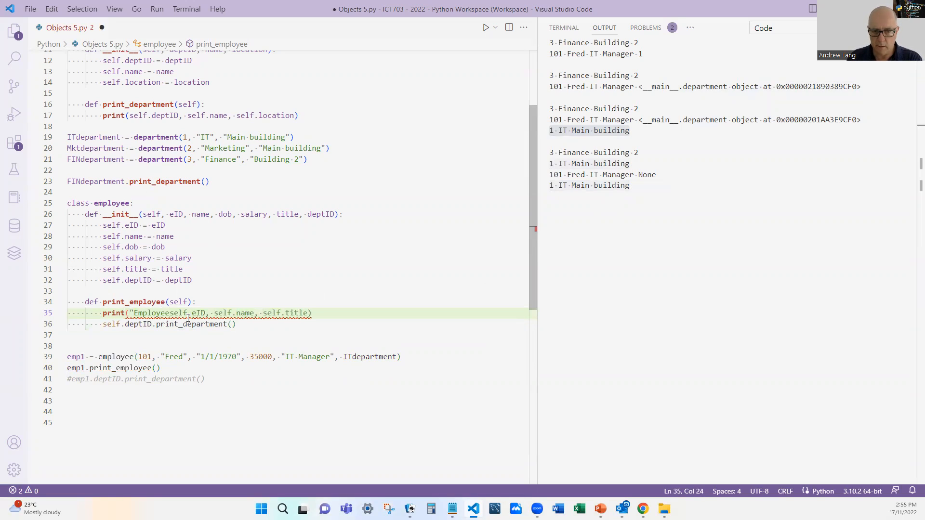
type("Details")
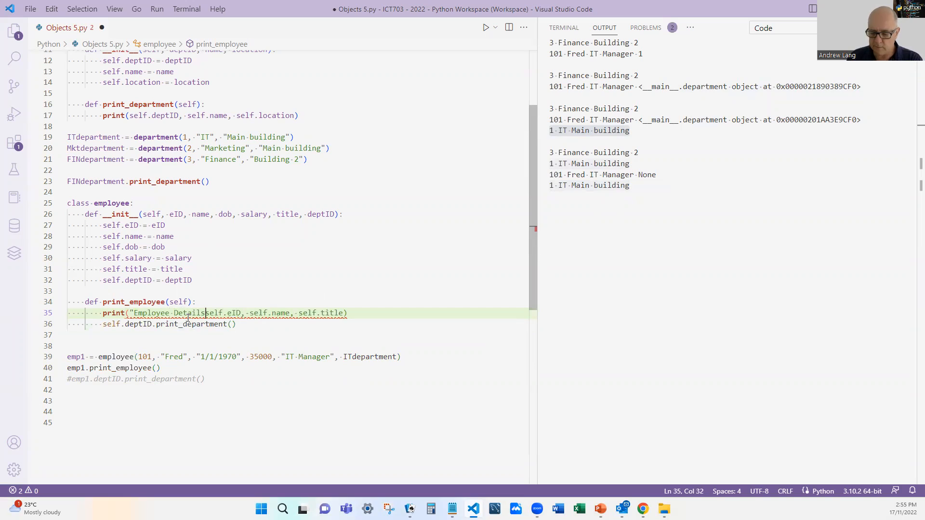
type("\",")
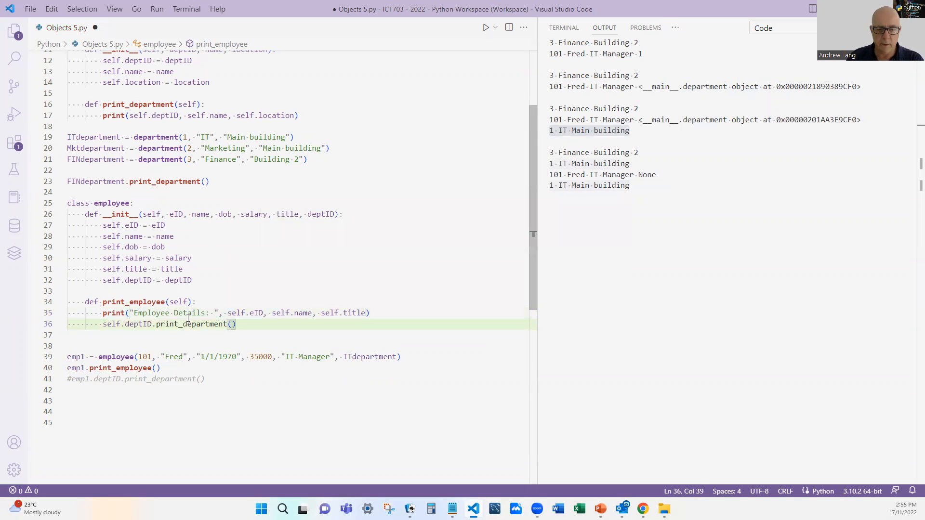
type("print(")
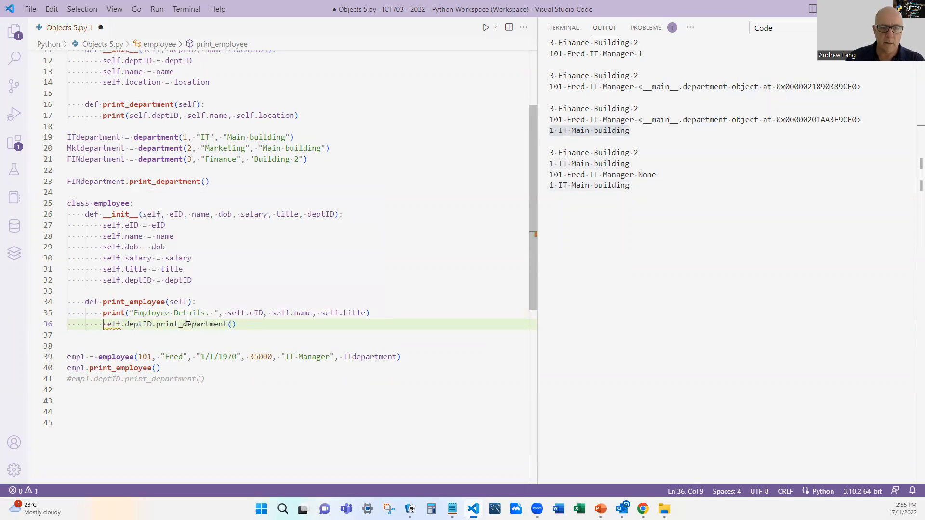
mouse_move(130, 115)
type("\"Department ")
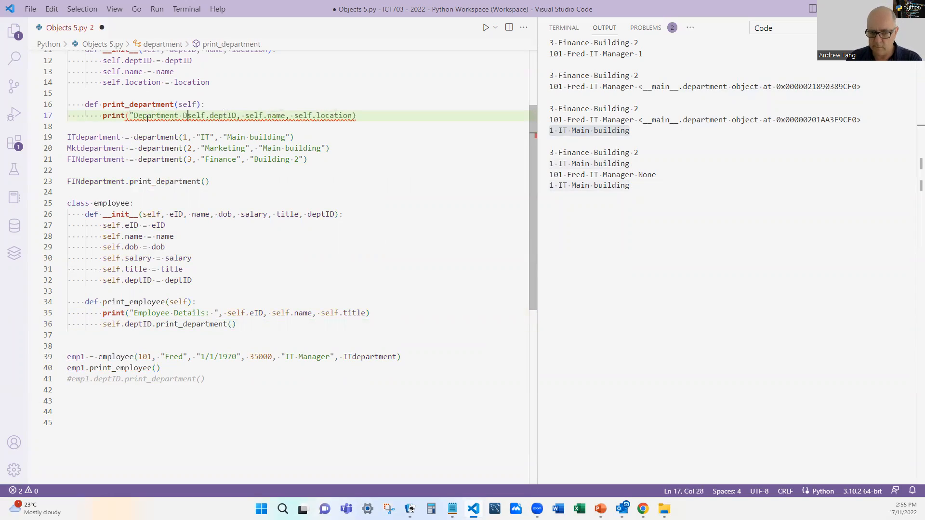
- Add a "Department Details: " label in print_department and comment out the FINdepartment.print_department() call
type("Details: \",")
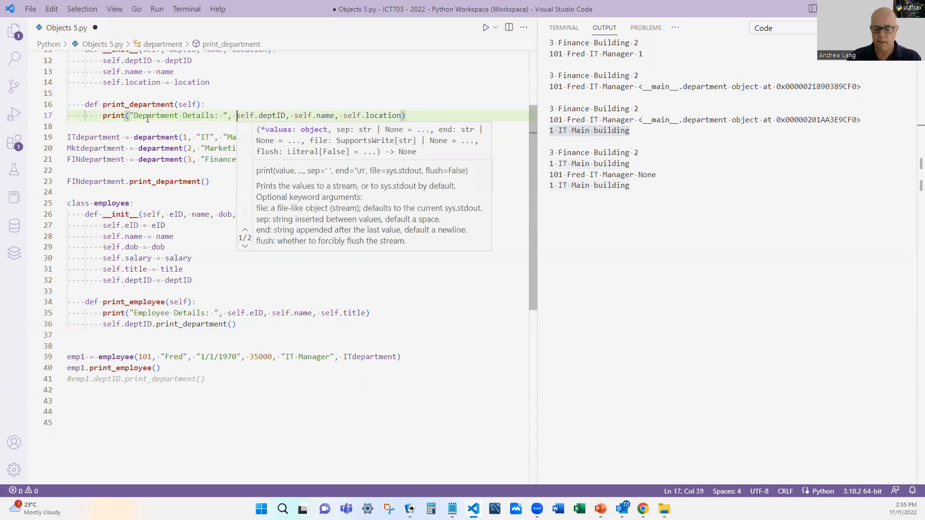
left_click(137, 324)
type("#")
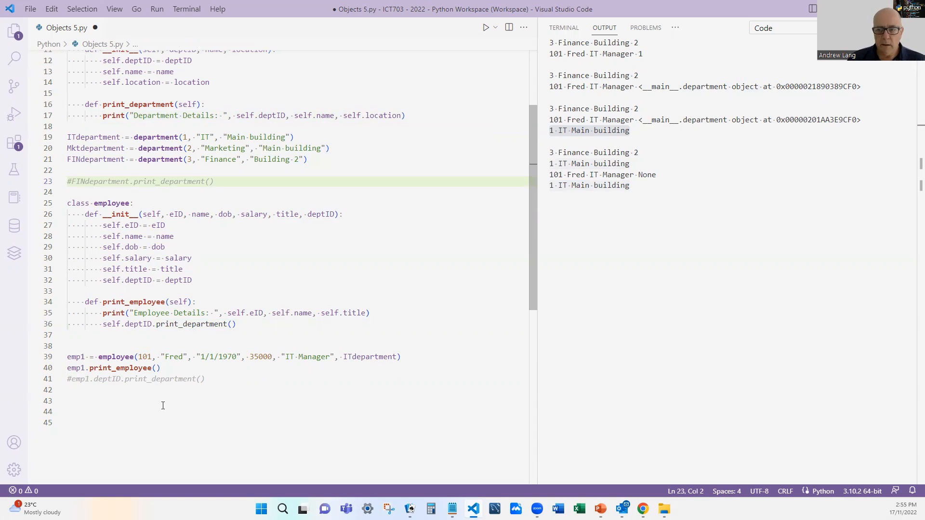
- Review the file and save it with the labelled print methods
scroll("up", 3)
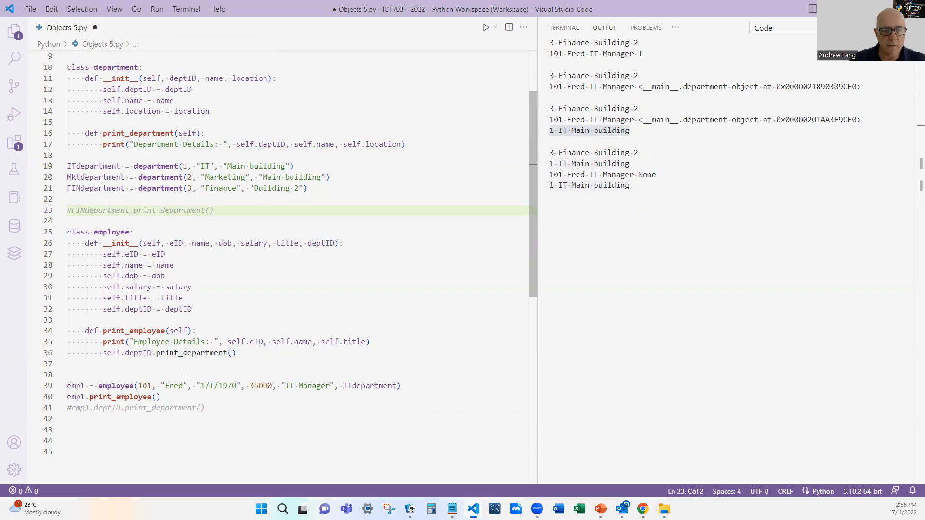
scroll("up", 3)
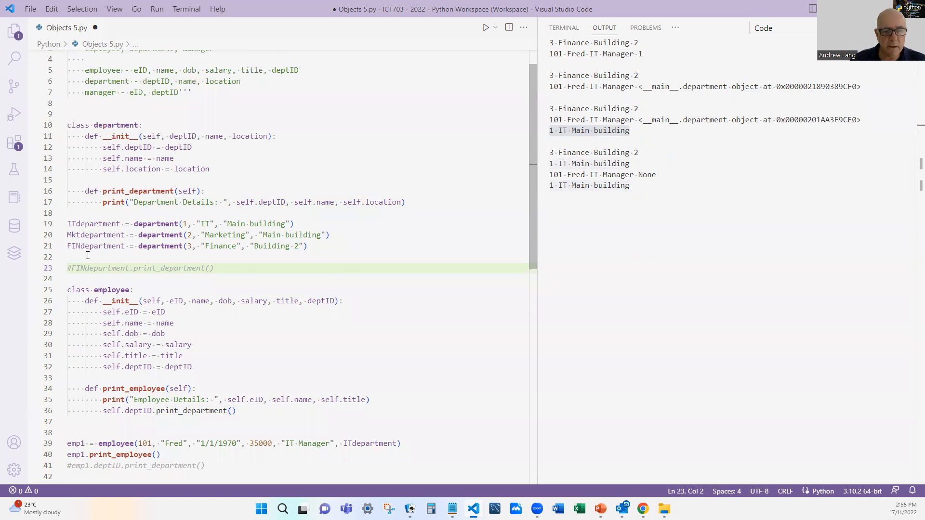
scroll("down", 3)
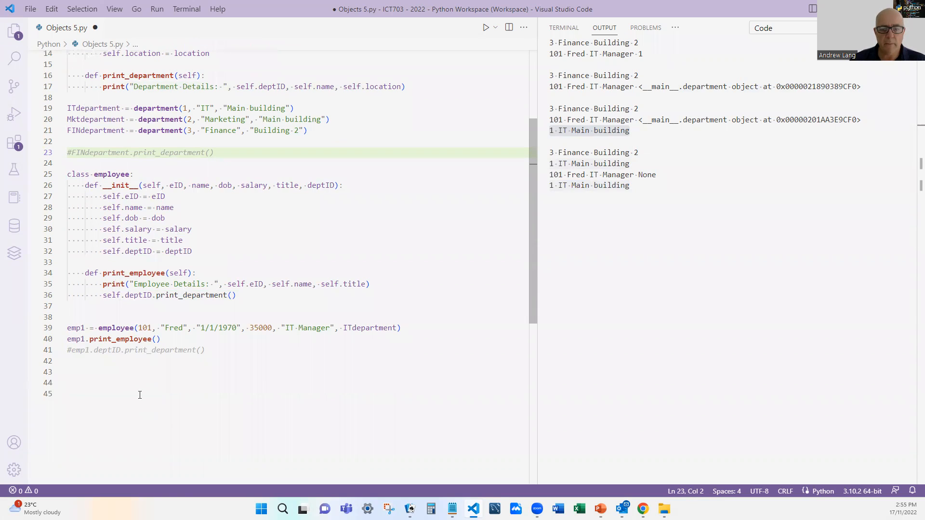
mouse_move(130, 350)
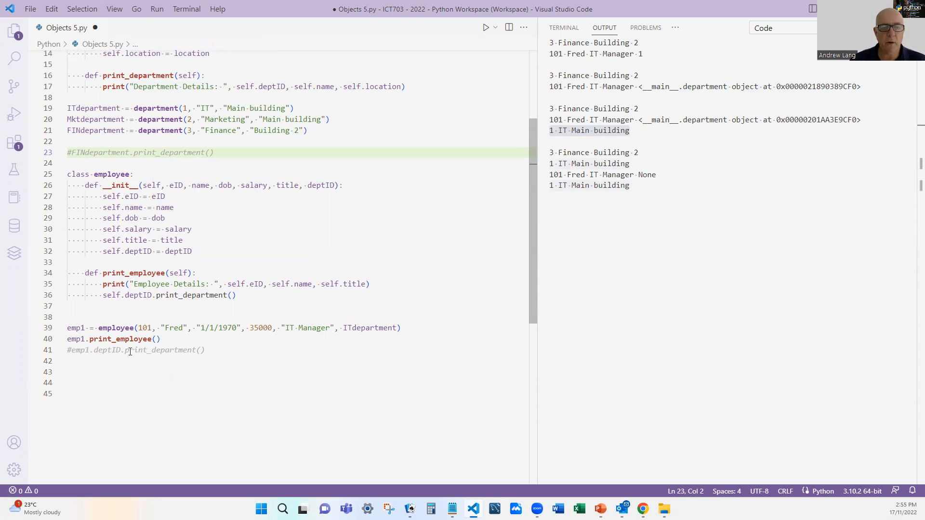
mouse_move(172, 295)
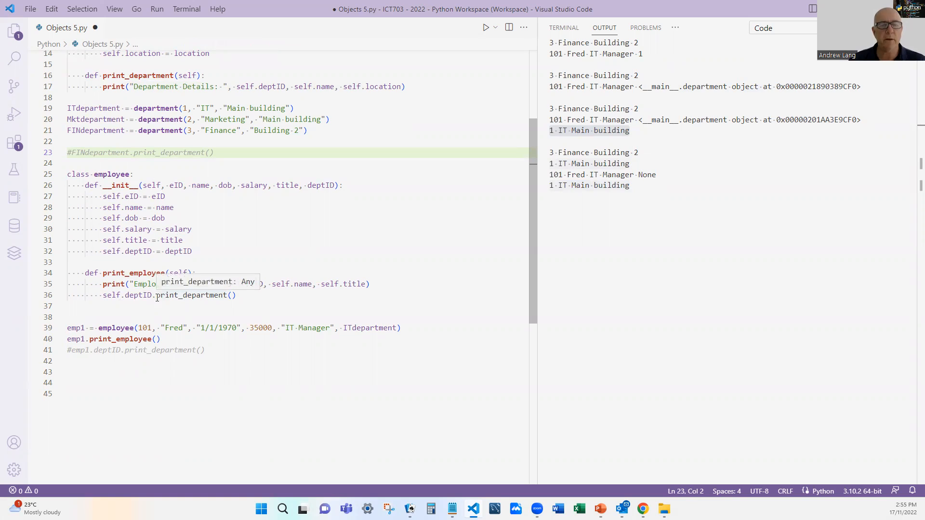
key("ctrl+s")
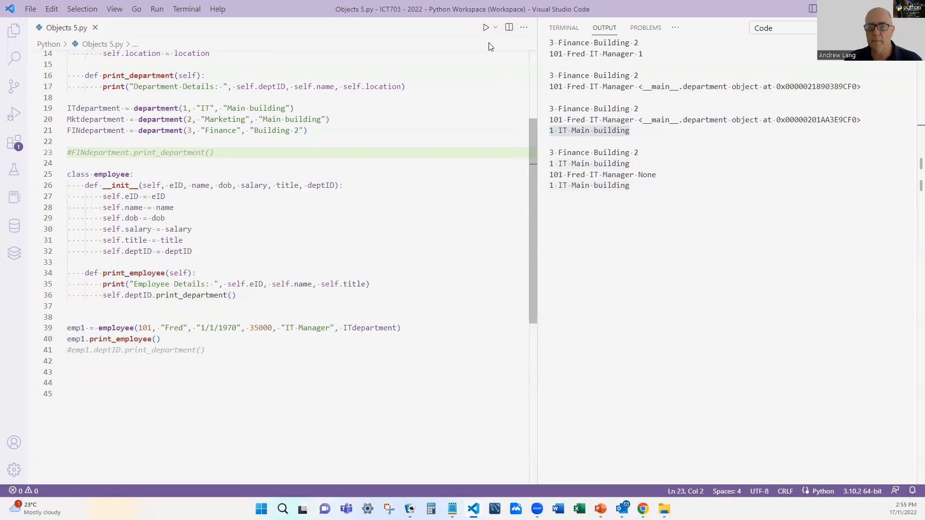
- Run the script to get Employee Details: 101 Fred IT Manager then Department Details: 1 IT Main building
left_click(486, 27)
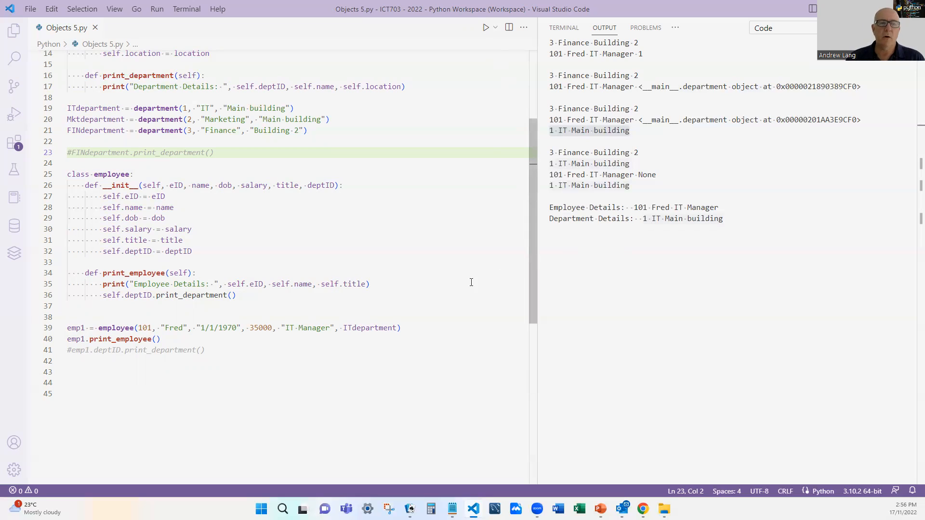
mouse_move(451, 277)
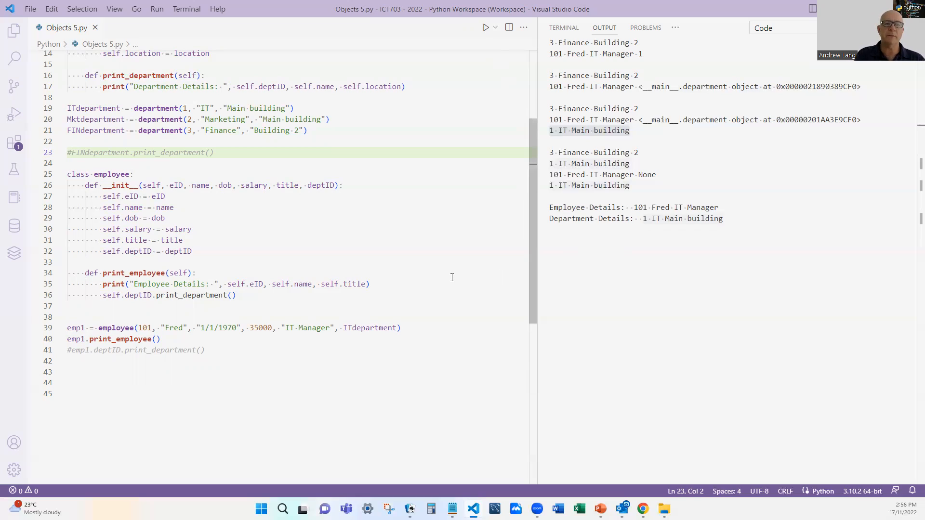
left_click(71, 153)
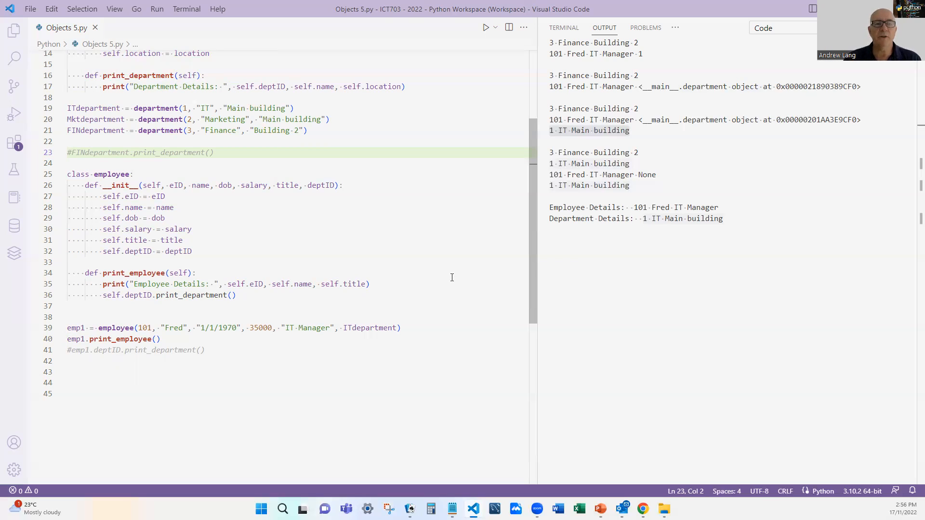
mouse_move(417, 318)
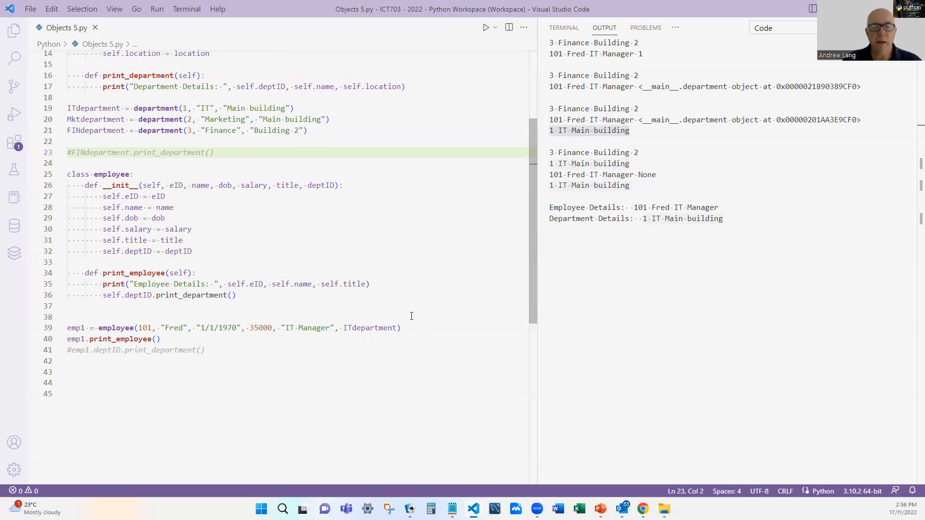
mouse_move(223, 350)
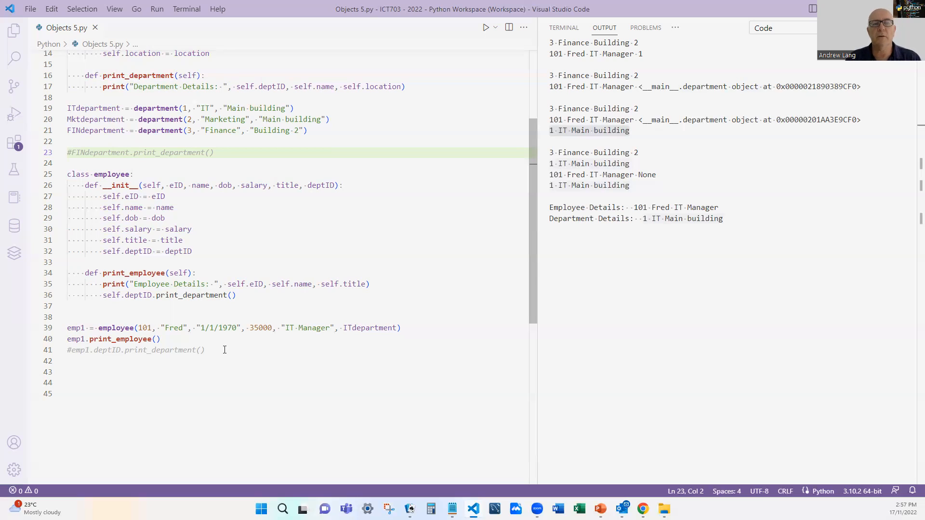
left_click(71, 152)
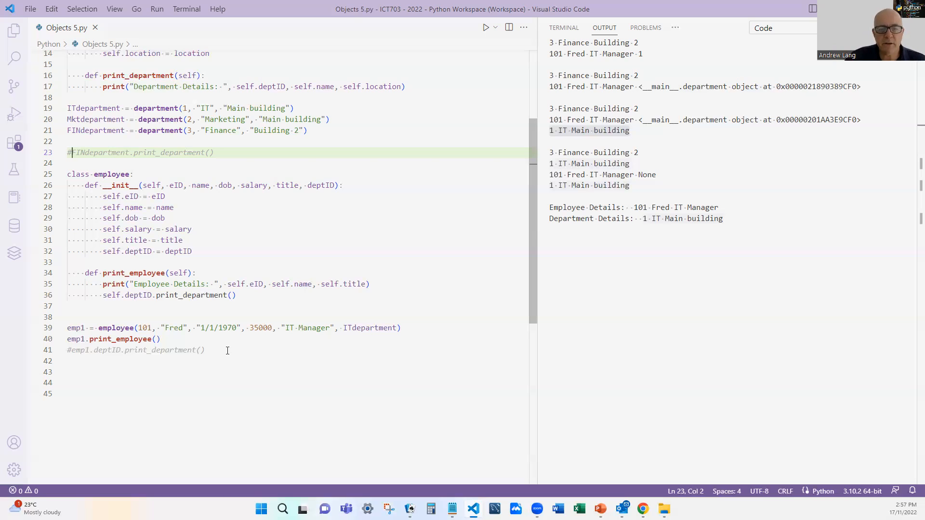
scroll("up", 3)
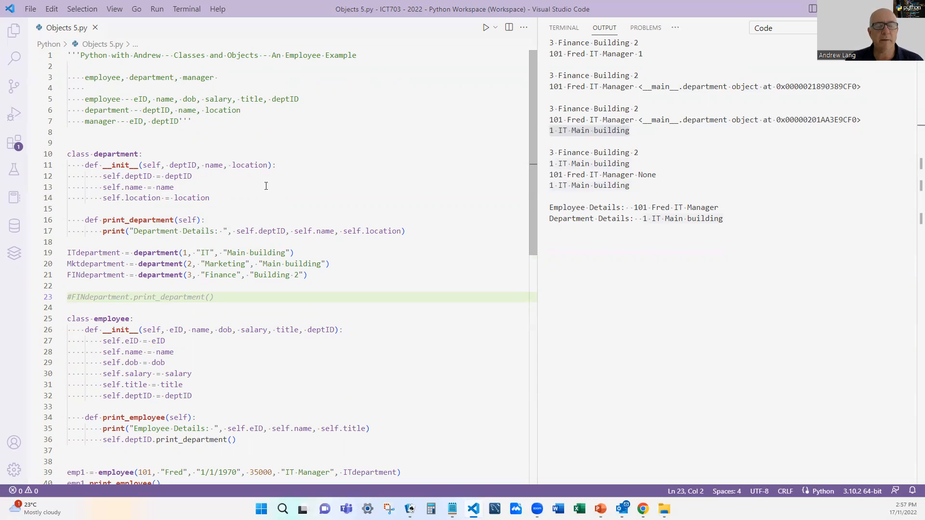
scroll("down", 3)
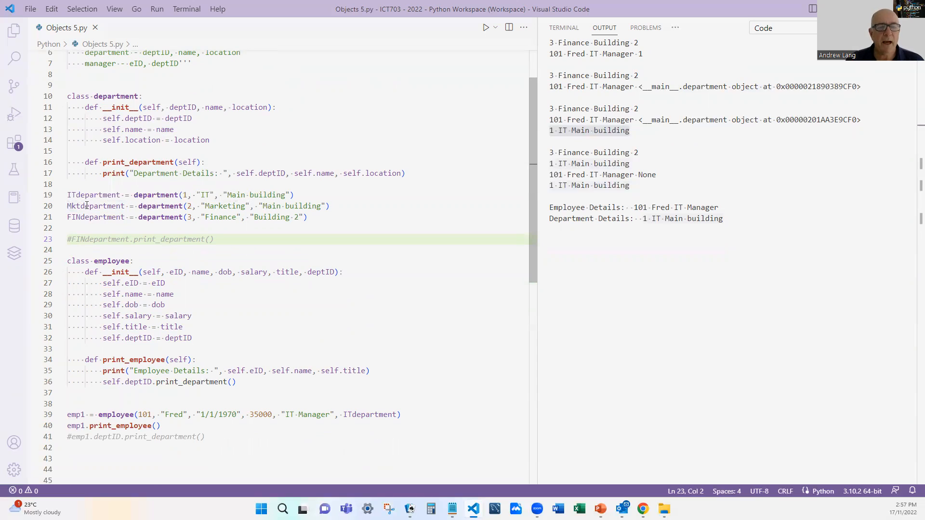
mouse_move(96, 217)
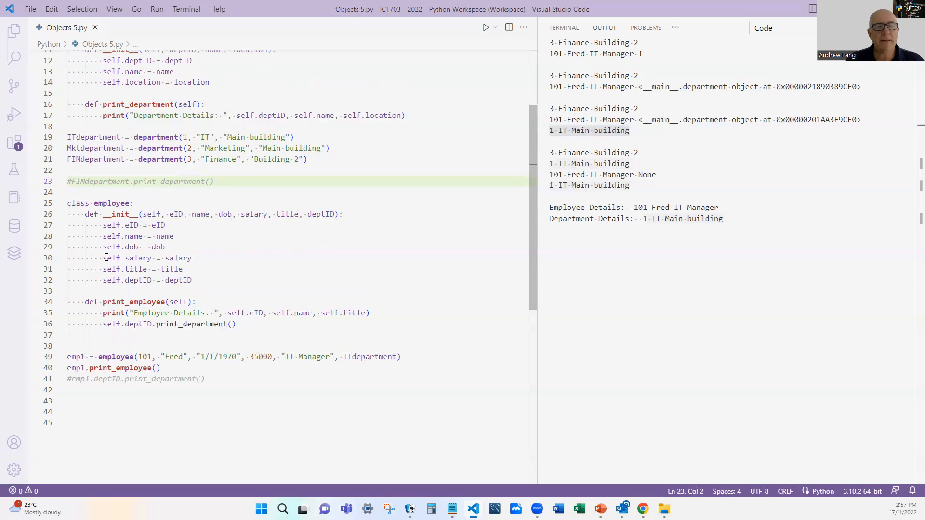
mouse_move(230, 251)
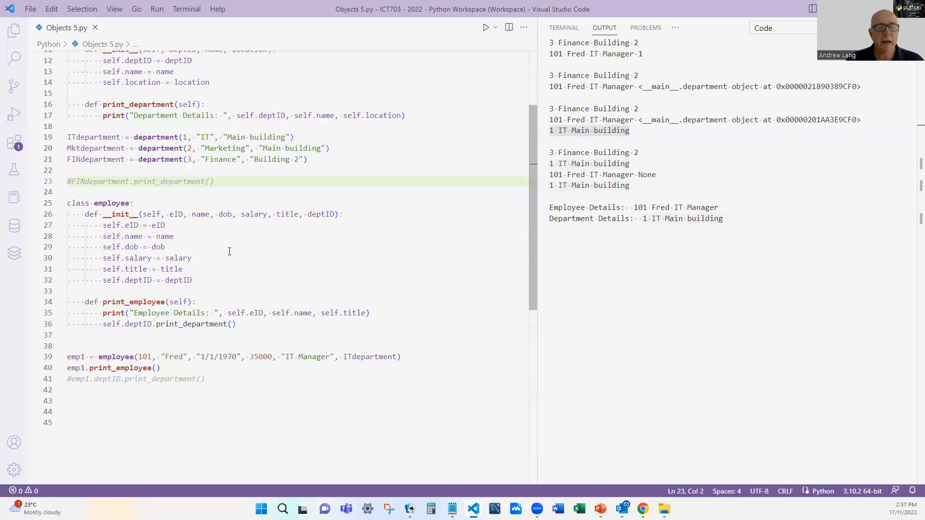
mouse_move(400, 226)
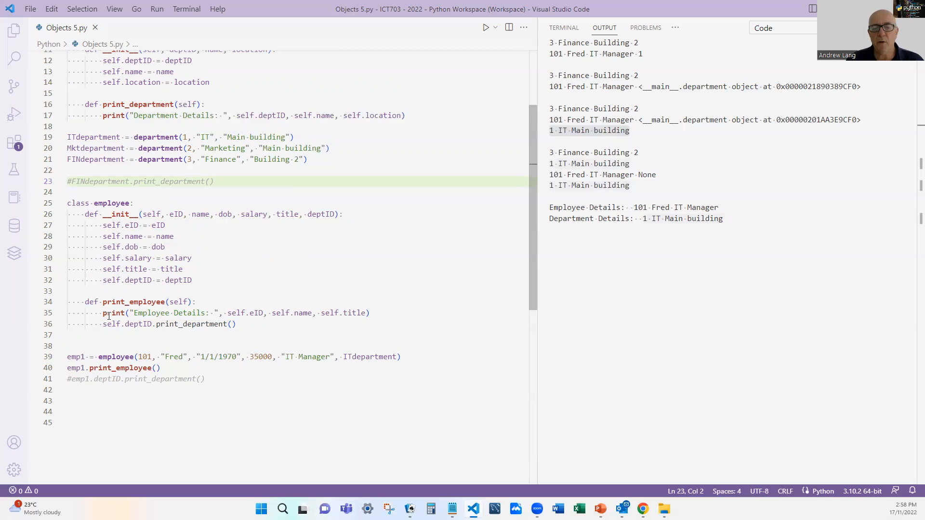
mouse_move(142, 324)
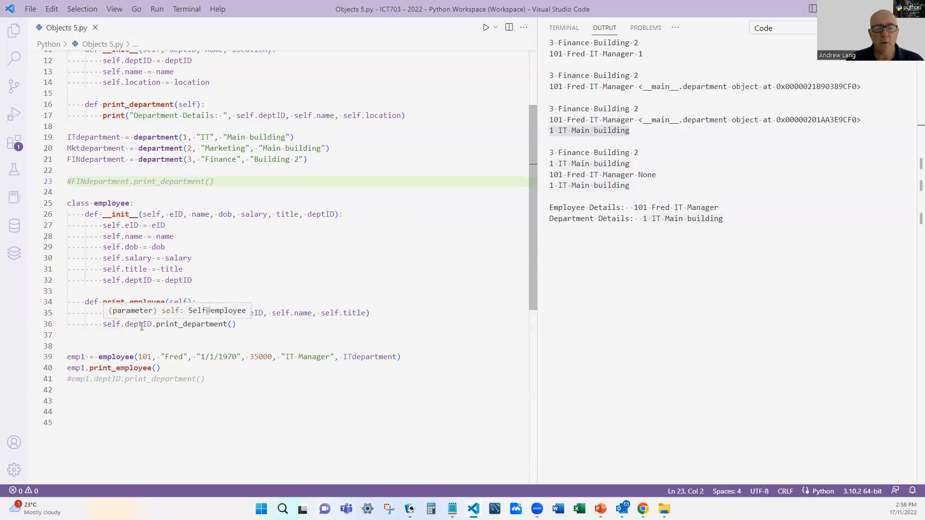
mouse_move(242, 324)
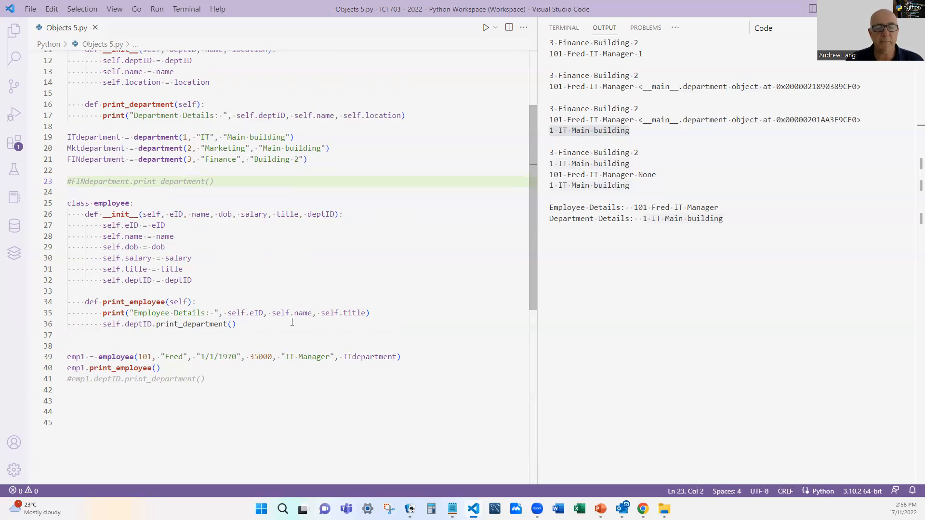
scroll("up", 3)
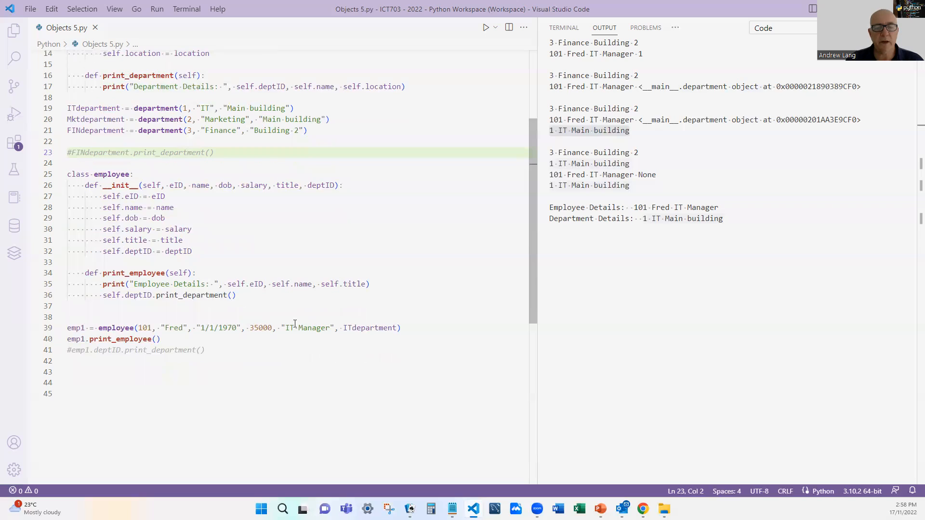
mouse_move(110, 244)
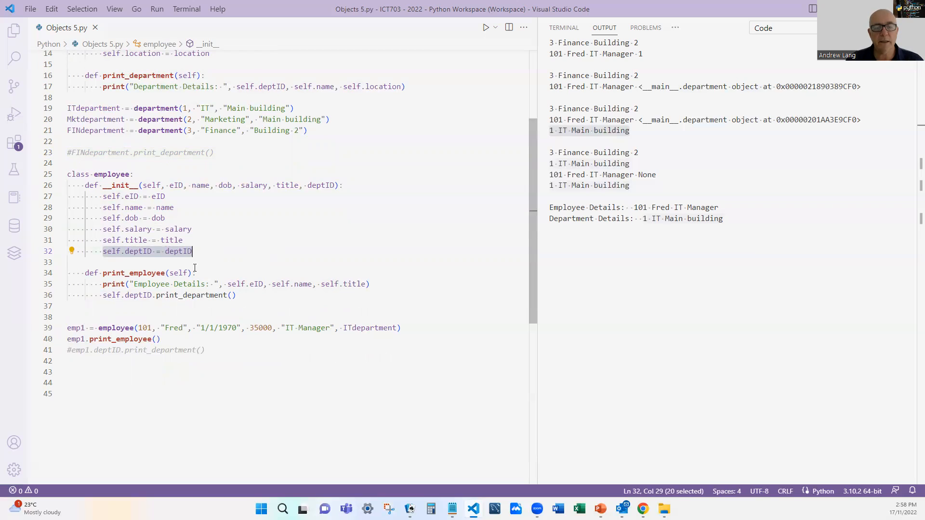
mouse_move(133, 251)
type("men")
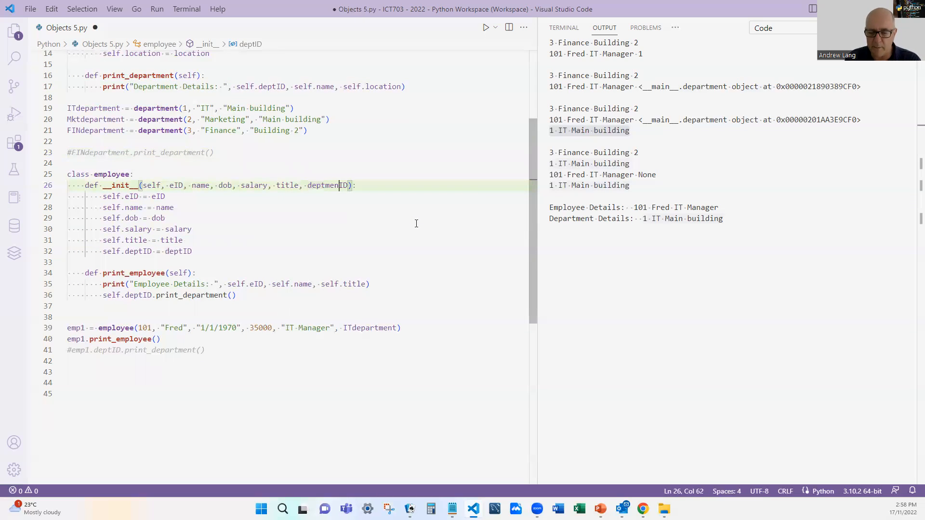
- Rename the deptID parameter to department, store it as self.department on line 32, and save
type("t")
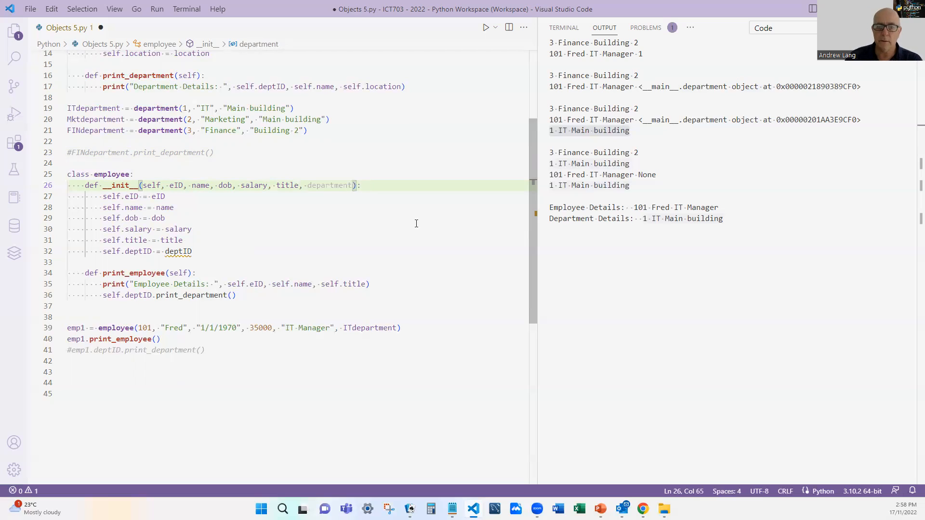
mouse_move(179, 251)
type("artmen")
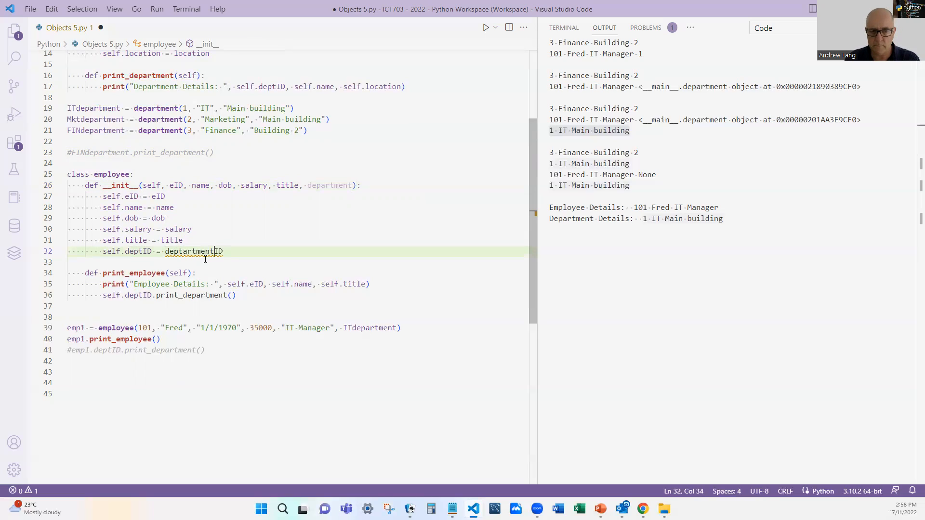
key("Backspace")
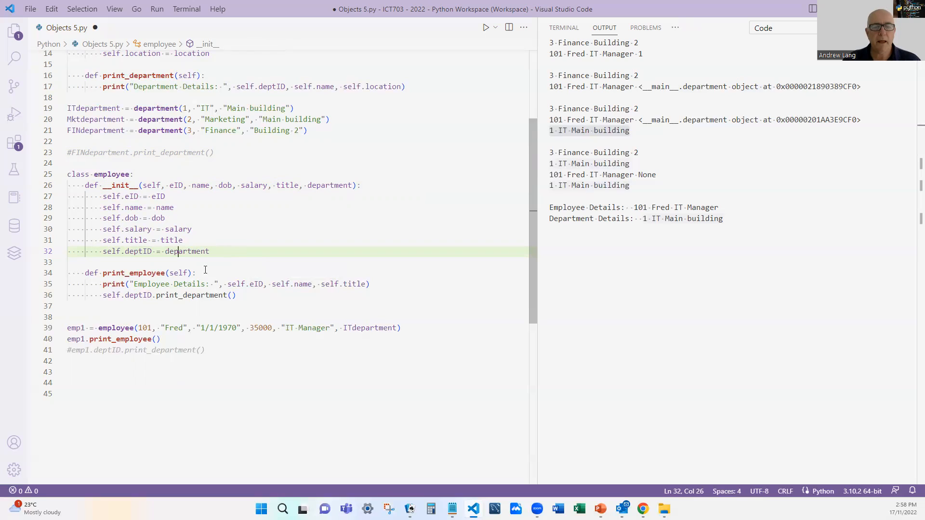
double_click(137, 250)
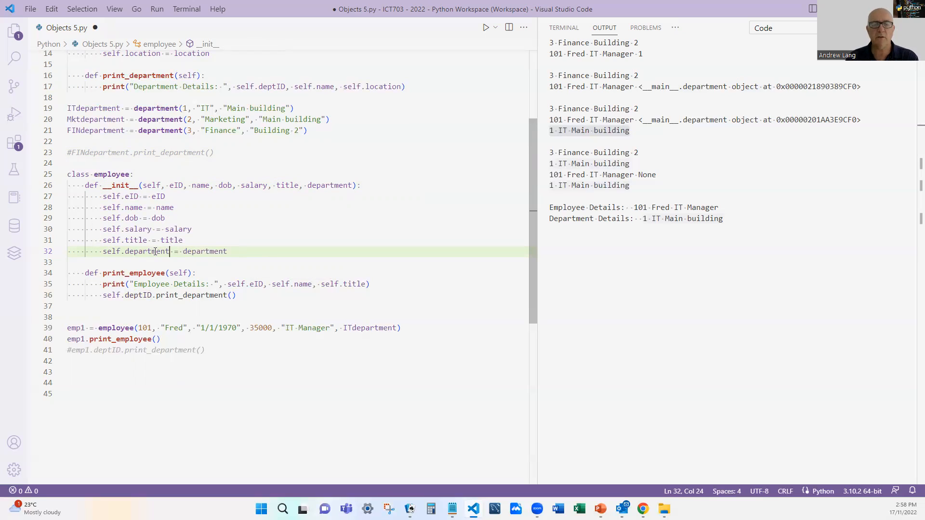
mouse_move(262, 360)
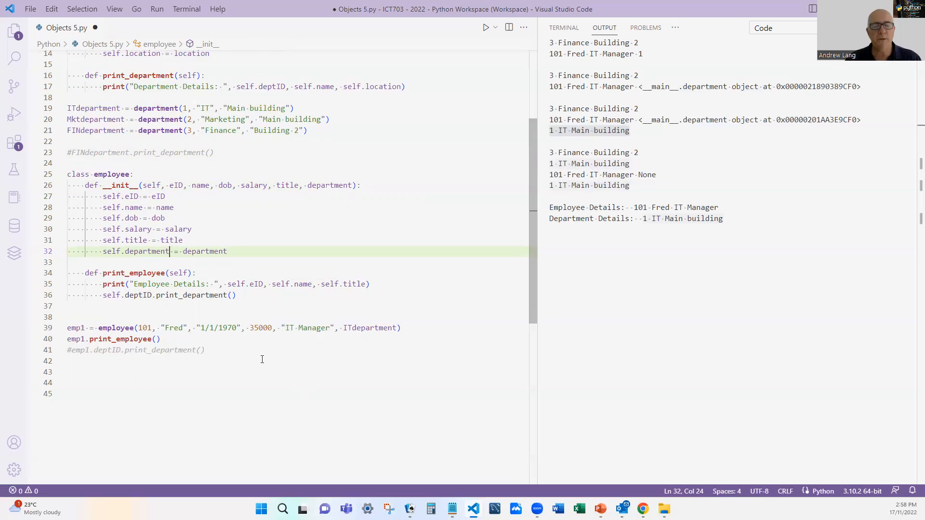
key("ctrl+s")
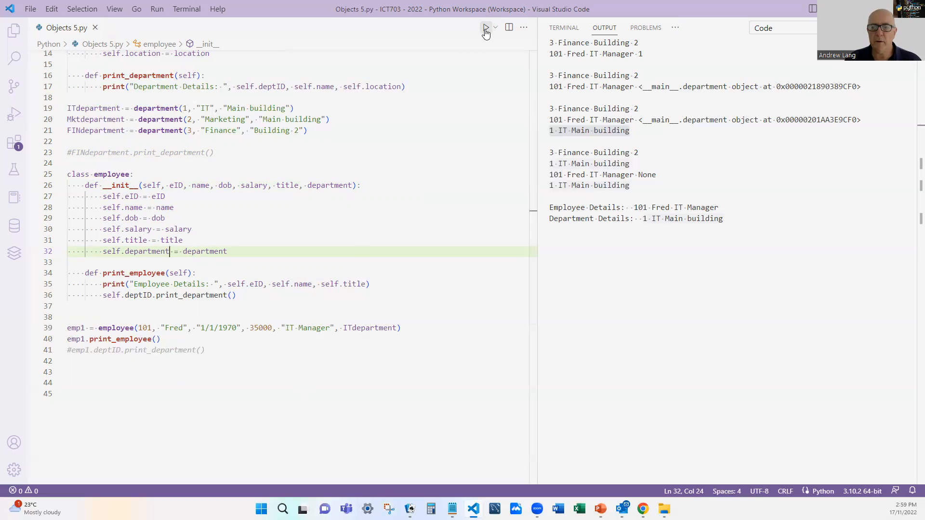
- Fix print_employee to call self.department.print_department(), save, and rerun to print Employee and Department Details
left_click(485, 30)
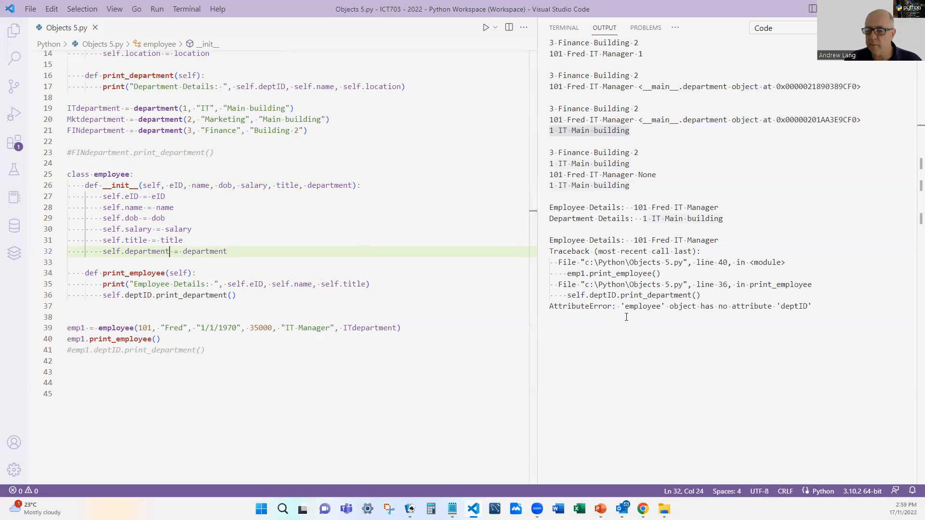
mouse_move(548, 317)
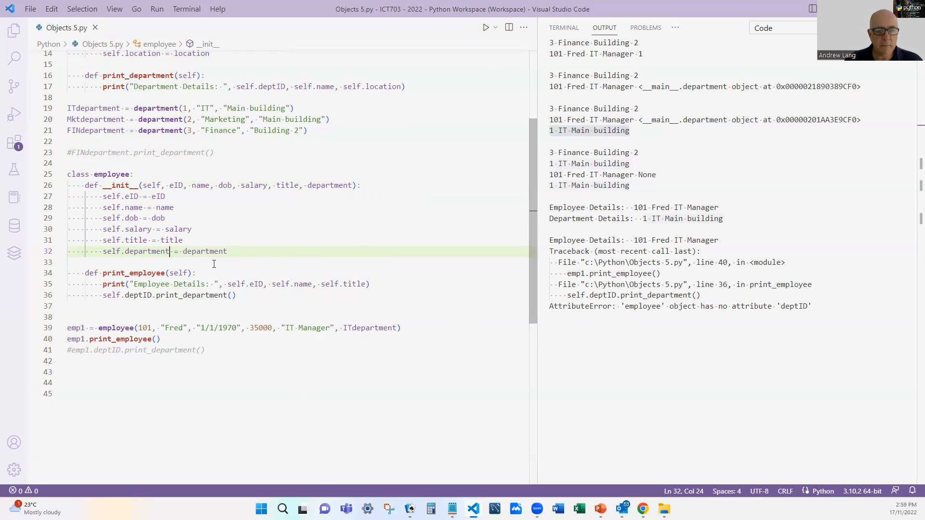
mouse_move(257, 234)
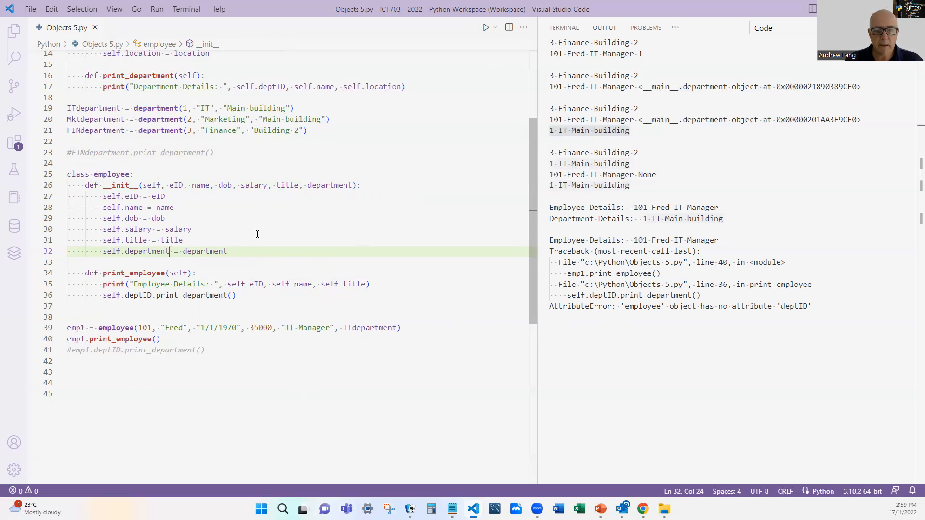
mouse_move(211, 258)
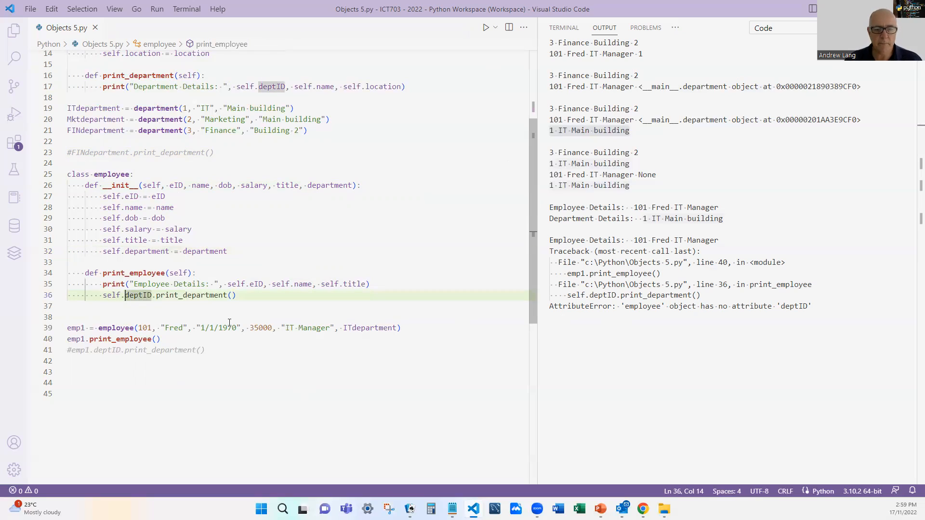
type("department")
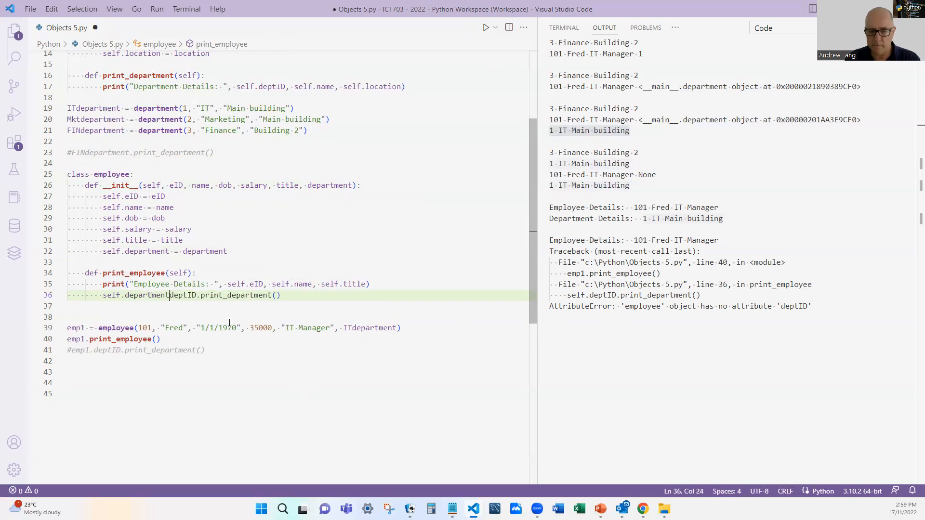
key("Backspace")
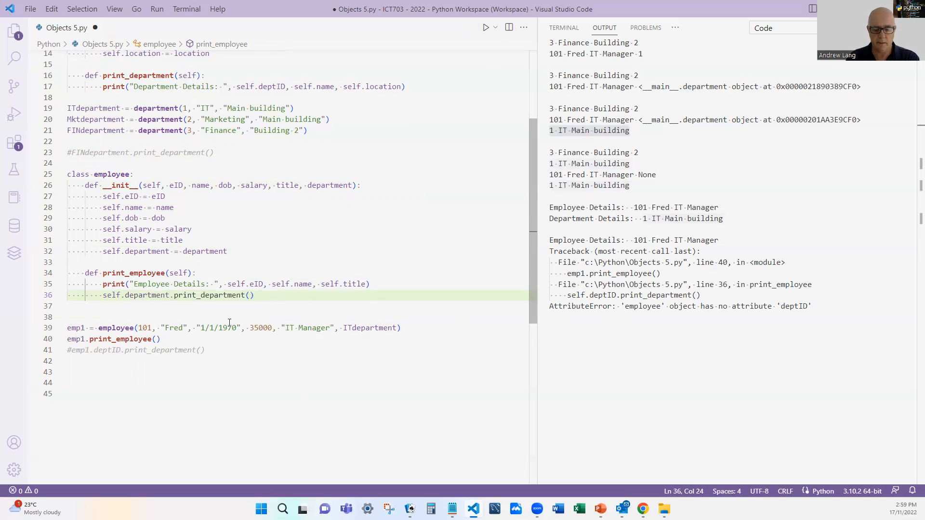
key("ctrl+s")
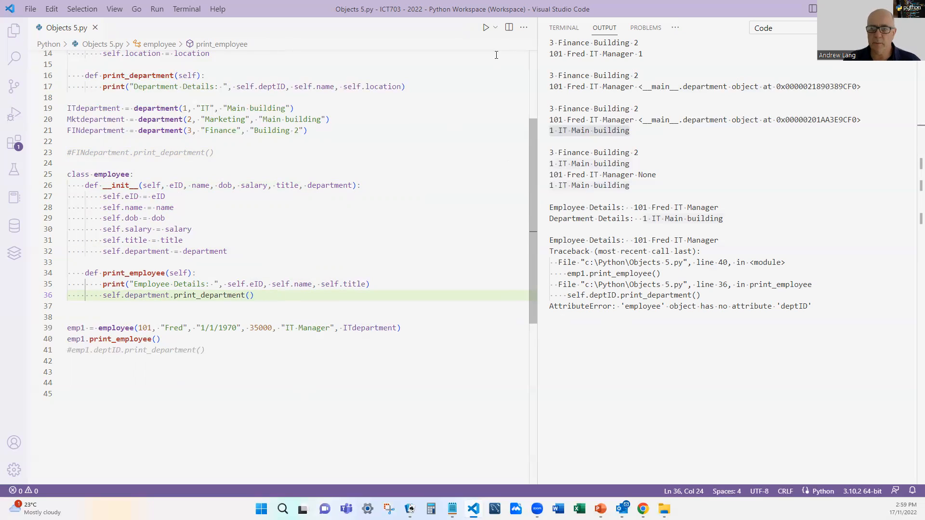
left_click(486, 27)
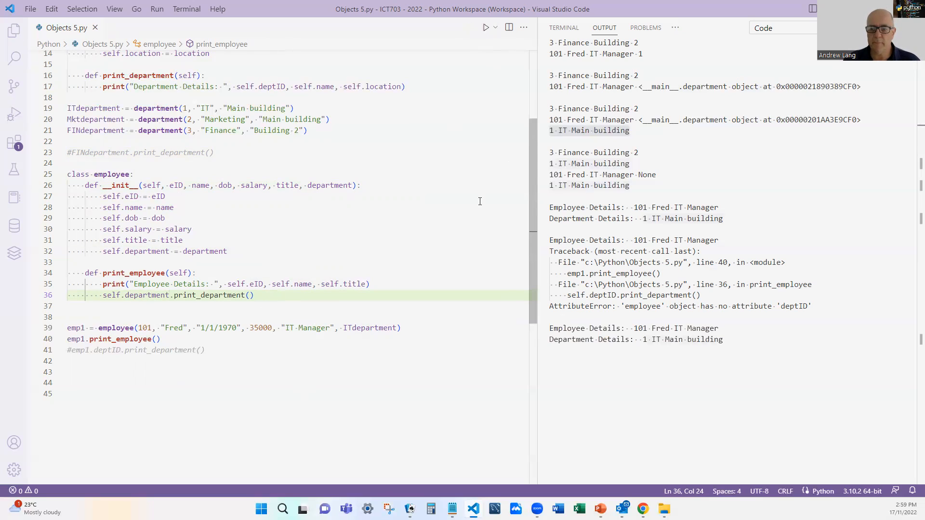
mouse_move(422, 249)
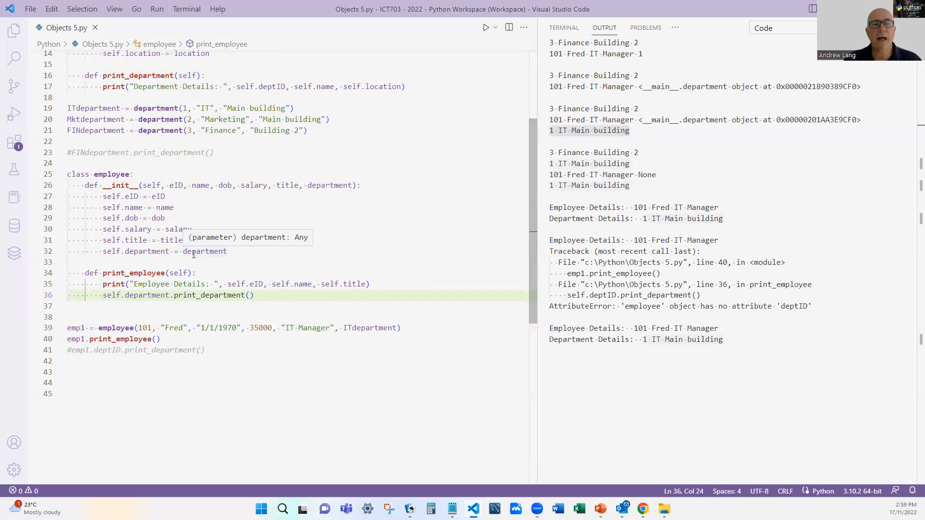
mouse_move(399, 217)
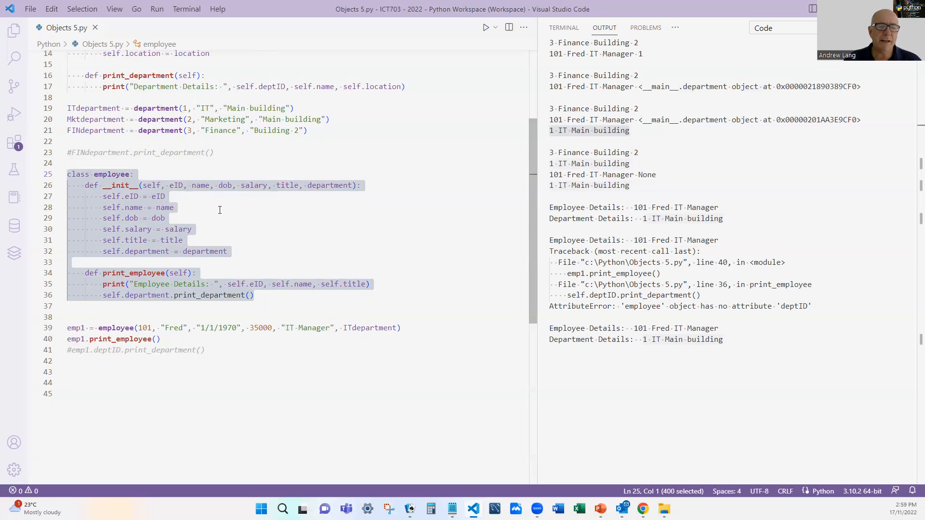
mouse_move(461, 222)
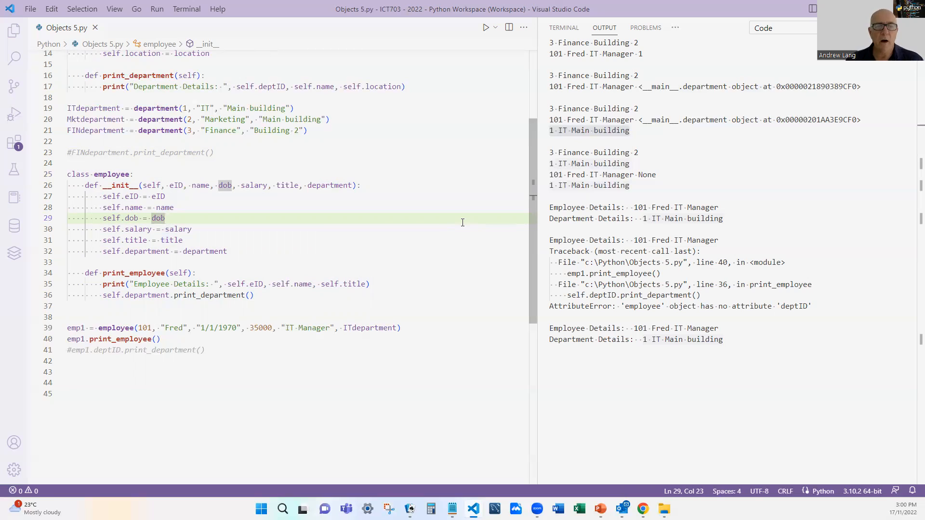
mouse_move(494, 214)
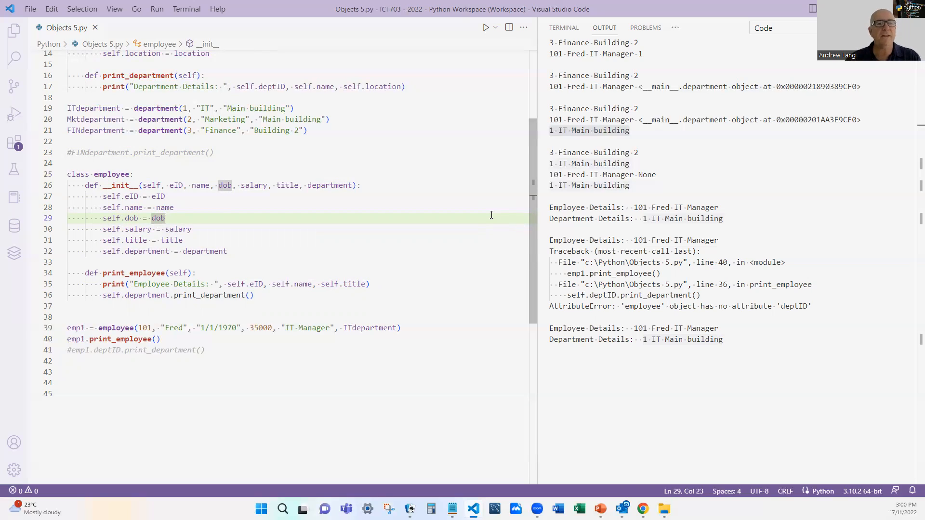
mouse_move(472, 213)
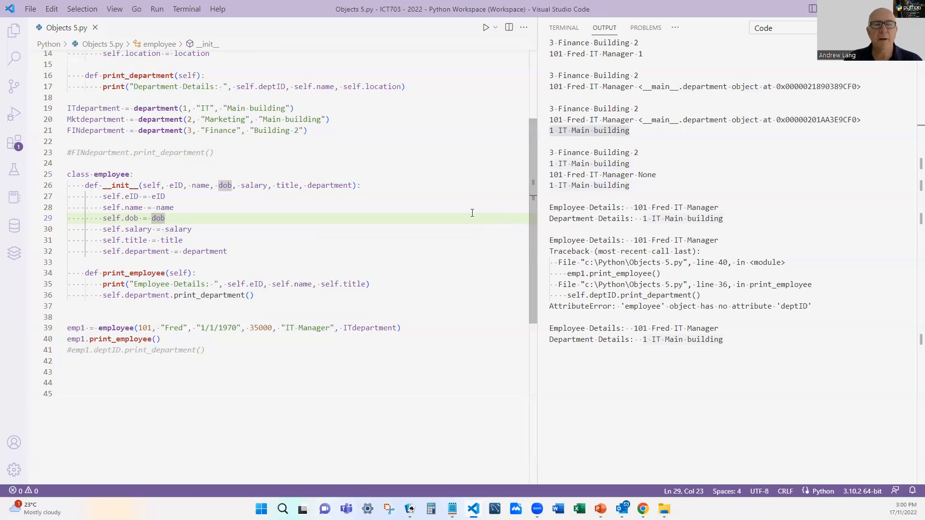